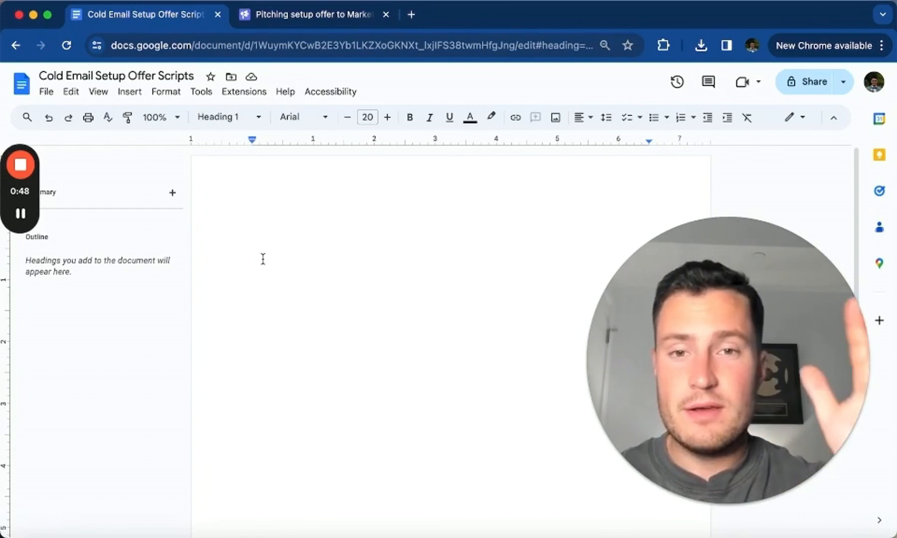
Type the 'Email 1' heading, '1A' subheading, 'SL: quick question' and 'Hey'.
{"action": "type", "text": "$Em"}
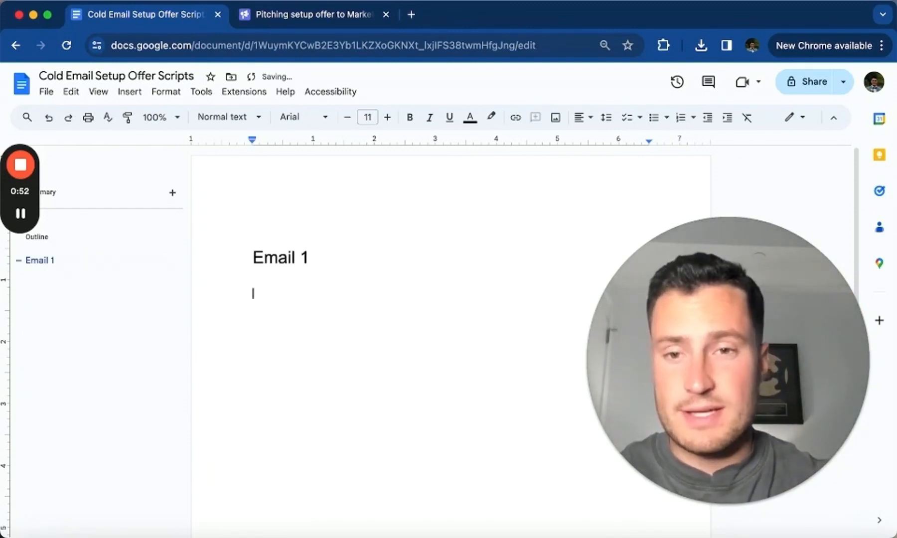
{"action": "type", "text": "1A"}
{"action": "type", "text": "Hey"}
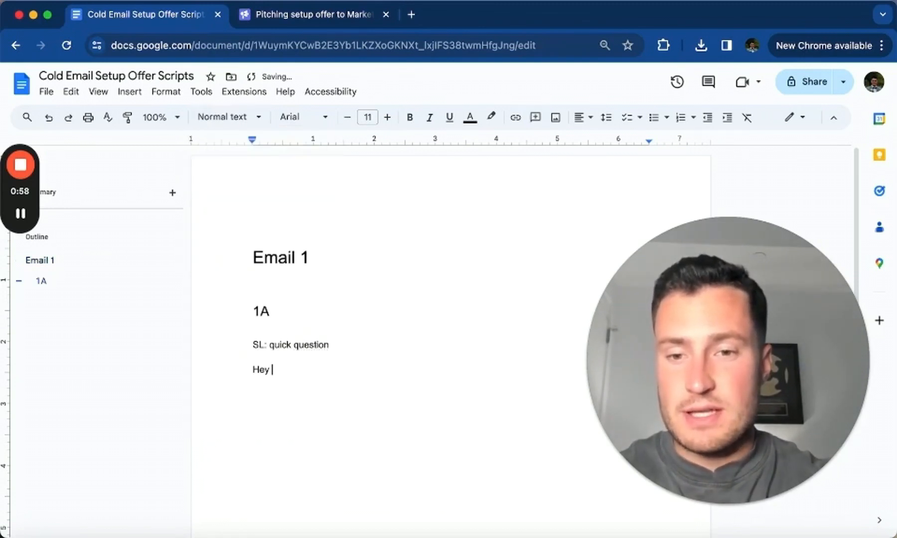
Write the 1A pitch about installing a cold email system that gets booked calls and closed deals.
{"action": "type", "text": "I'll skip the fluff and get right to it:"}
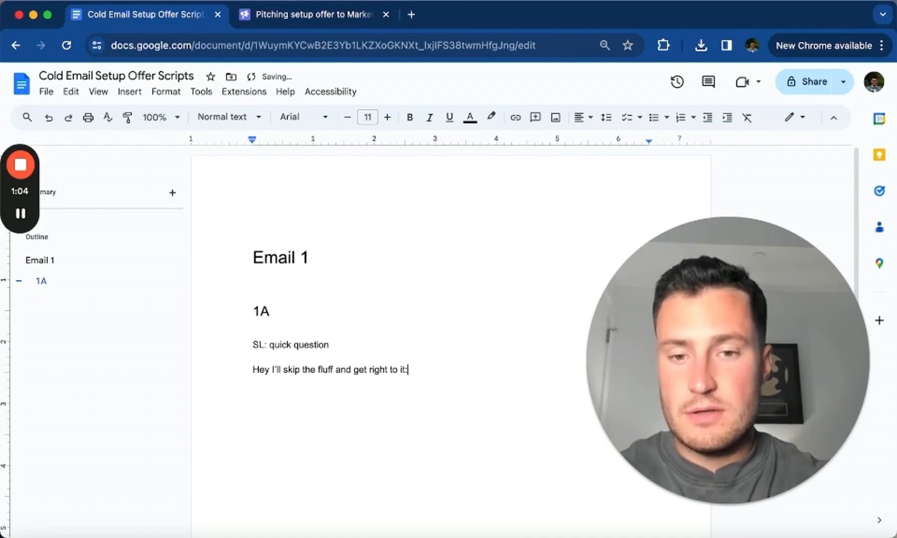
{"action": "type", "text": "We can install a c"}
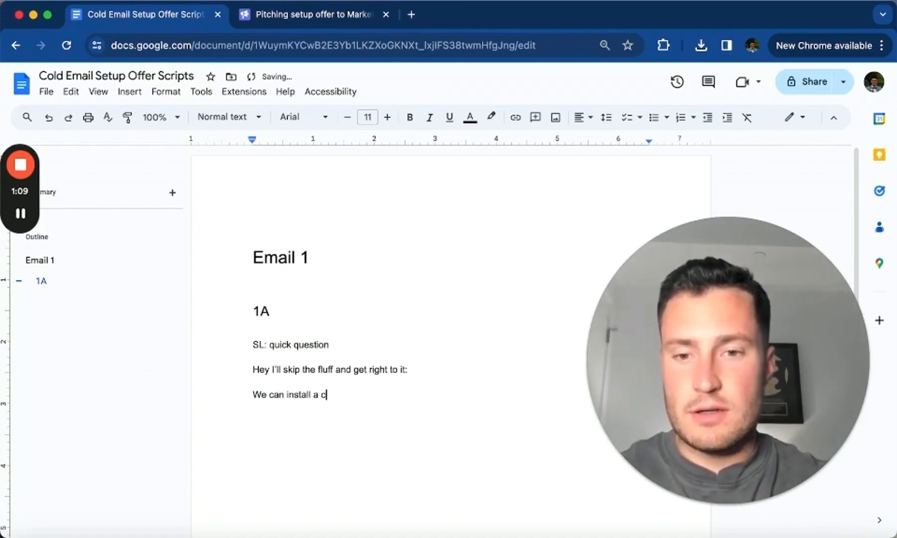
{"action": "type", "text": "old email system"}
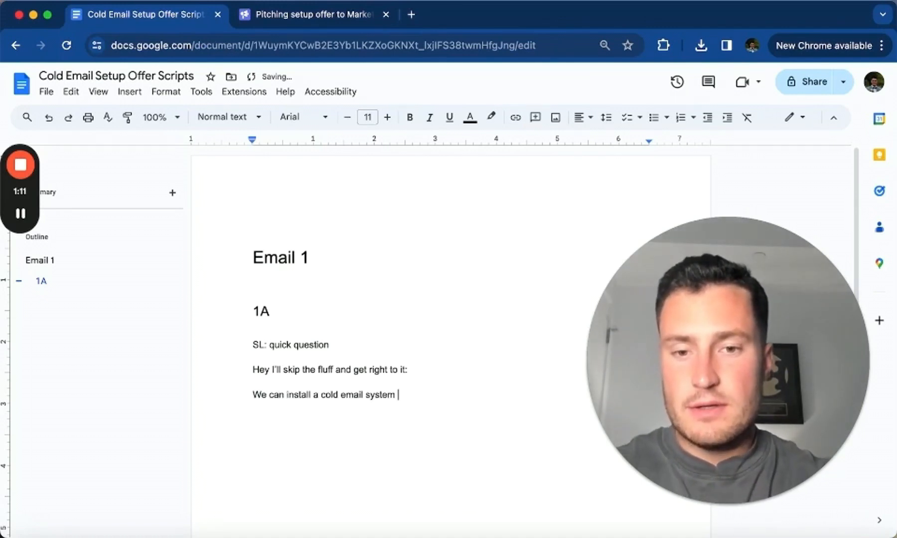
{"action": "type", "text": "into your business"}
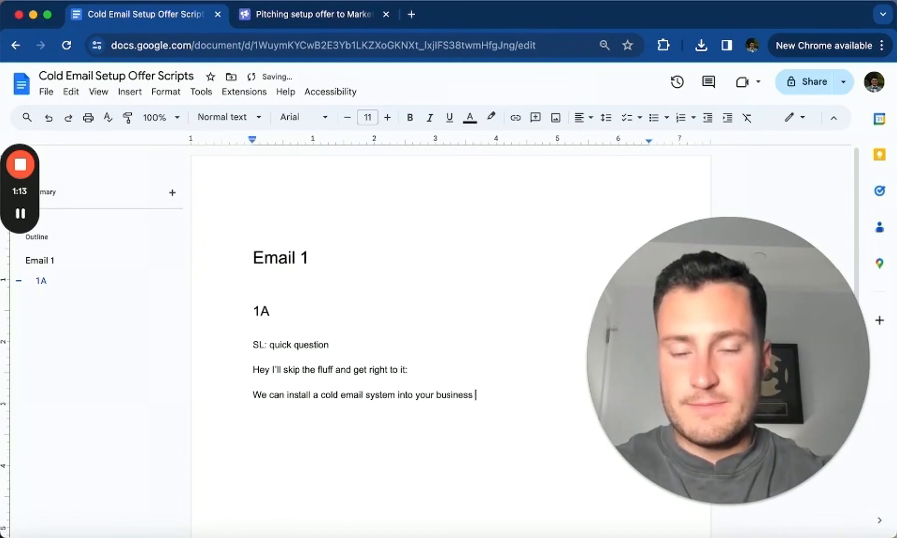
{"action": "type", "text": "that books"}
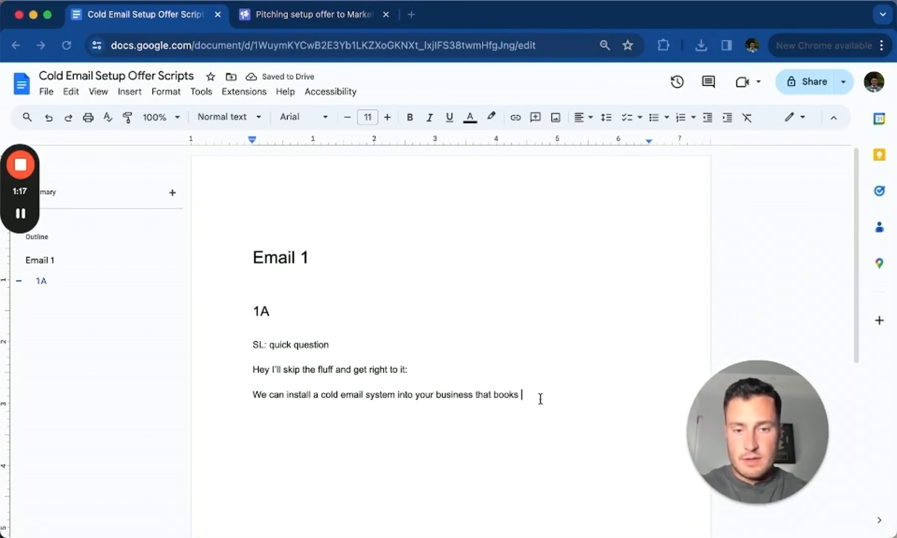
{"action": "type", "text": "gets you"}
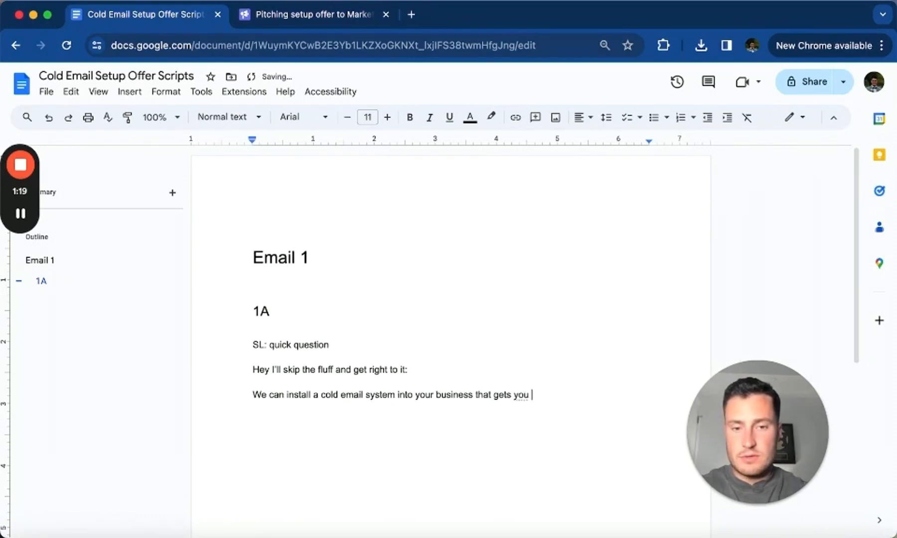
{"action": "type", "text": "booked calls and clos"}
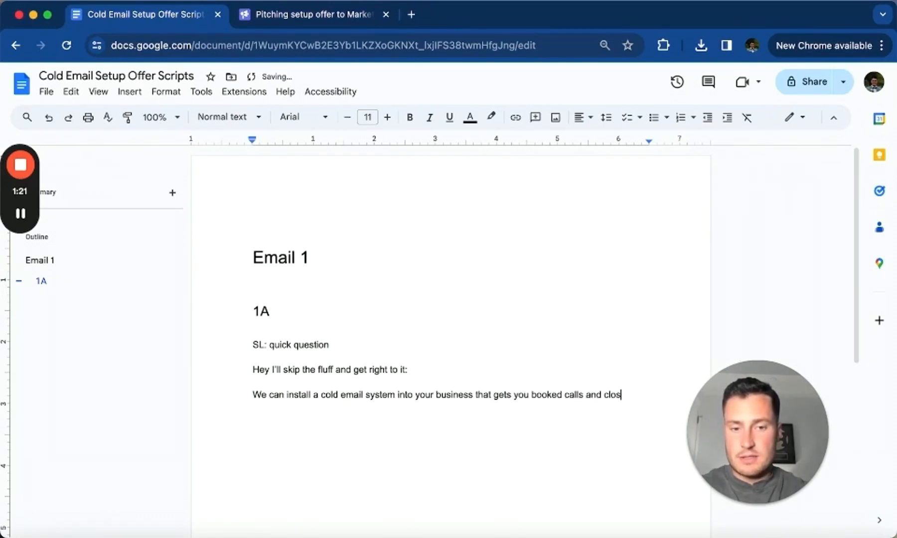
{"action": "type", "text": "ed deals."}
{"action": "type", "text": "You"}
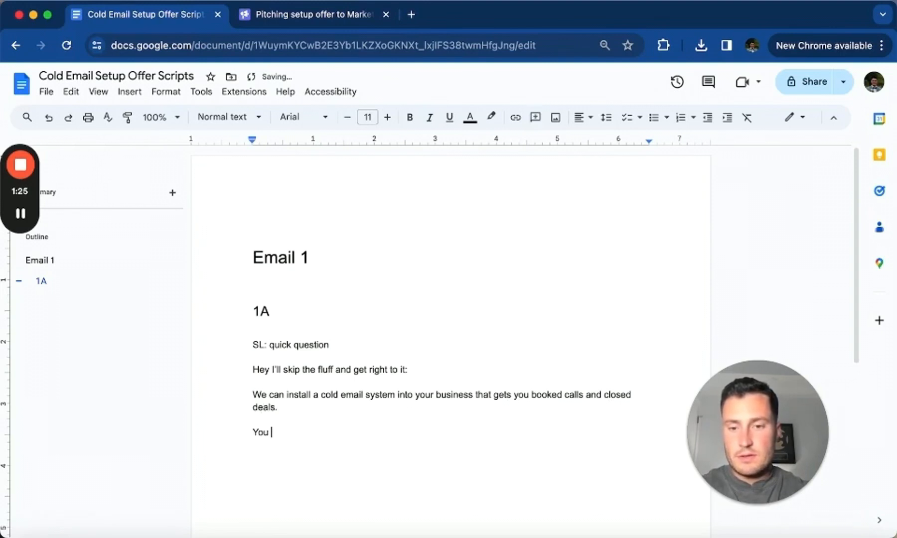
Add the one-upfront-fee, setup, list building and copywriting line, ending 'Would you be interested in learning more?'.
{"action": "type", "text": "pay us one ti"}
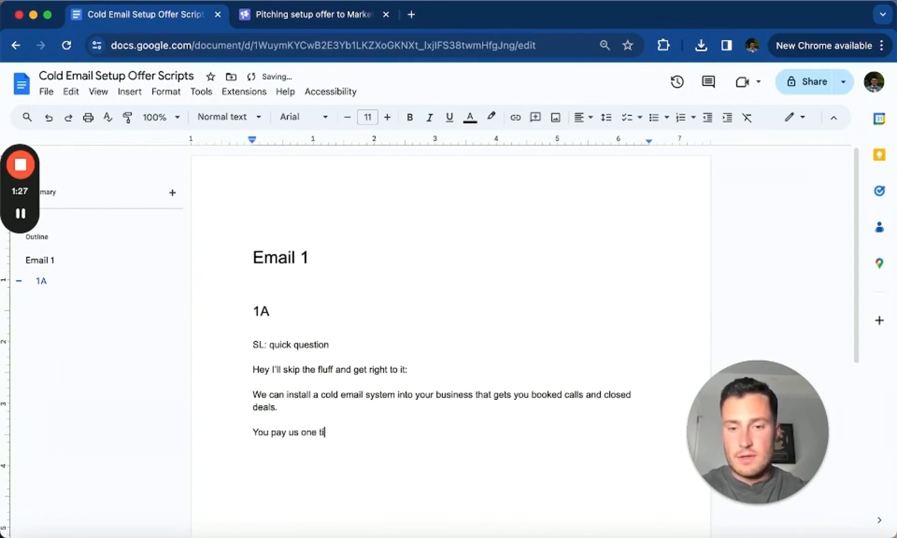
{"action": "type", "text": "pfront fee, and"}
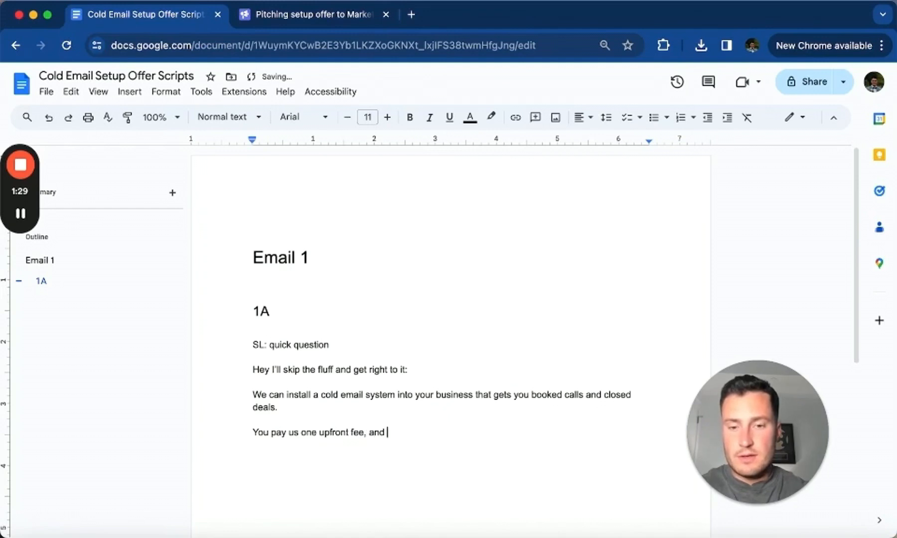
{"action": "type", "text": "we'll handle everything from the domain set"}
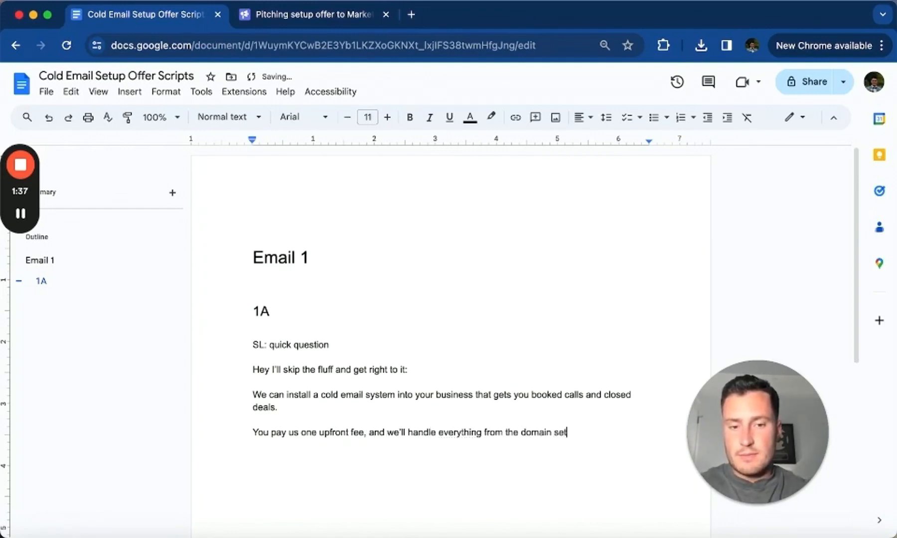
{"action": "type", "text": "up, to the list,"}
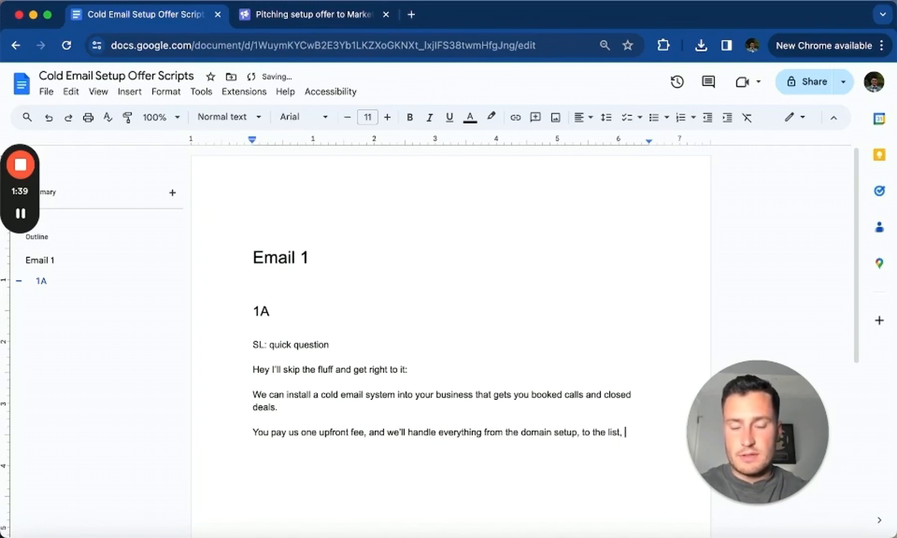
{"action": "type", "text": "building, and"}
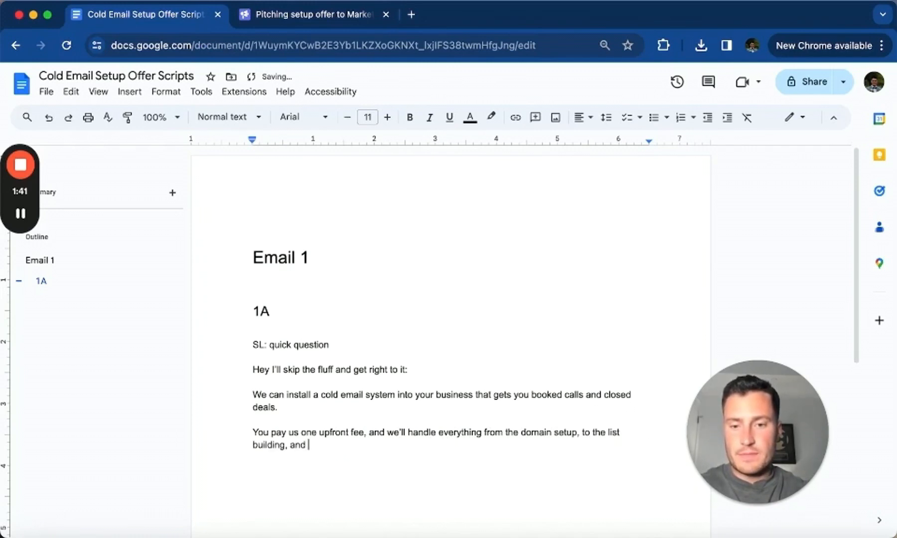
{"action": "type", "text": "the copywriting."}
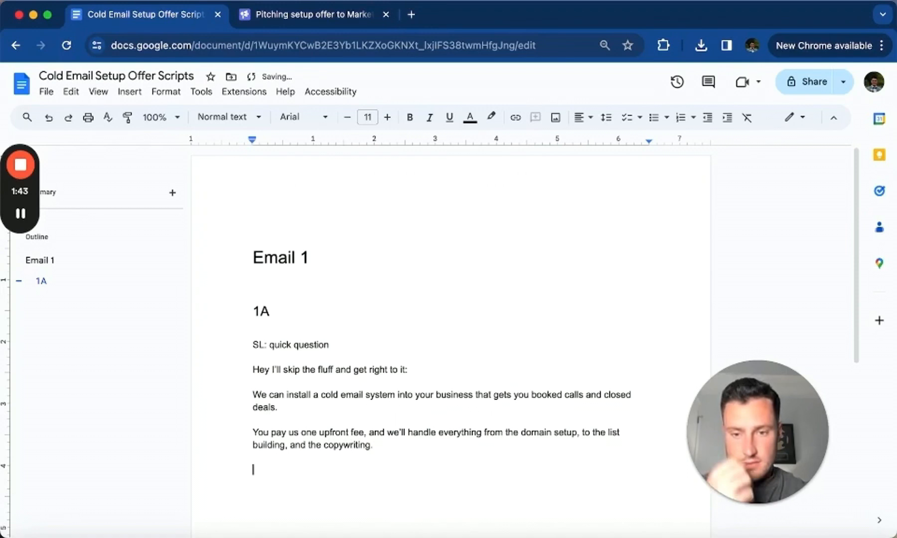
{"action": "type", "text": "Would you be interested in learni"}
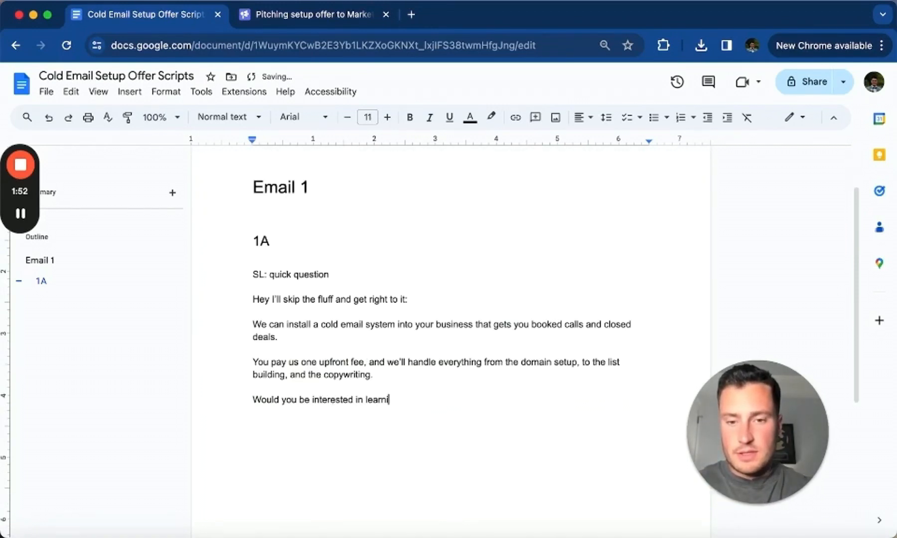
{"action": "type", "text": "ng more?"}
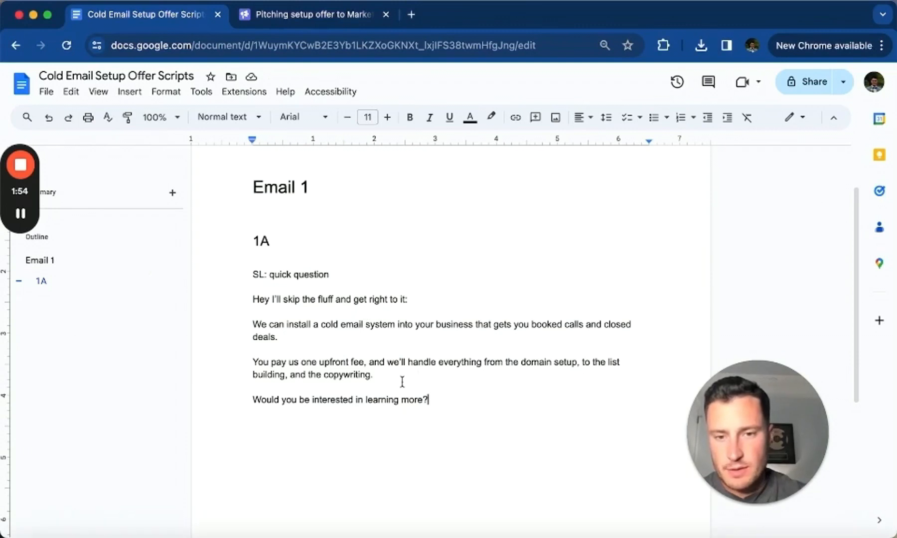
Replace the fee sentence's ending with 'then you own the system in-house. No more paying expensive agency retainers', fixing the typo.
{"action": "left_click_drag", "start_coordinate": [400, 362], "coordinate": [372, 375]}
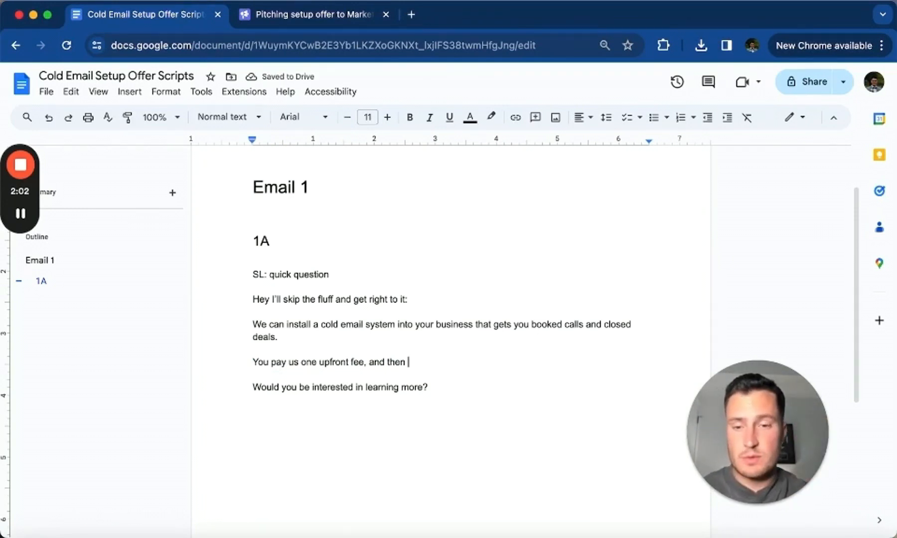
{"action": "type", "text": "then you own th"}
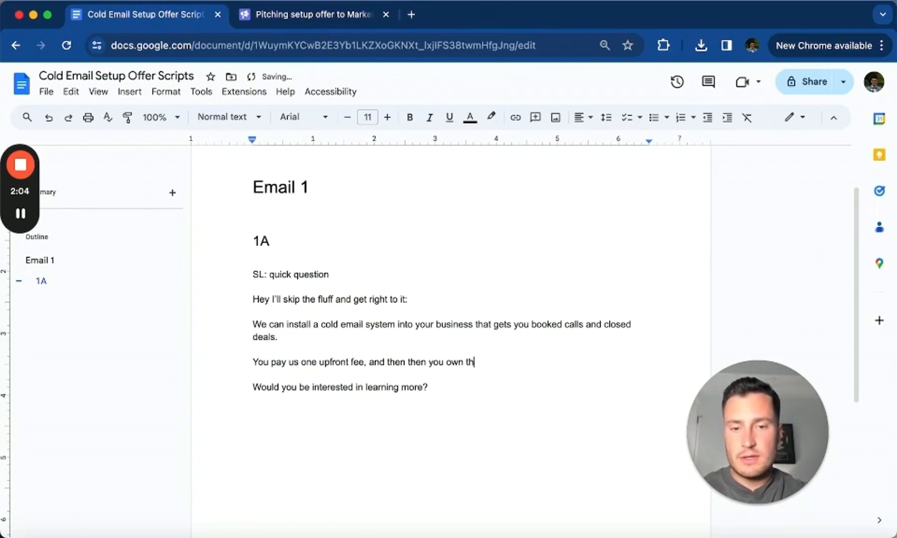
{"action": "type", "text": "e system"}
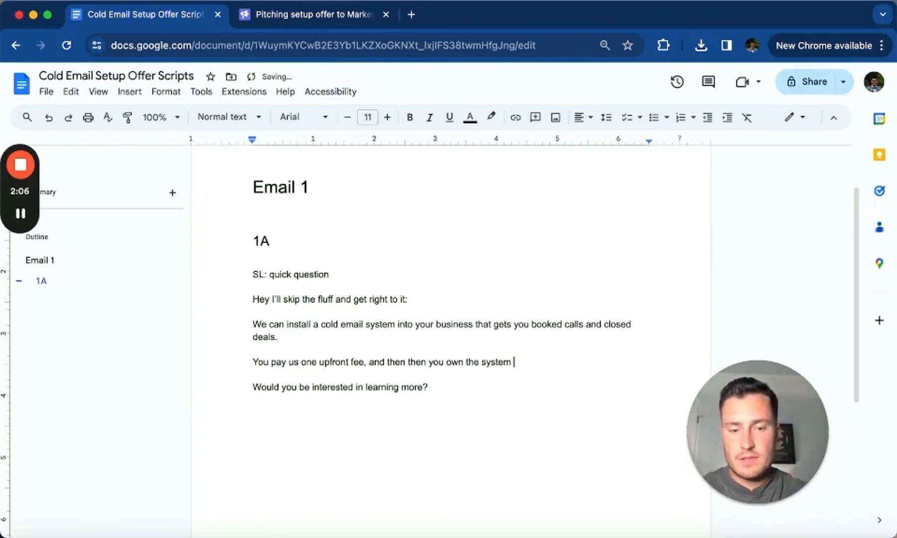
{"action": "type", "text": "on-house. JNo"}
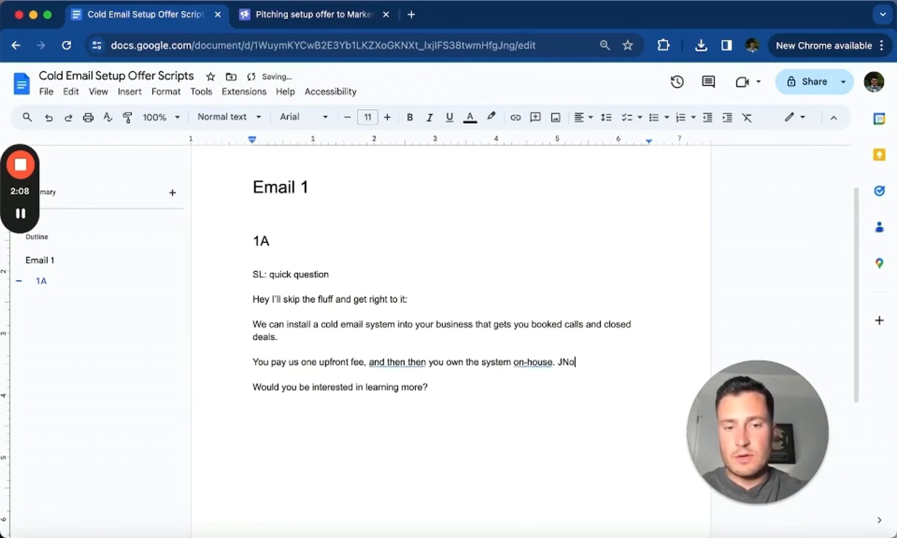
{"action": "type", "text": "No more paying"}
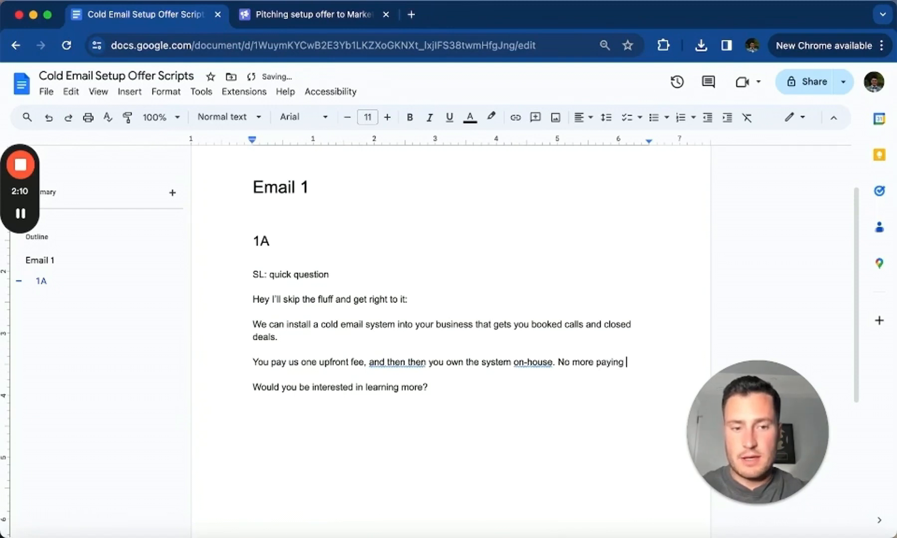
{"action": "type", "text": "expensive agency"}
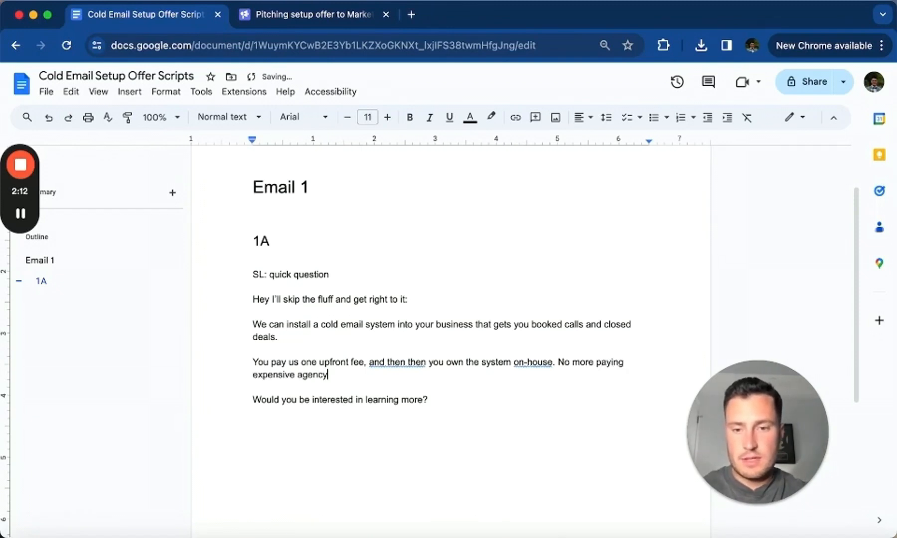
{"action": "type", "text": "retainers."}
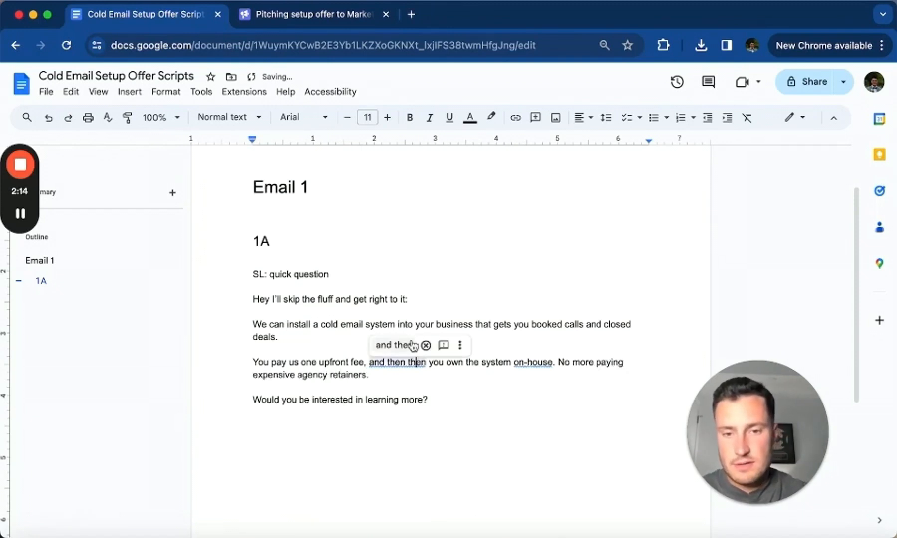
{"action": "left_click", "coordinate": [426, 345]}
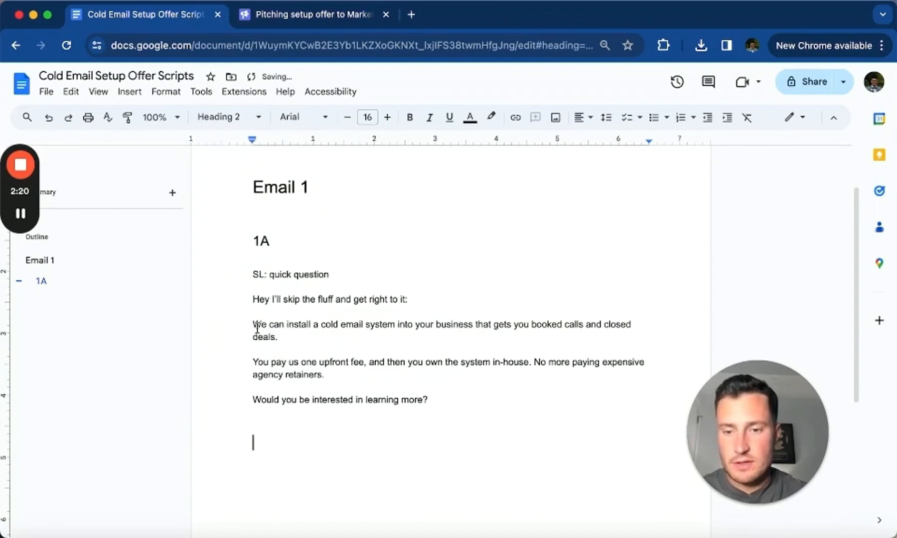
Add the '1B' subheading with subject line 'SL: quick question'.
{"action": "type", "text": "1B"}
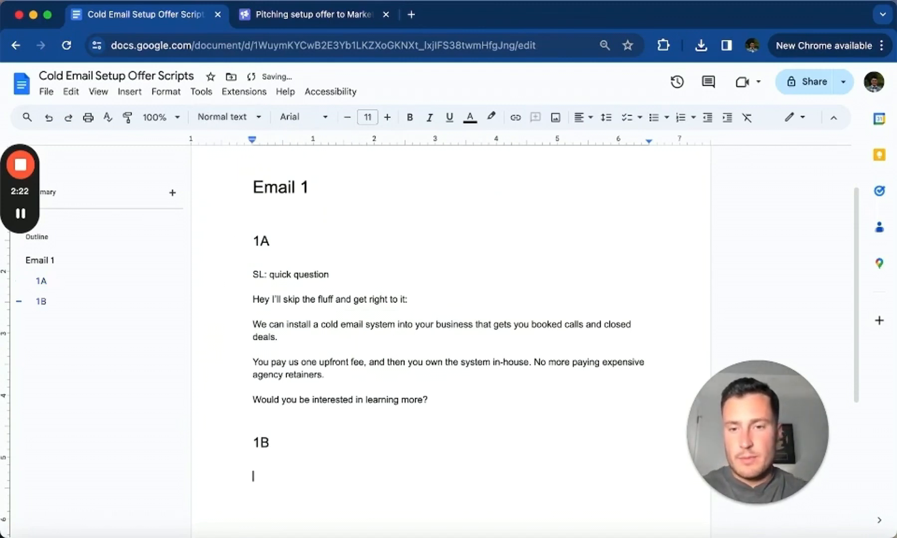
{"action": "type", "text": "SL: q"}
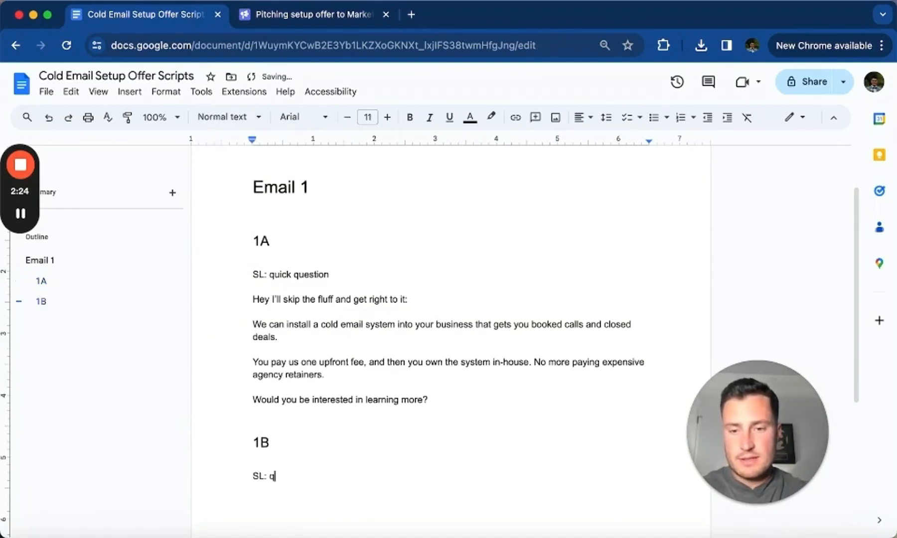
{"action": "type", "text": "uick question"}
{"action": "type", "text": "Hey I noticed you're in charge o"}
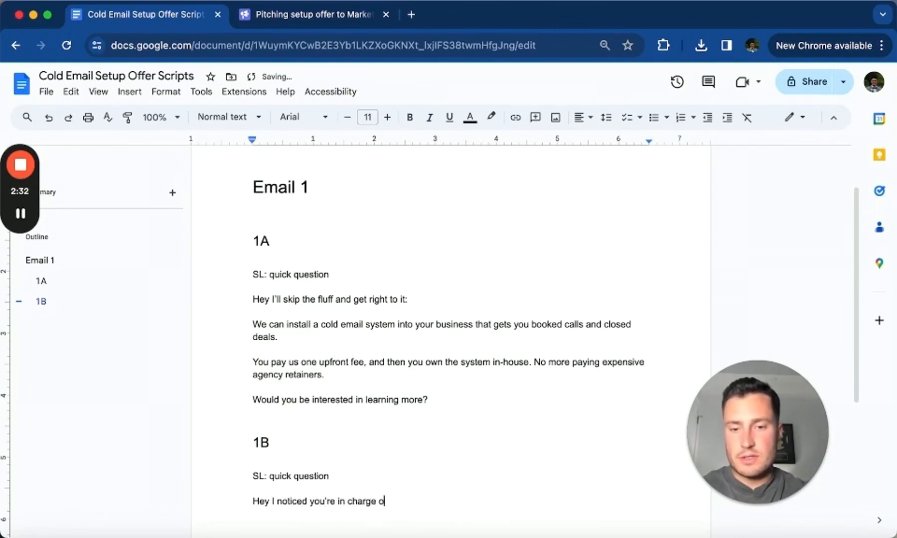
Write the {{company_name}} opener about signing clients from cold email, and begin 'The reason I ask'.
{"action": "type", "text": "{{companyu"}
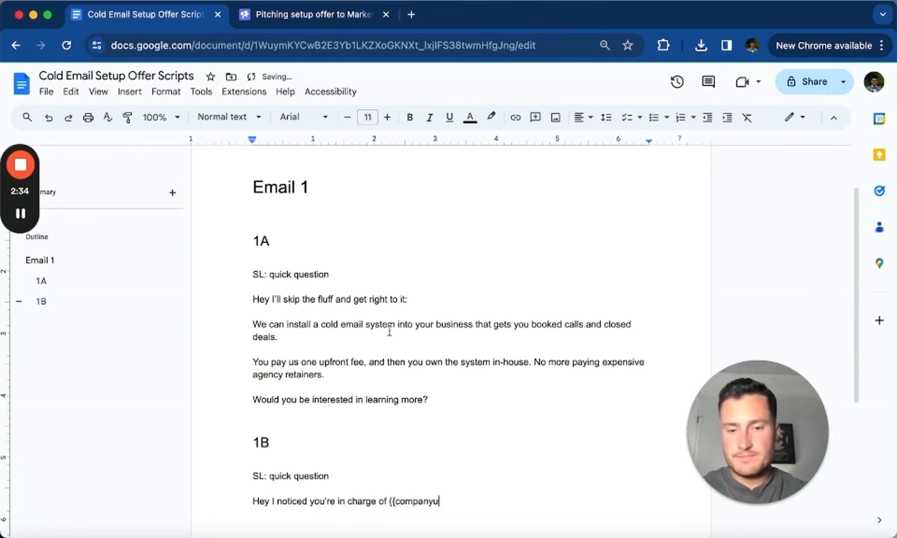
{"action": "type", "text": "_name}}'s marke"}
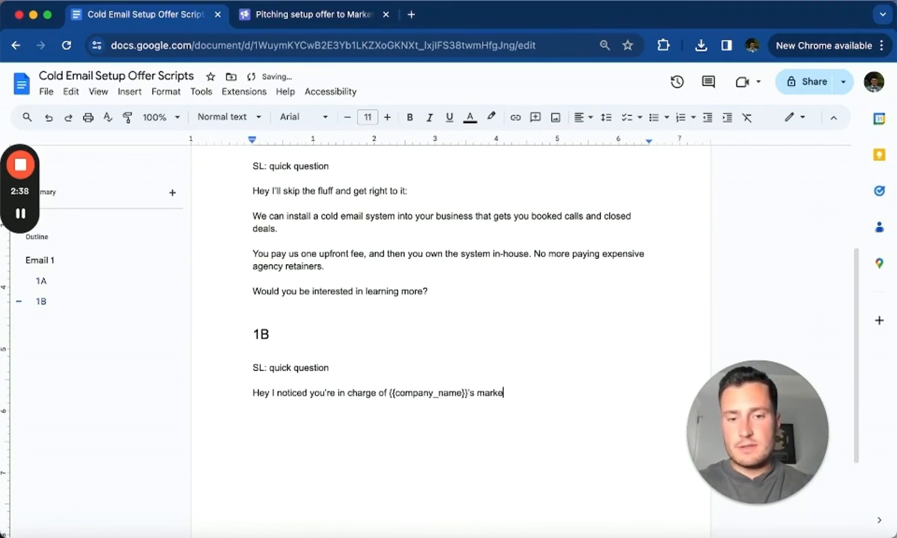
{"action": "type", "text": "ting efforts - are you booking calls"}
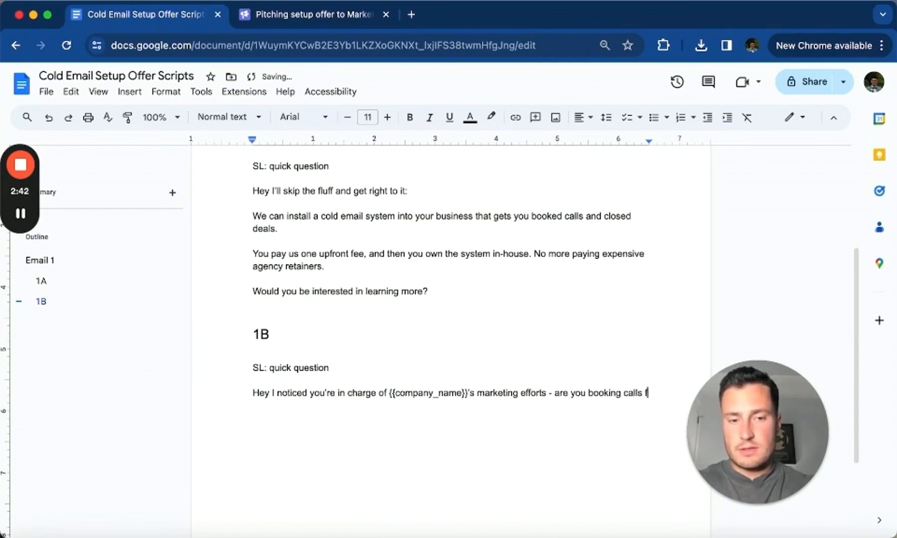
{"action": "type", "text": "from cold email right now?"}
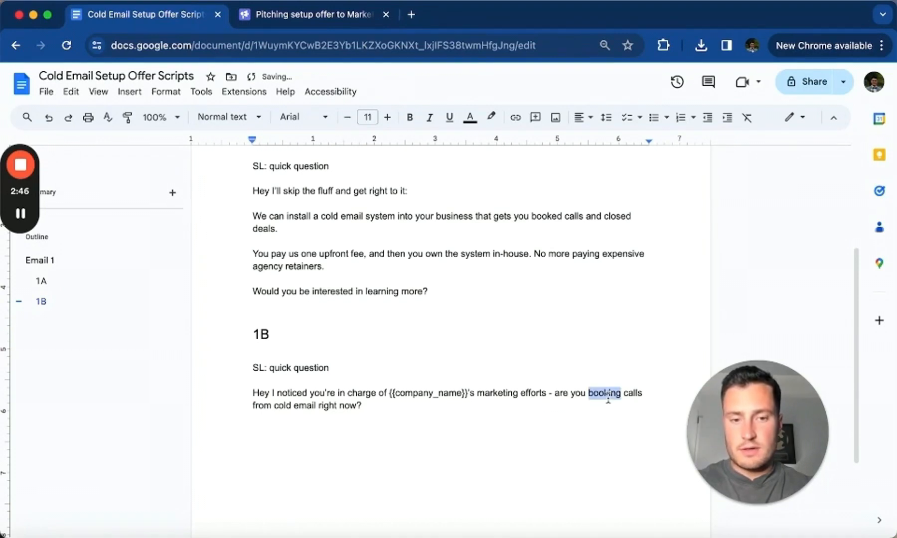
{"action": "type", "text": "signing"}
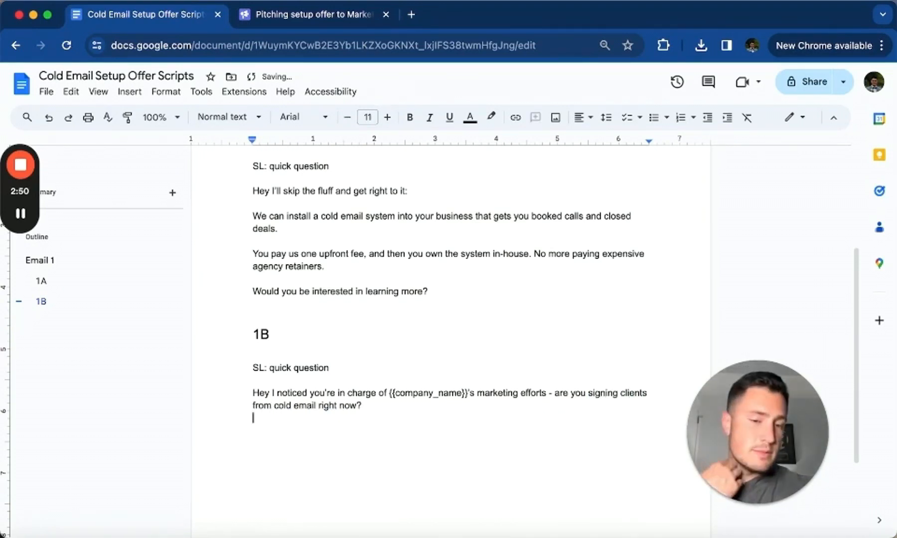
{"action": "type", "text": "The reas"}
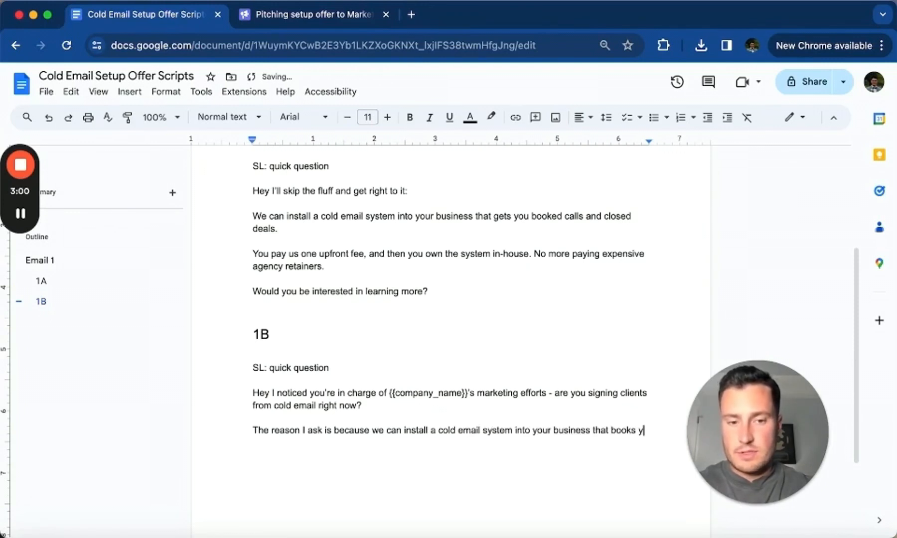
Finish the 1B pitch sentence with booked calls and more closed deals.
{"action": "type", "text": "you calls and a"}
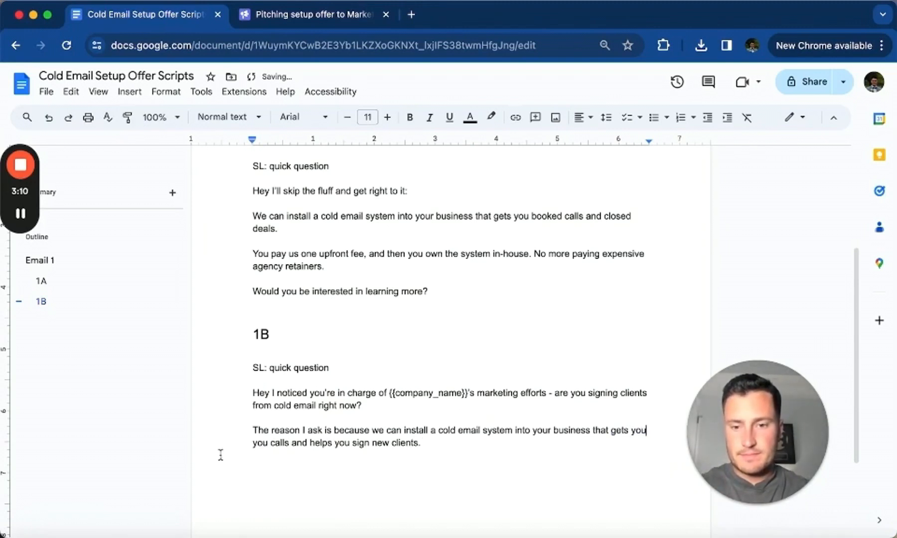
{"action": "type", "text": "booked"}
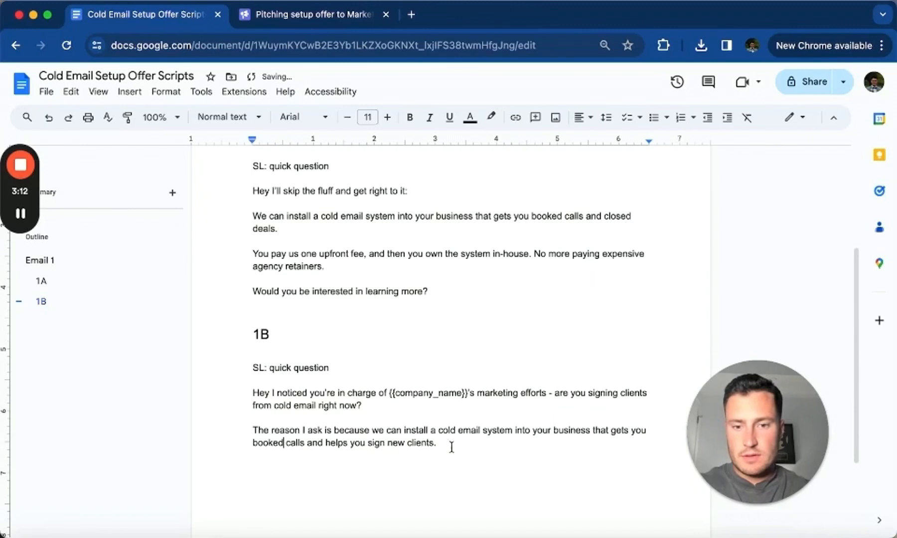
{"action": "type", "text": "more d"}
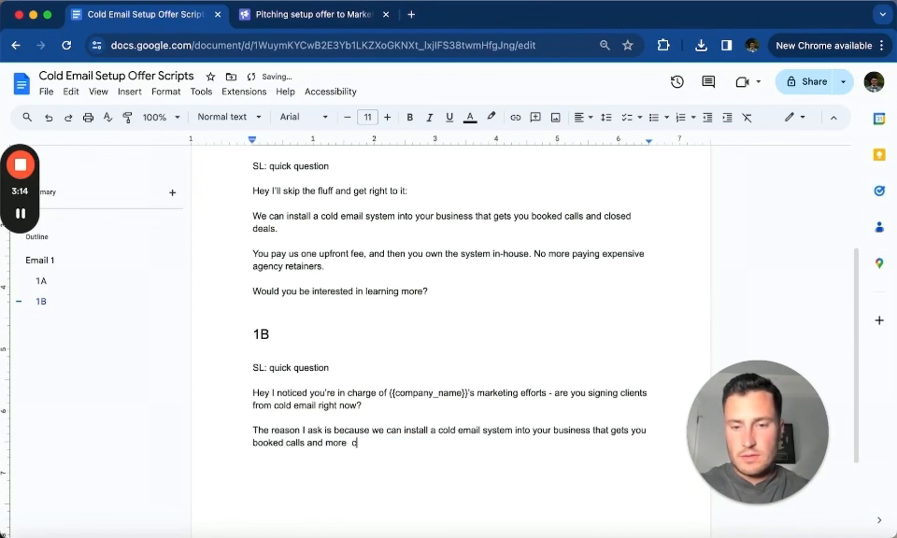
{"action": "key", "text": "Backspace"}
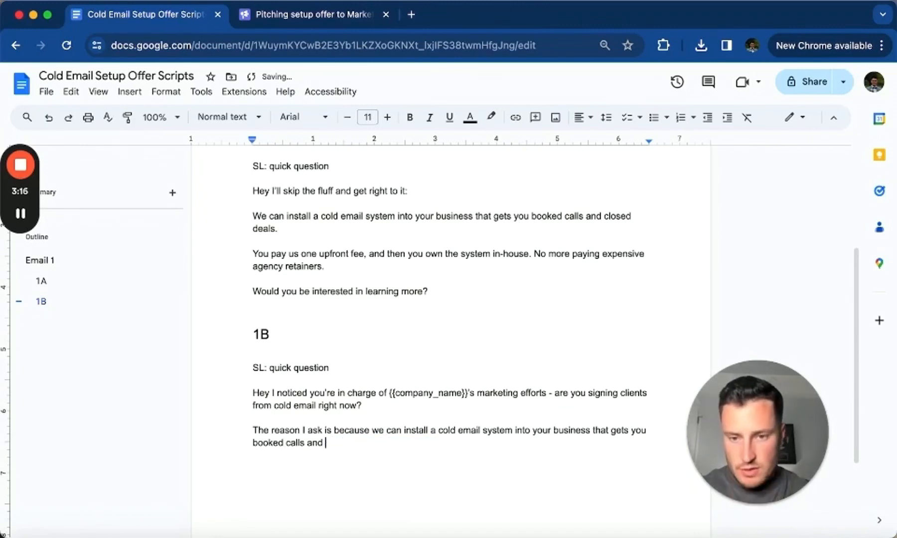
{"action": "type", "text": "more close"}
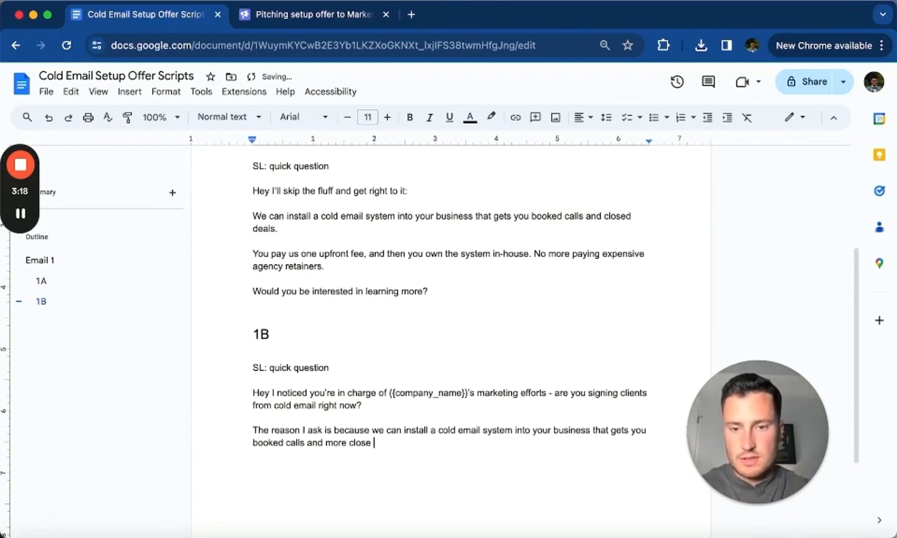
{"action": "type", "text": "de"}
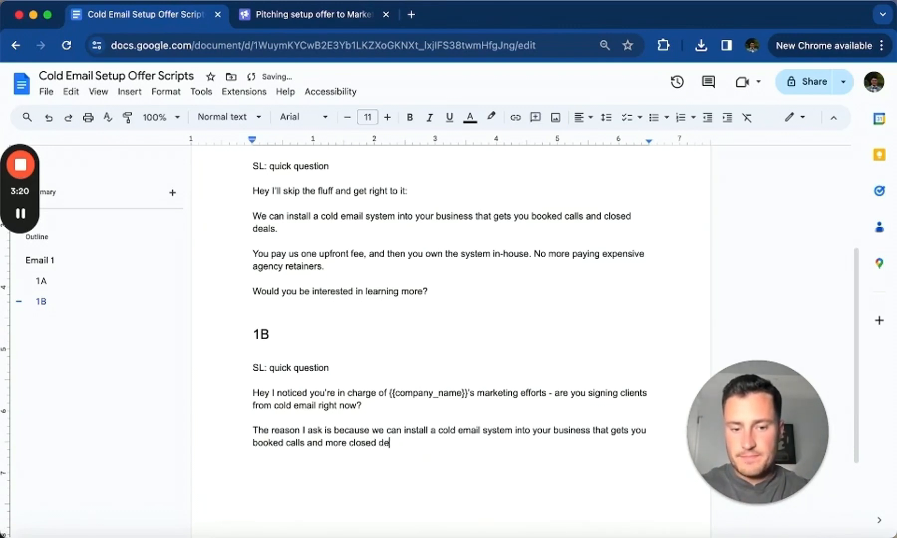
{"action": "type", "text": "sl"}
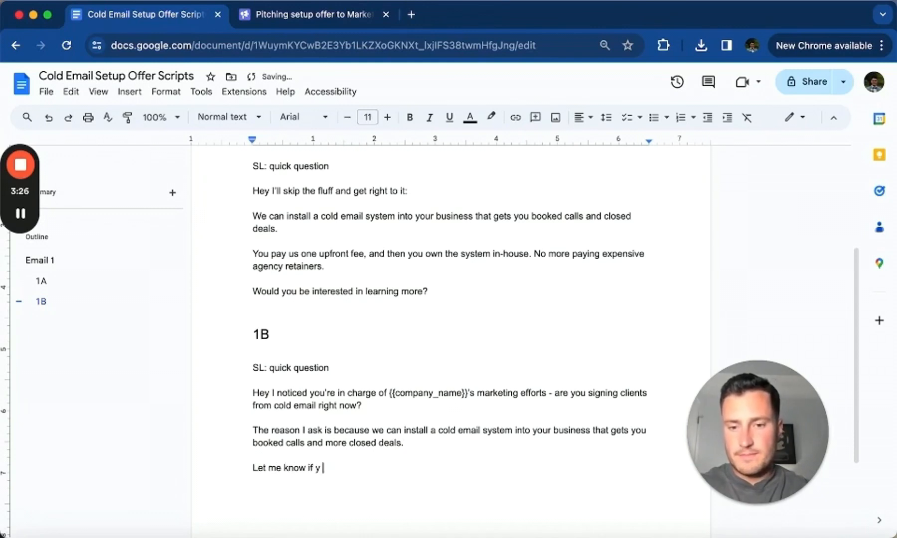
Close 1B by asking if they'd like to watch a quick video explaining further.
{"action": "type", "text": "ou;d like to ww"}
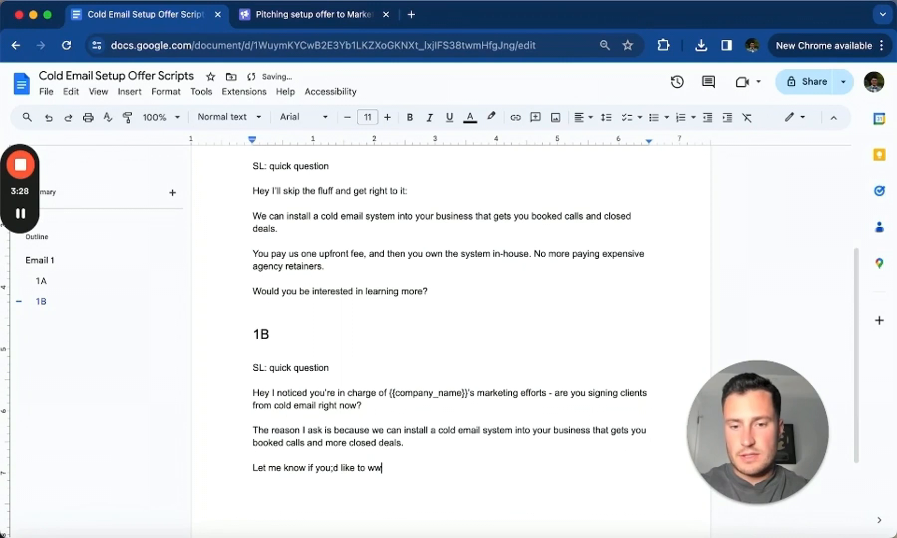
{"action": "type", "text": "atch a quick vido"}
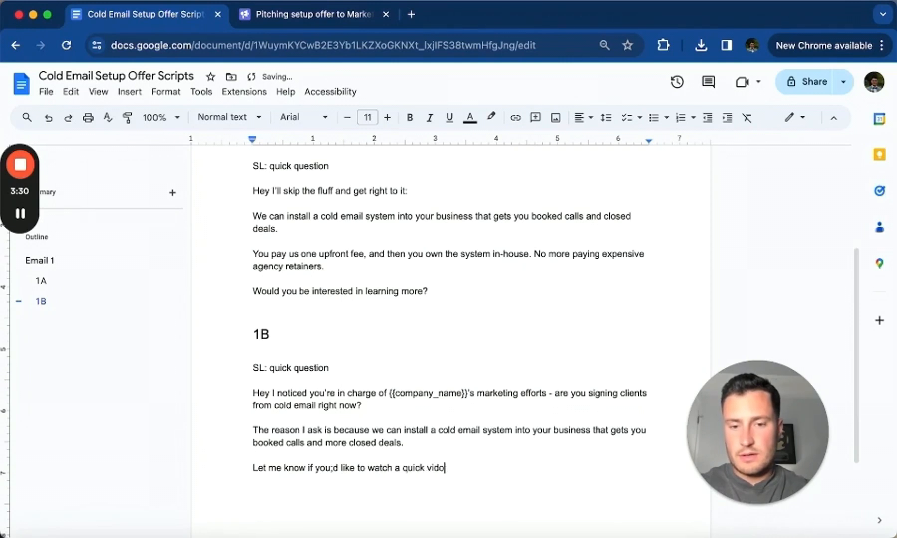
{"action": "type", "text": "explaining furhter."}
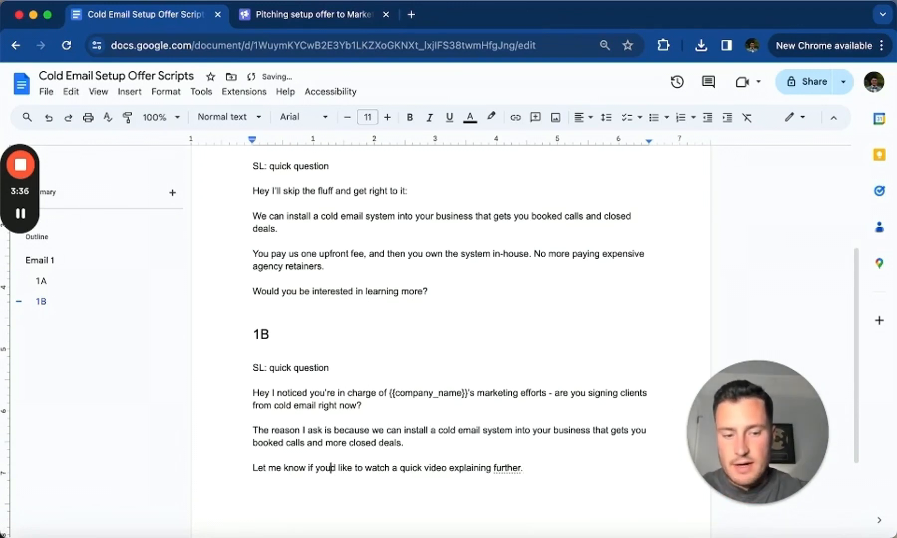
{"action": "scroll", "scroll_direction": "down", "scroll_amount": 3}
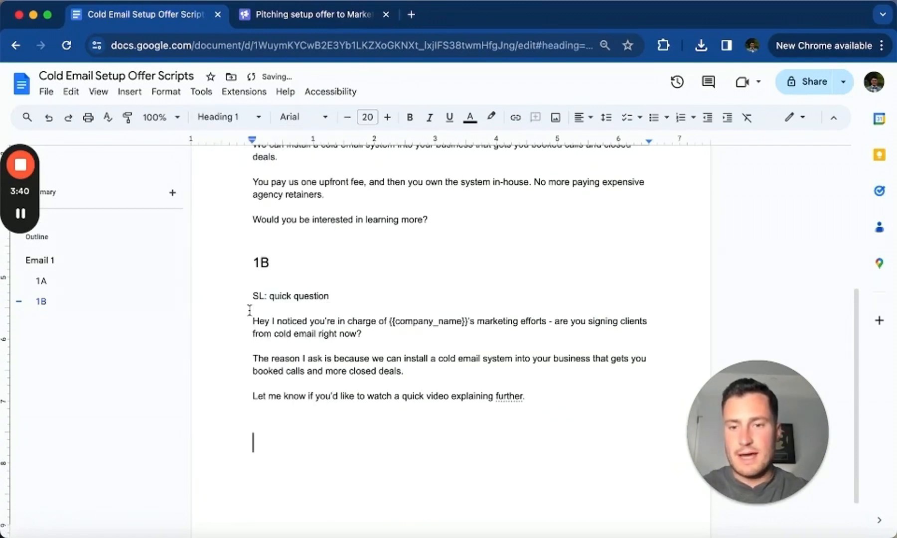
Add the '1C' subheading, 'more clients' subject line and opener about being in charge of {{company_name}}.
{"action": "type", "text": "1C"}
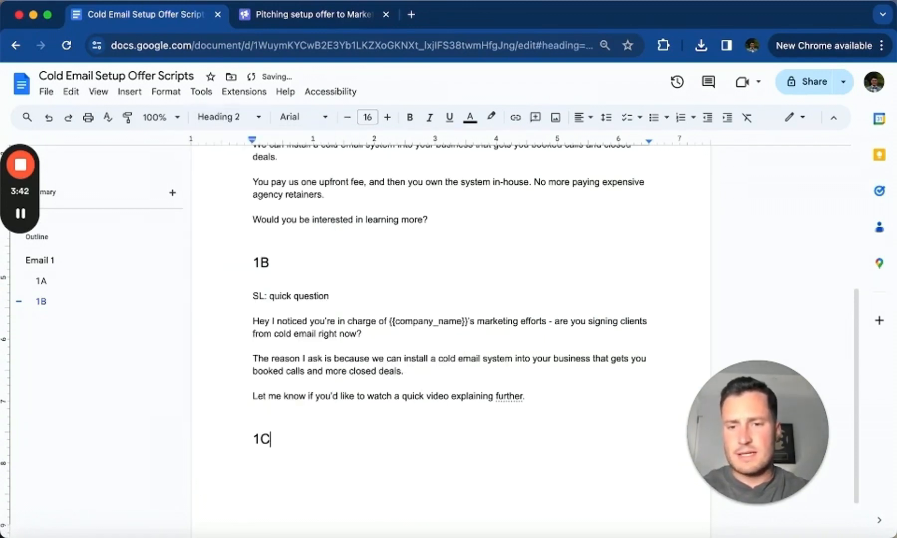
{"action": "type", "text": "SL more clie"}
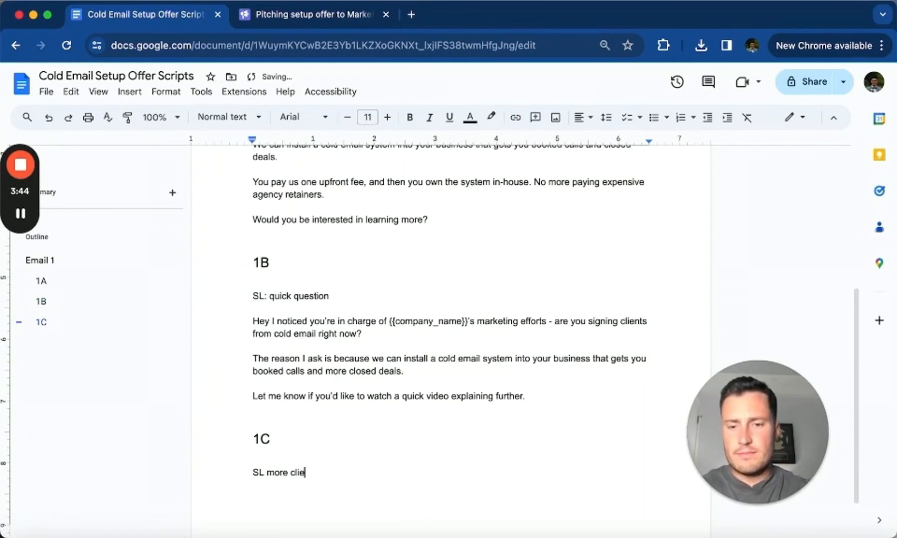
{"action": "type", "text": "nts for {{company_name"}
{"action": "type", "text": "Hey"}
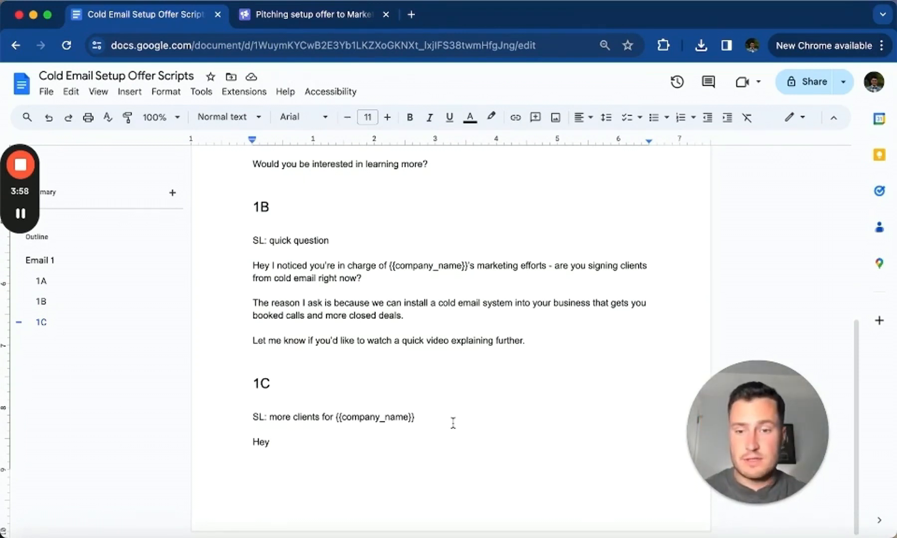
{"action": "type", "text": "notice"}
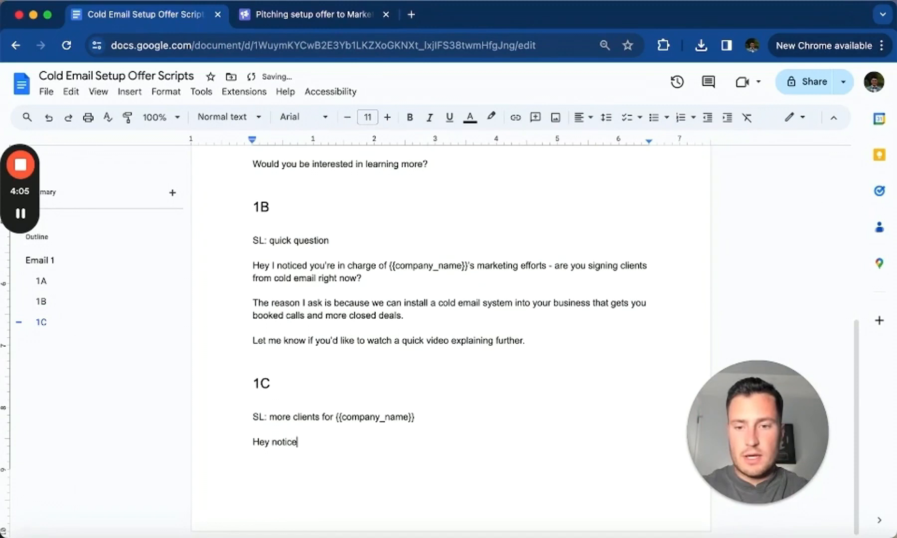
{"action": "type", "text": "d you're in caharge of"}
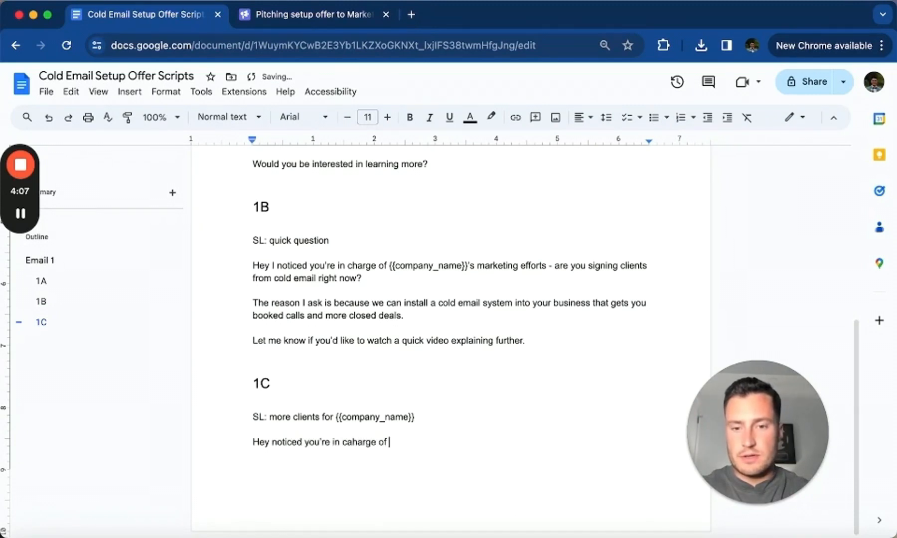
{"action": "type", "text": "{{Company_name}}'s marketing - are you guys taking on more clie"}
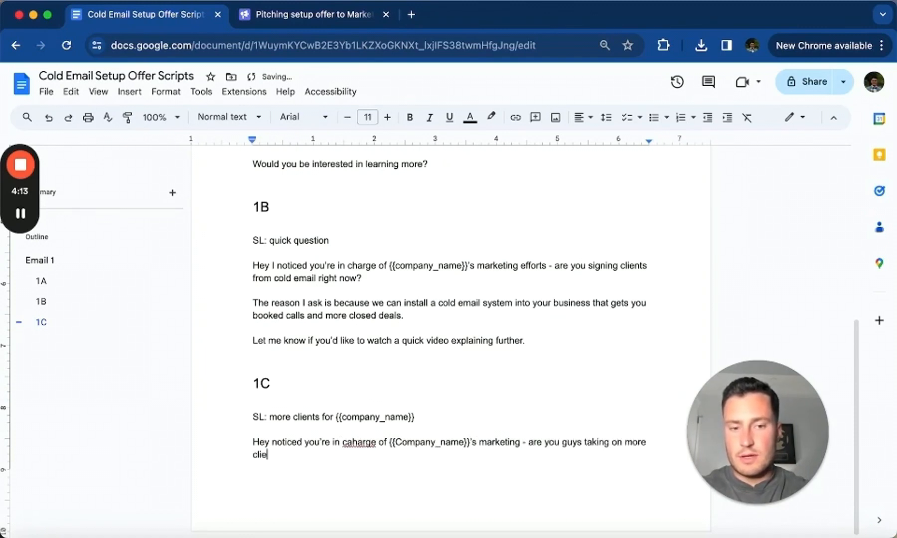
{"action": "type", "text": "nts right now?"}
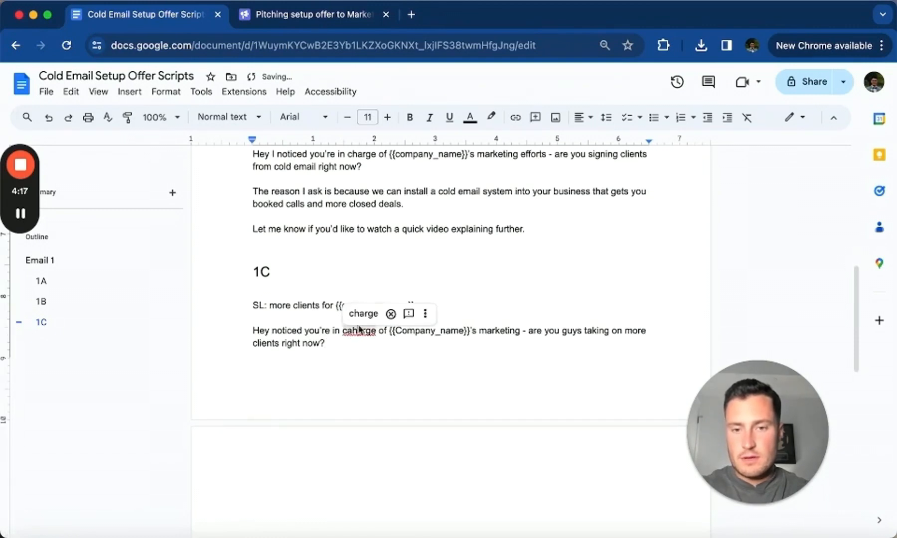
Write the pitch 'We can help you sign new clients… installing a cold email system', correcting a typo.
{"action": "type", "text": "WE can"}
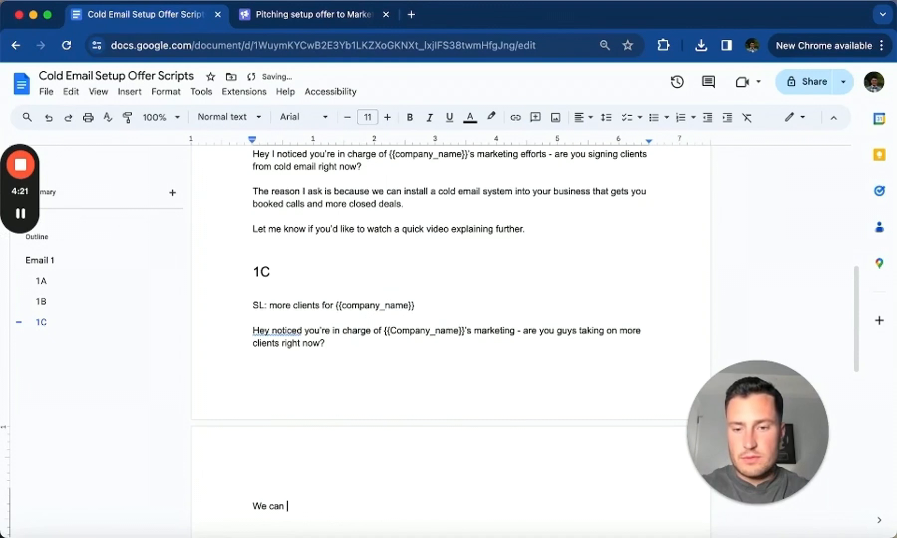
{"action": "type", "text": "help you sign new clients consisntelty by"}
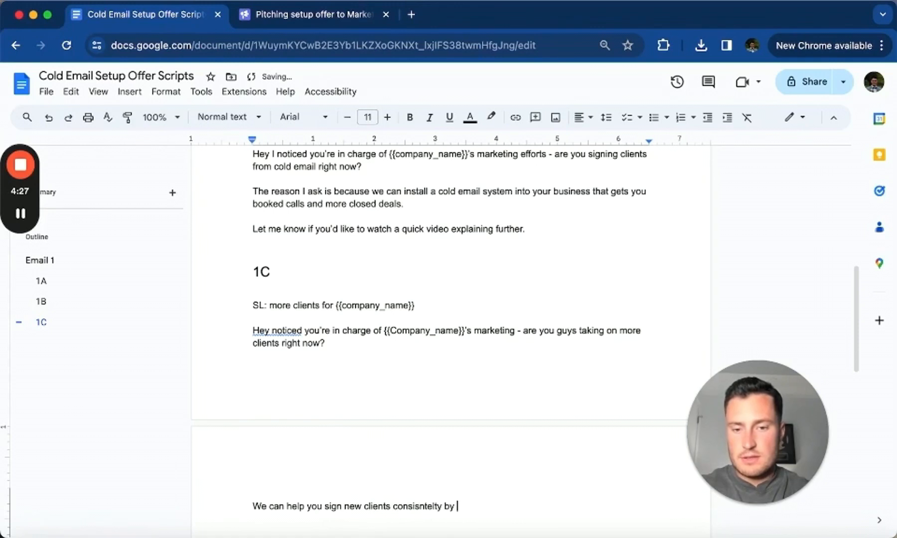
{"action": "type", "text": "installing a c old em"}
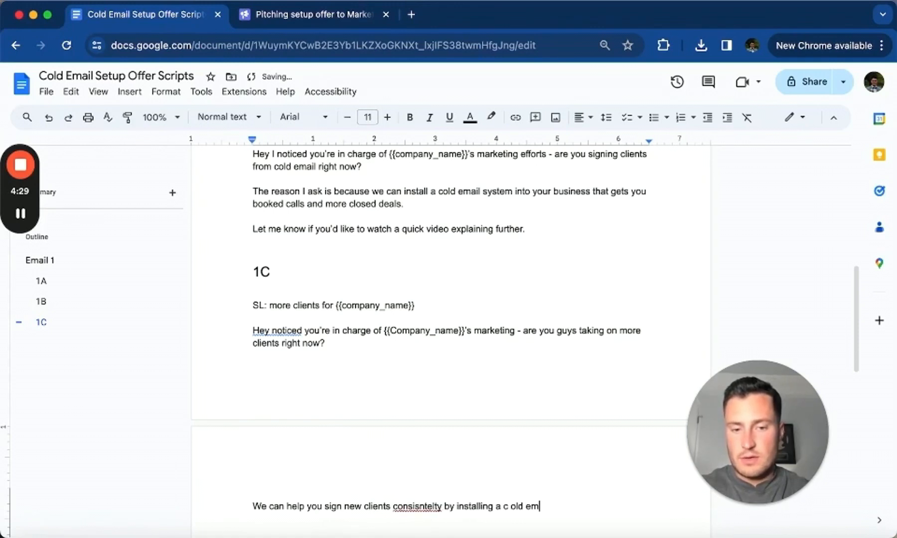
{"action": "type", "text": "ail system in to your business."}
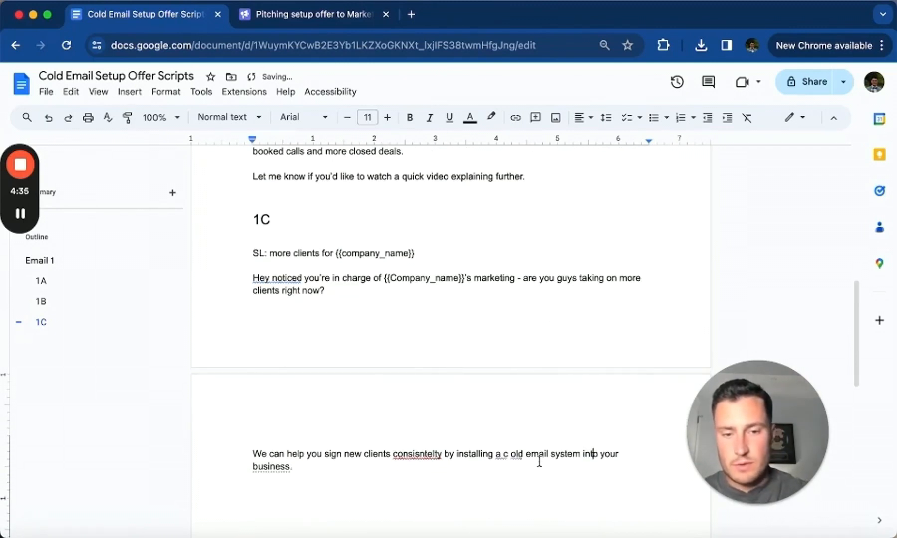
{"action": "left_click", "coordinate": [418, 454]}
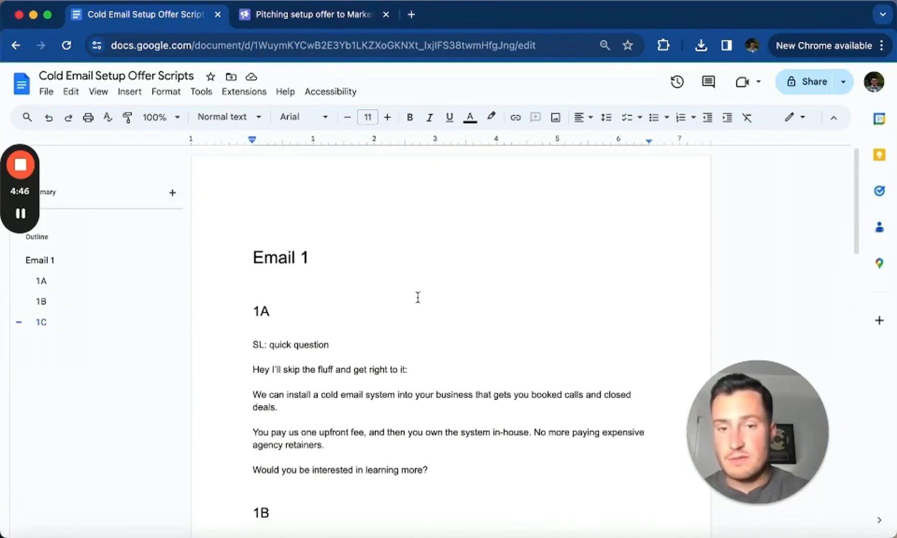
Scroll through the Email 1 variants to review them down to the 1C pitch.
{"action": "scroll", "scroll_direction": "down", "scroll_amount": 3}
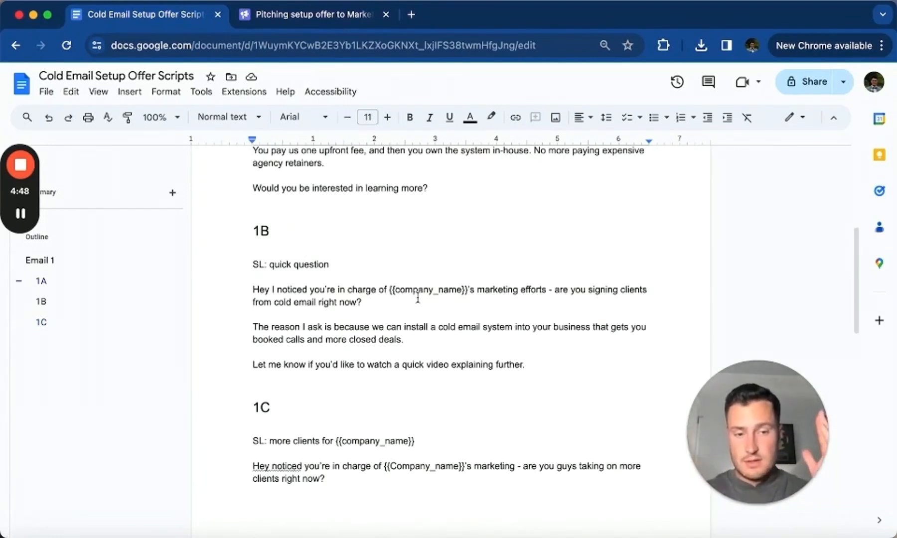
{"action": "scroll", "scroll_direction": "down", "scroll_amount": 3}
{"action": "type", "text": "We can help you sign new clients consistently by installing a cold email system into your business."}
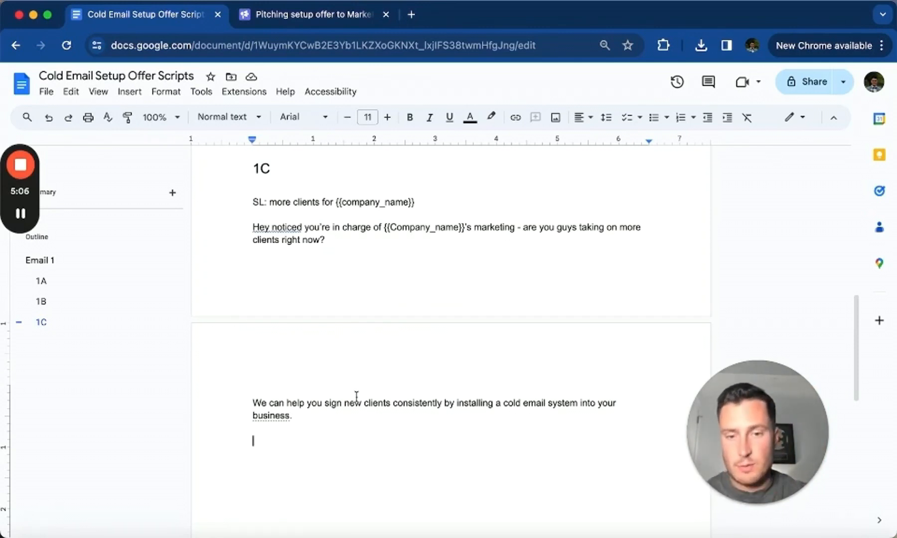
{"action": "scroll", "scroll_direction": "down", "scroll_amount": 3}
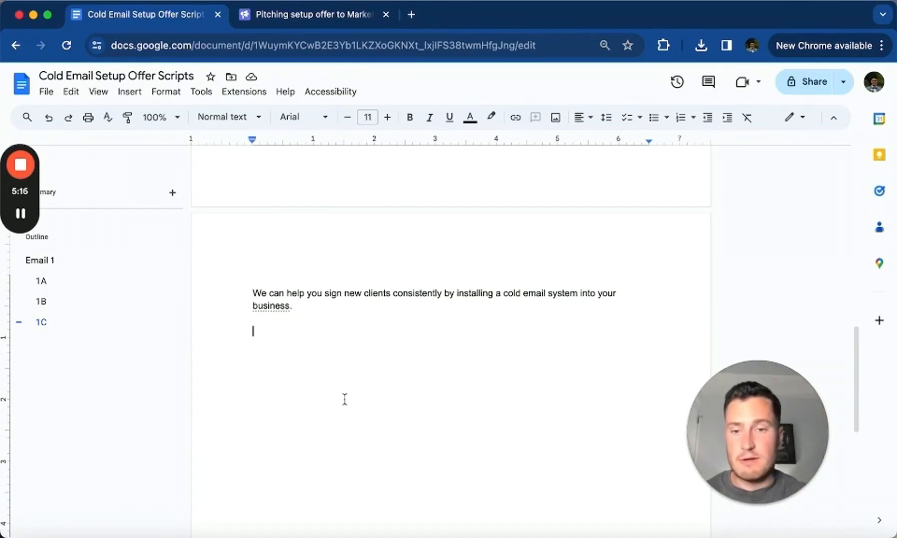
Add the 1C line about paying one upfront fee instead of a lead generation agency.
{"action": "type", "text": "You only pay us one"}
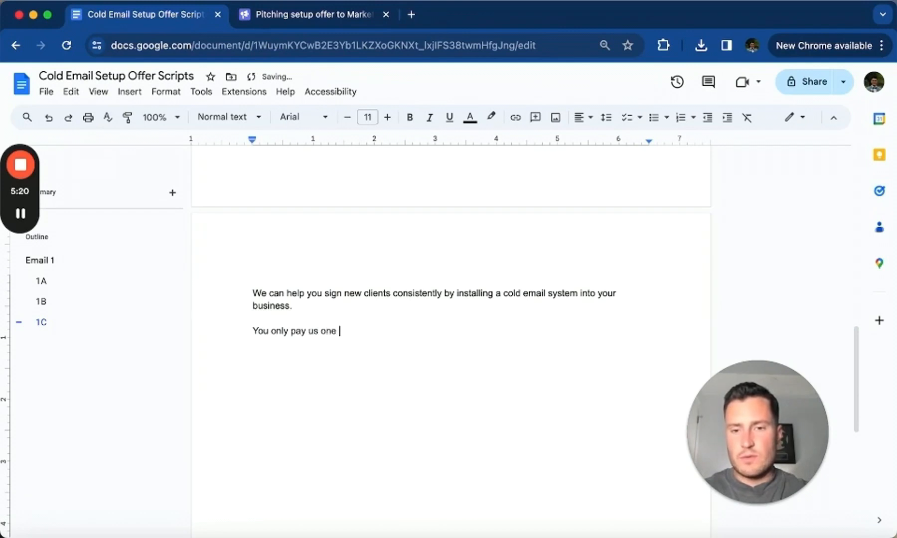
{"action": "type", "text": "upfront fee - and won't have to rely"}
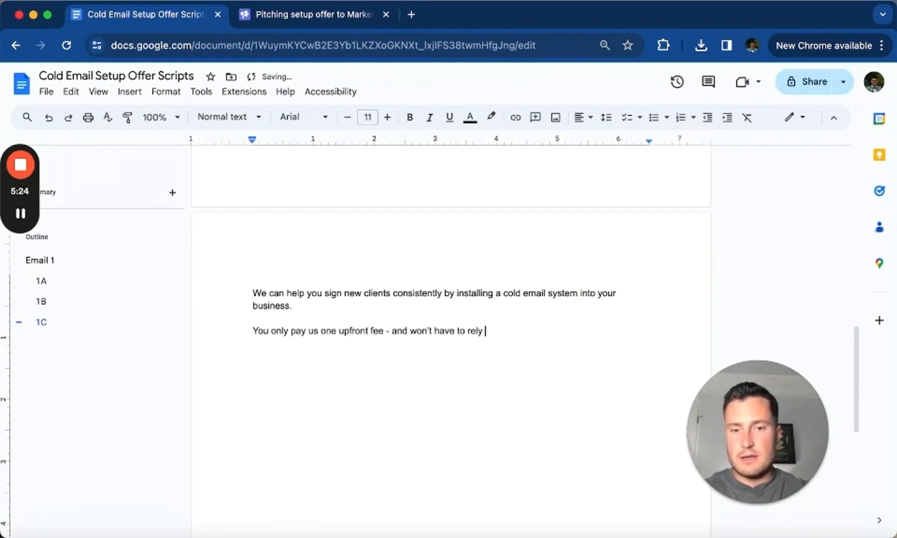
{"action": "type", "text": "on a sh**ty lead generation agency ever again"}
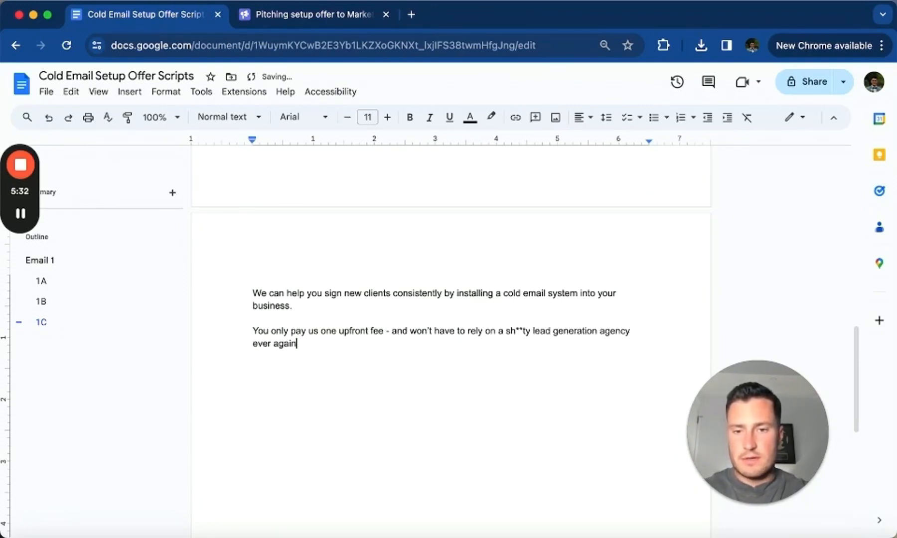
{"action": "key", "text": "enter"}
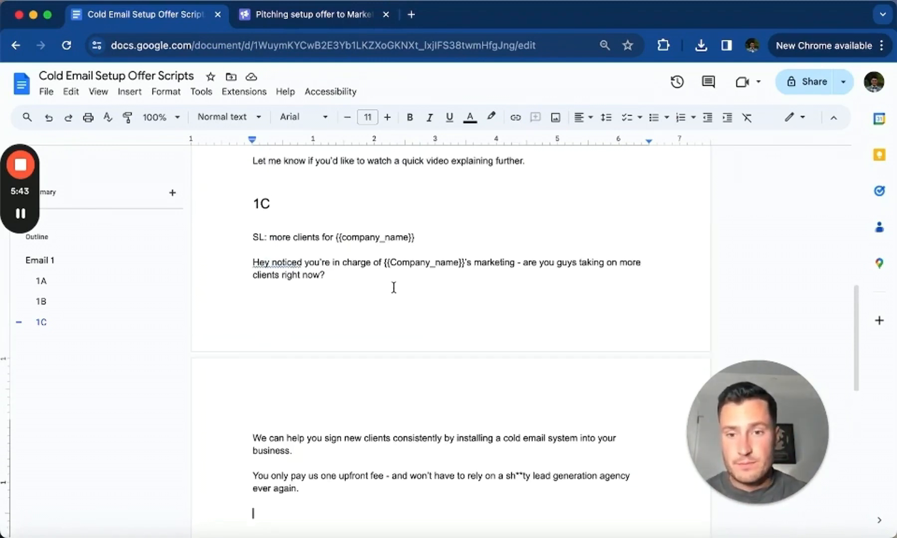
Close 1C with 'Would you like to watch a quick video explaining further?'.
{"action": "scroll", "scroll_direction": "down", "scroll_amount": 3}
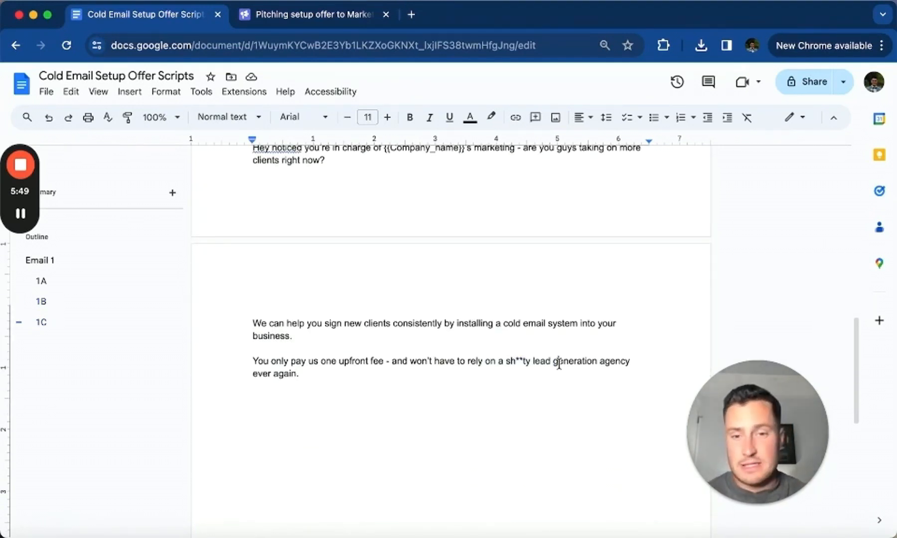
{"action": "type", "text": "Would you like"}
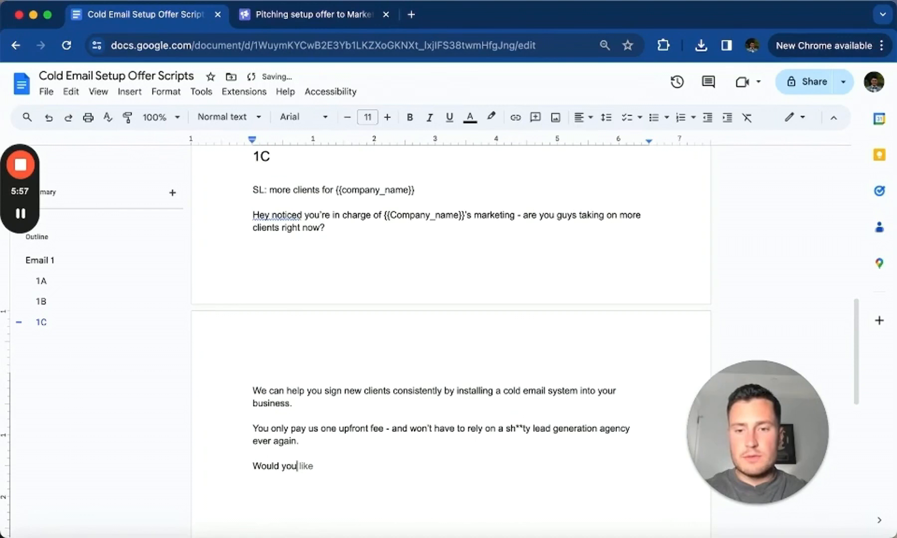
{"action": "type", "text": "to watch a quick"}
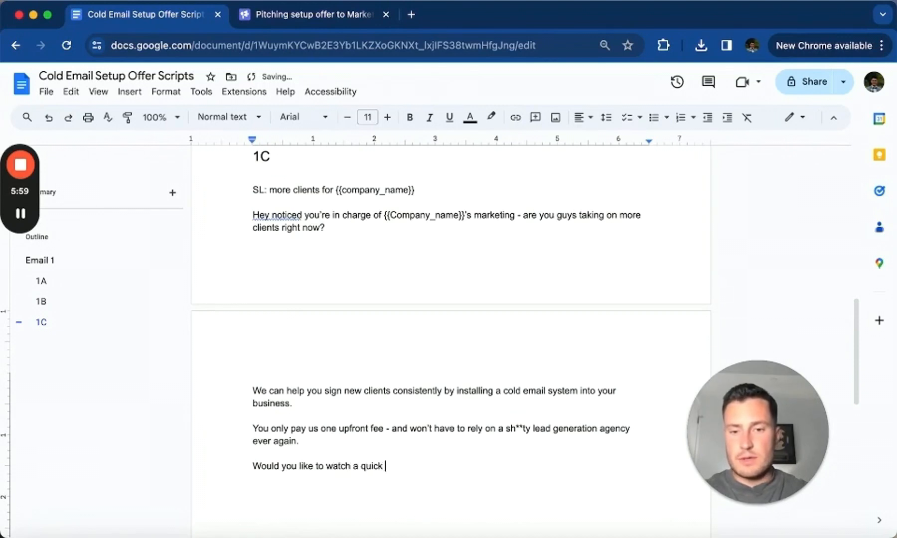
{"action": "type", "text": "video explaining frther?"}
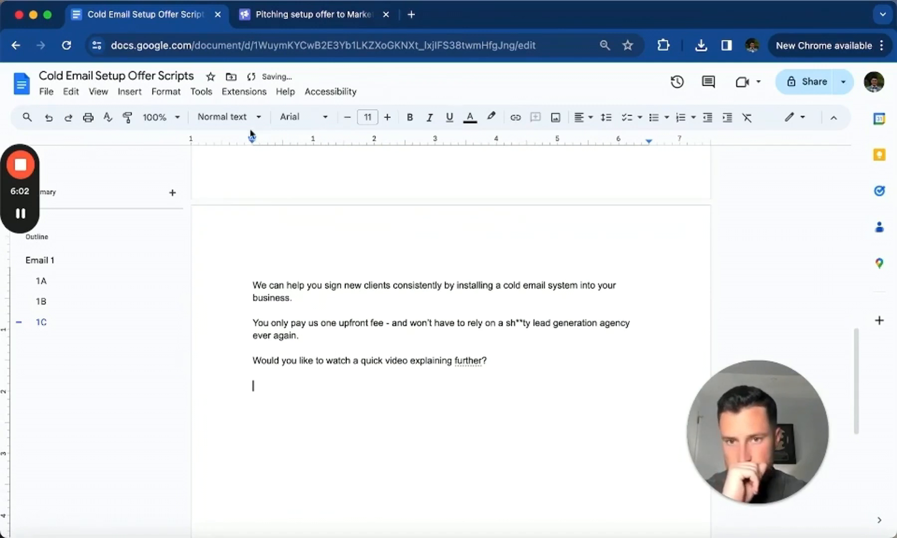
Add the '1D' subheading and the opener about agencies not delivering a single booked call.
{"action": "type", "text": "1D"}
{"action": "type", "text": "Hey are you sick of being pitched by lead generation agencies who can"}
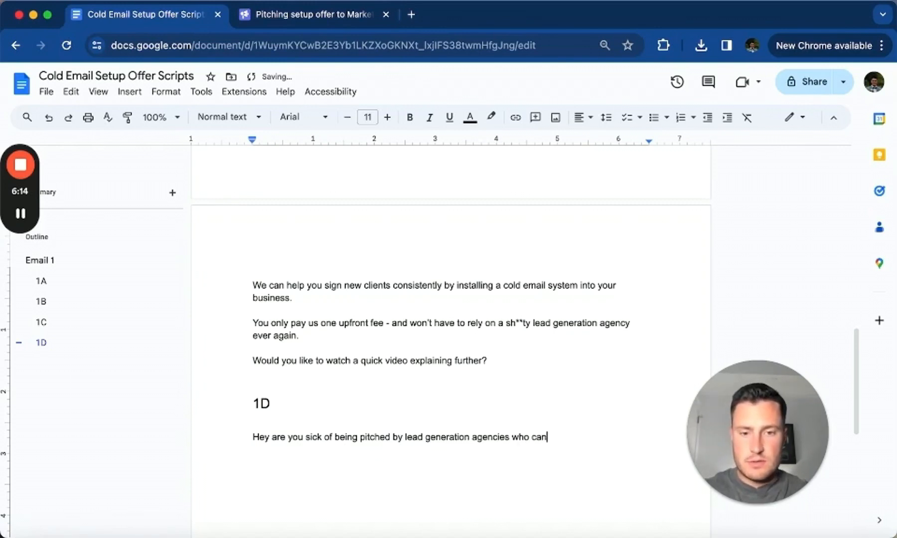
{"action": "key", "text": "Backspace"}
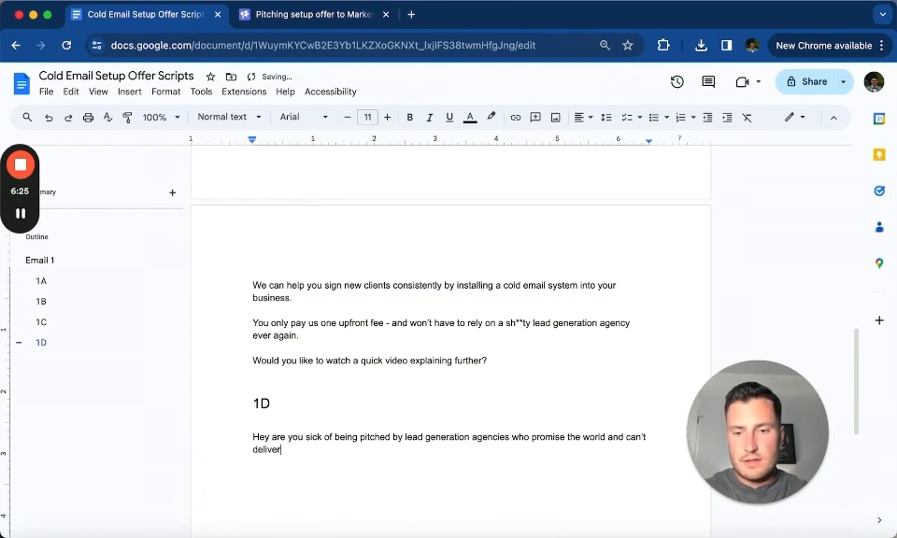
{"action": "type", "text": "a single booked call?"}
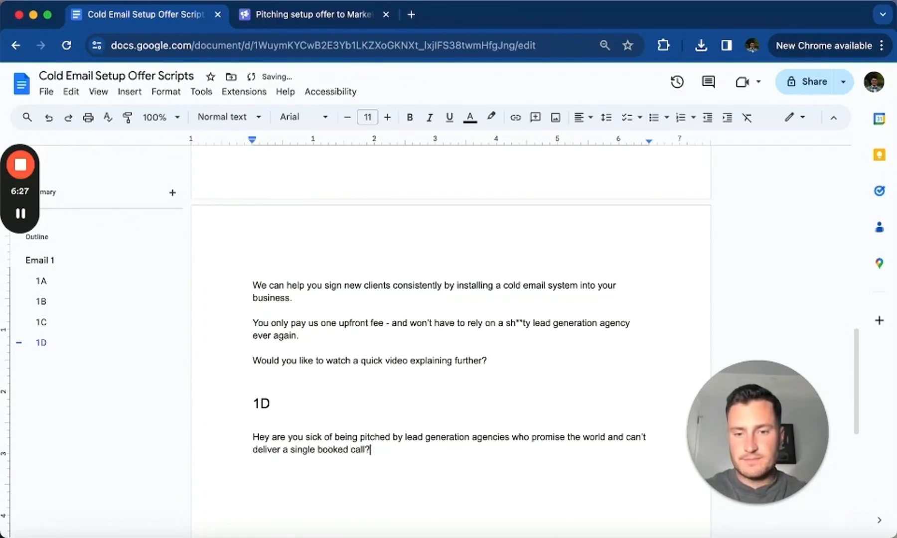
{"action": "type", "text": "IF yo"}
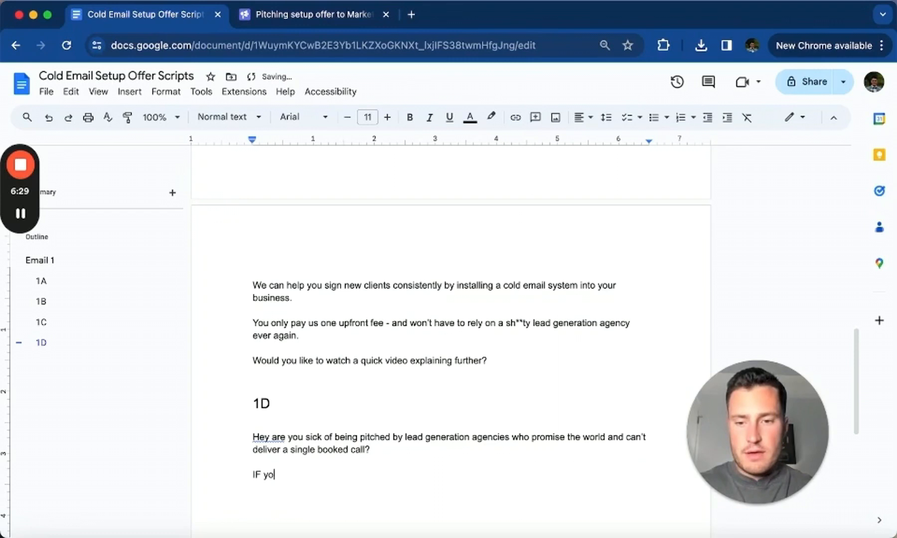
{"action": "type", "text": "If y"}
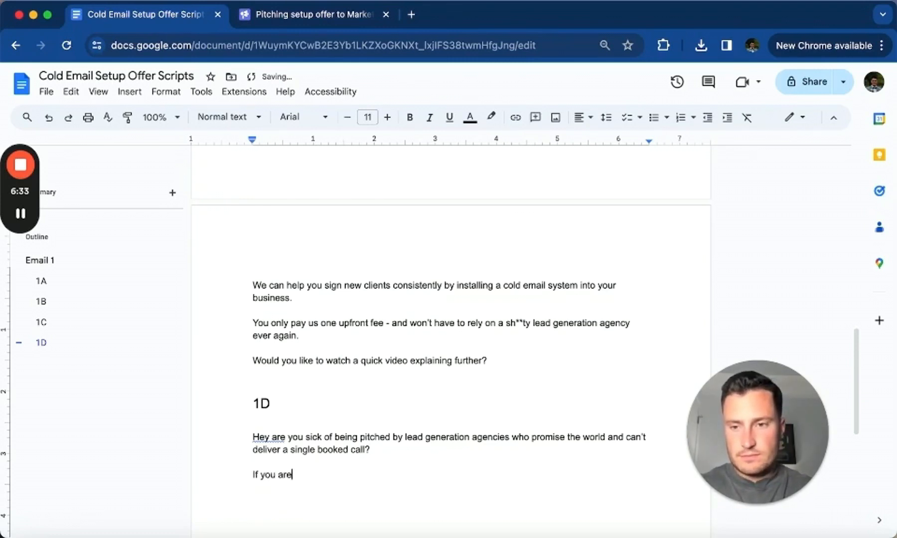
{"action": "type", "text": ", let me kn"}
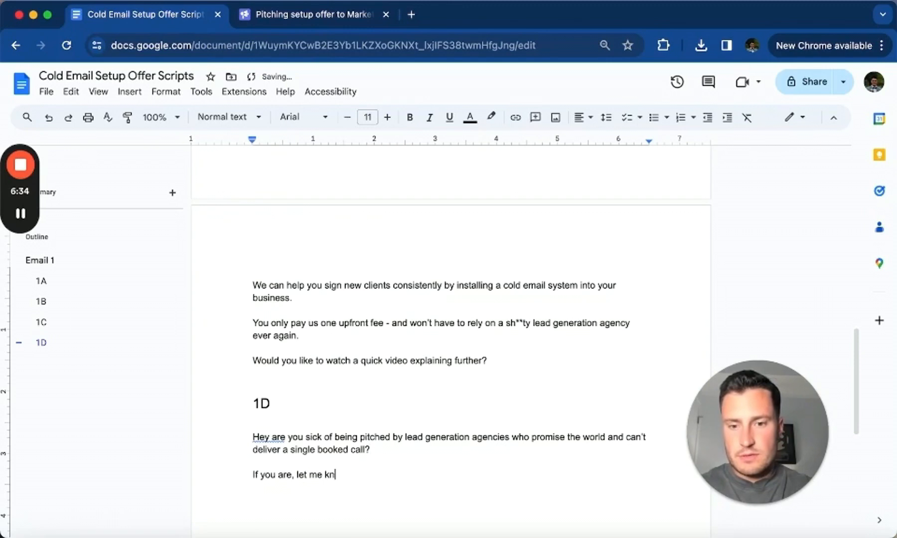
{"action": "type", "text": "ow if you'd like to learn how we"}
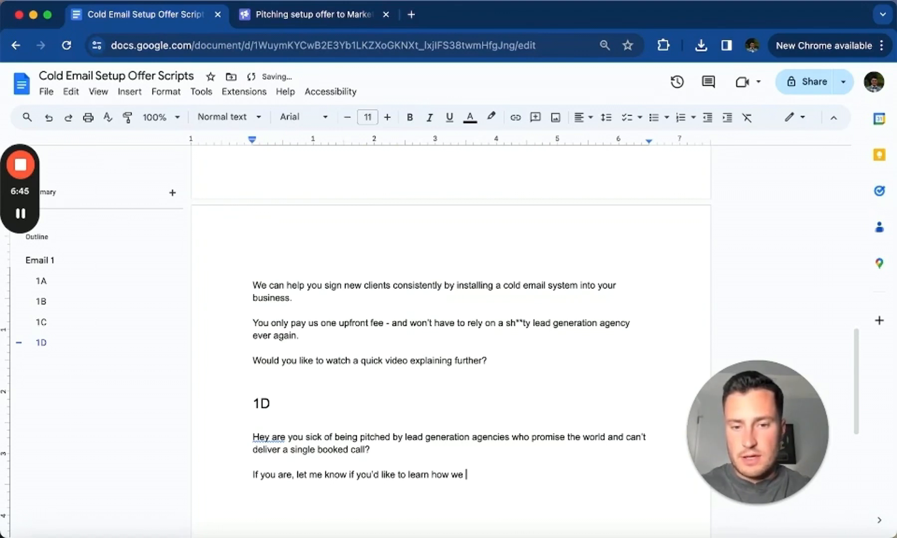
Write the 100%-ownership cold email system pitch and the 'SL: heard this one before?' subject.
{"action": "type", "text": "can install a cold email system into your business that you"}
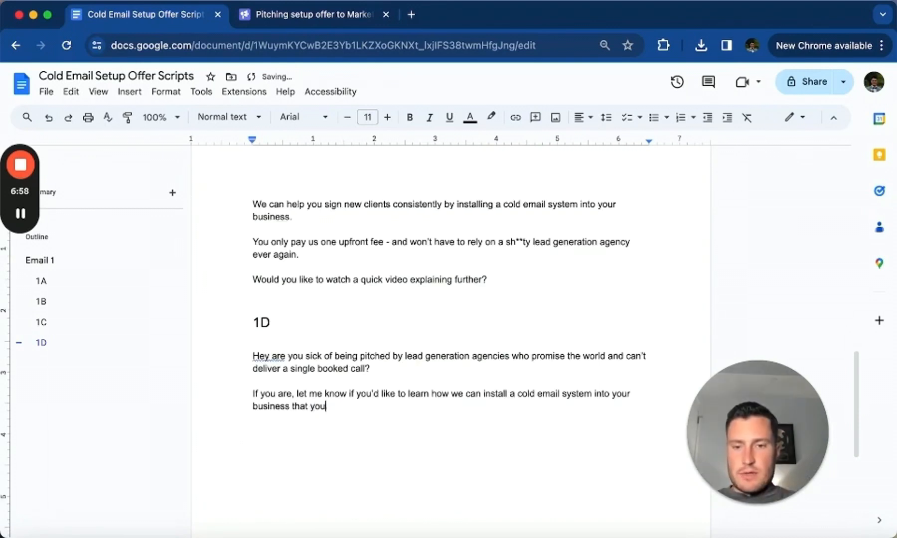
{"action": "type", "text": "have 100% ownership over - so you never have to work with a lead gne"}
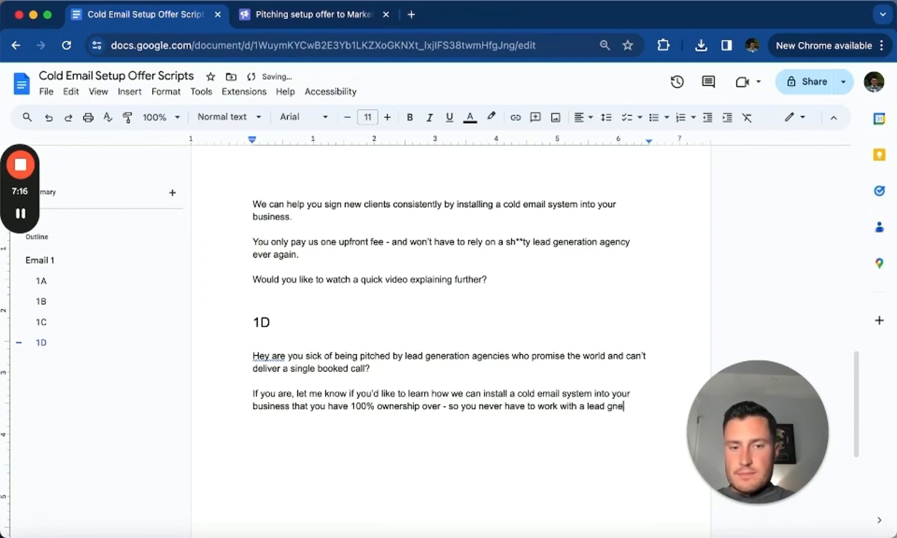
{"action": "type", "text": "agency ever again."}
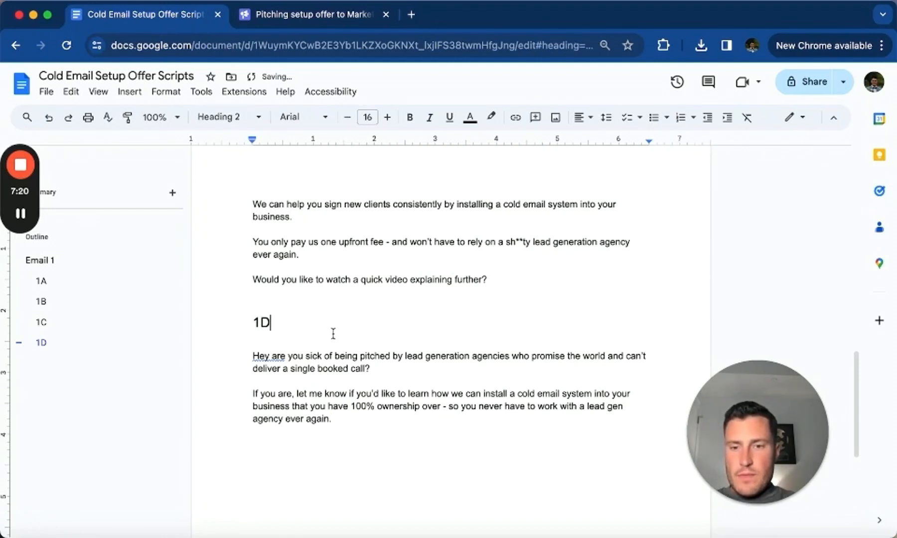
{"action": "type", "text": "SL: heard this one before?"}
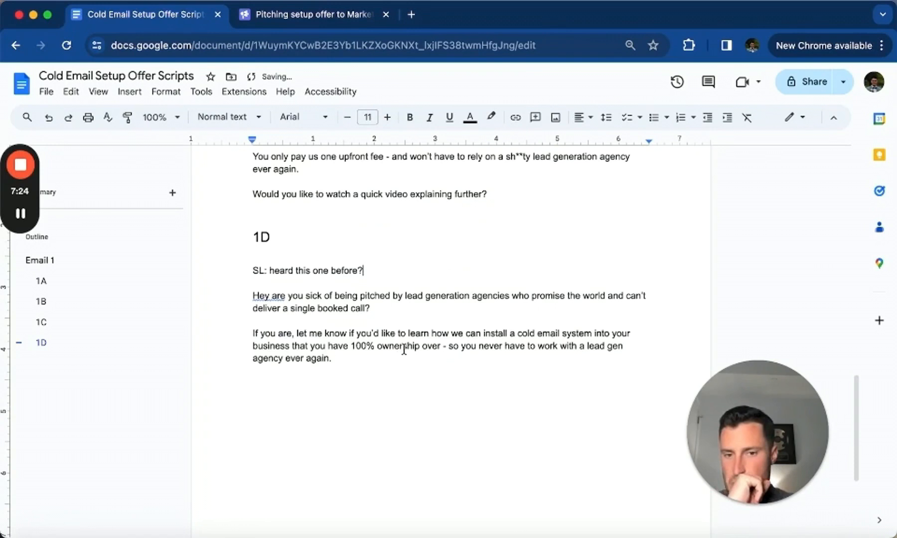
Add an 'Email 2' Heading 1 and start a '2A' subheading beneath it.
{"action": "left_click", "coordinate": [224, 117]}
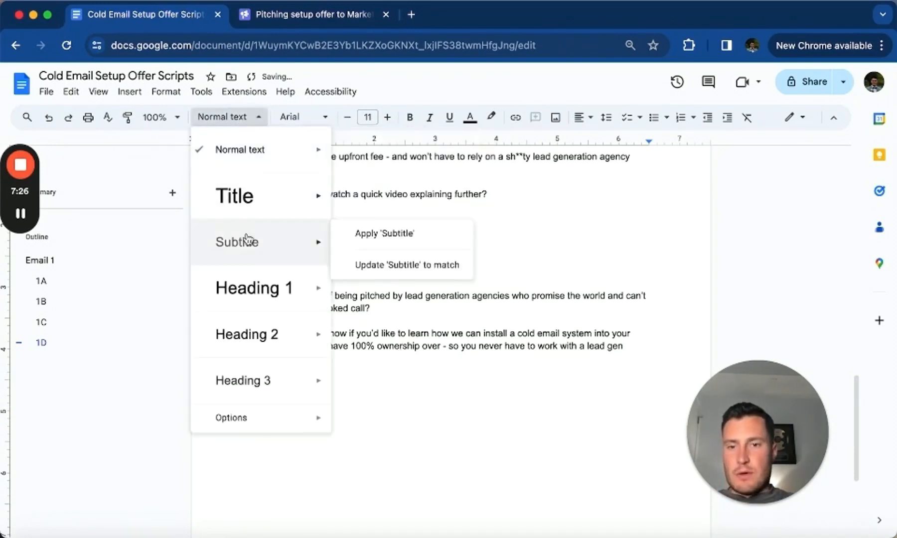
{"action": "left_click", "coordinate": [253, 288]}
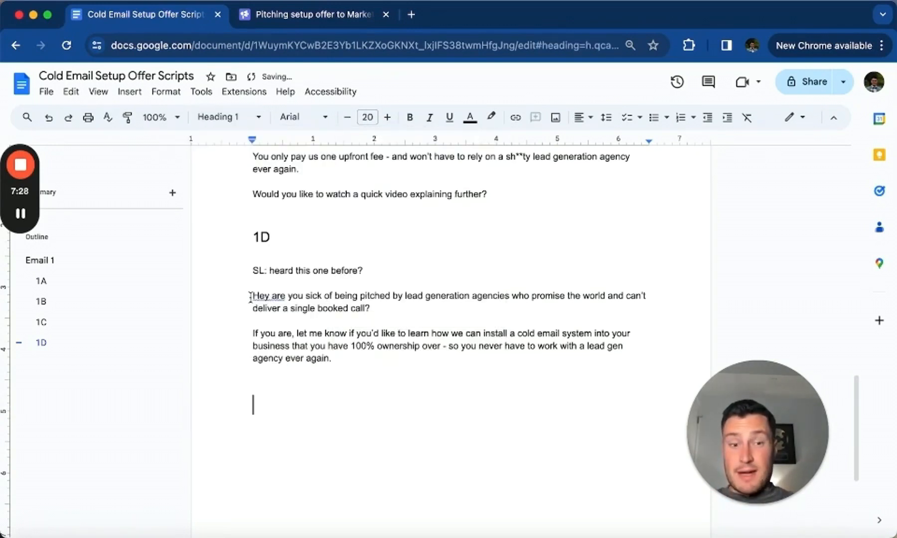
{"action": "type", "text": "Email 2"}
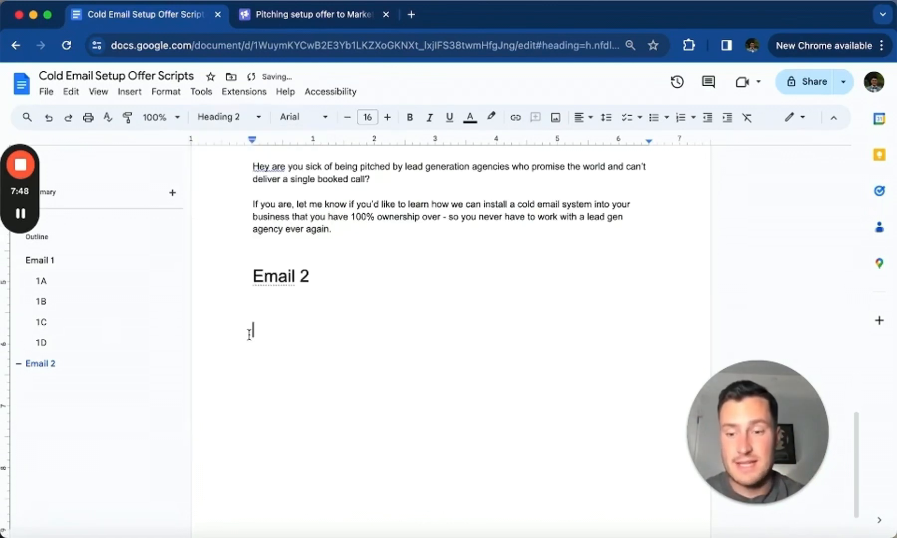
{"action": "type", "text": "2A"}
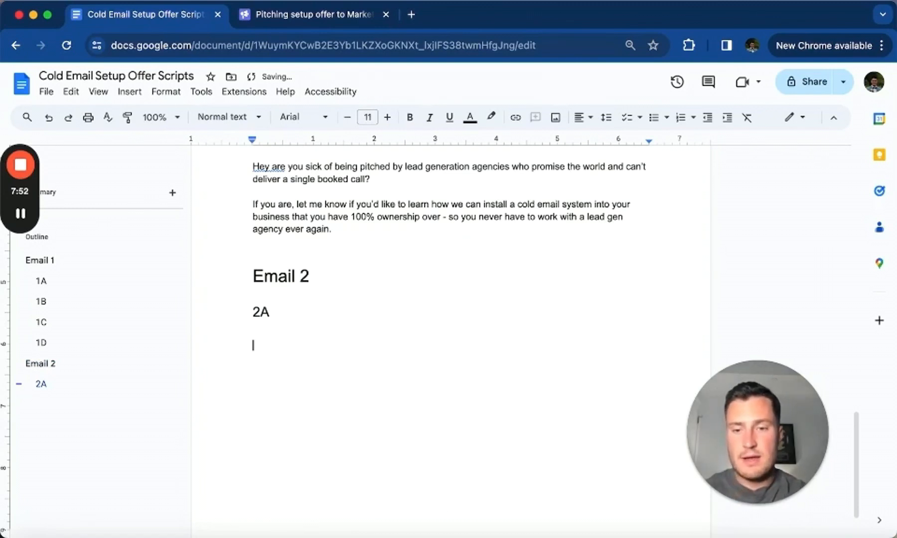
Write 2A's pitch: an in-house cold email system paid for once, then owned.
{"action": "type", "text": "We can instal a"}
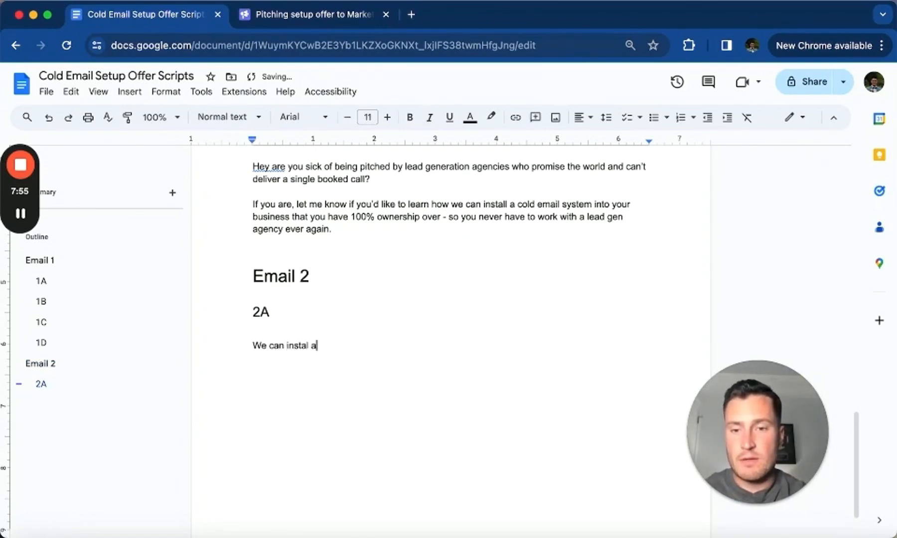
{"action": "type", "text": "biui"}
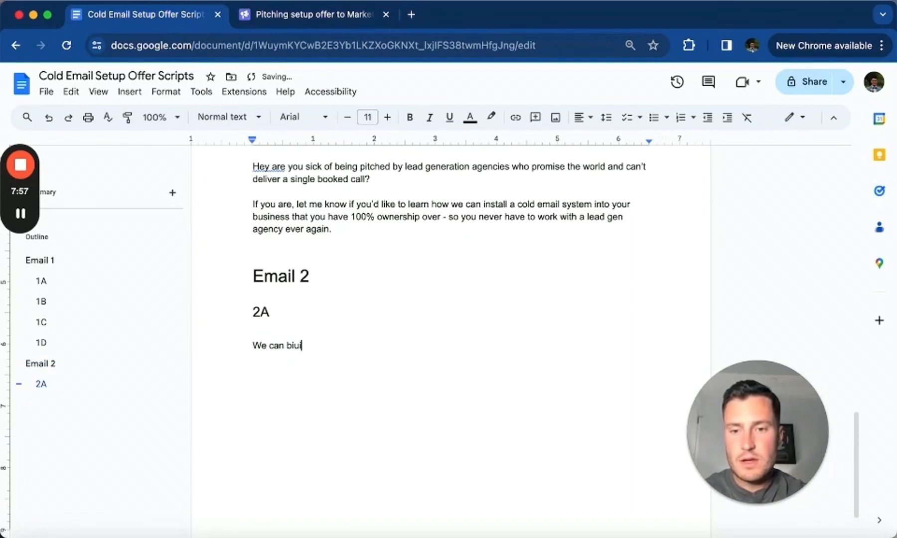
{"action": "type", "text": "ld a cold email system"}
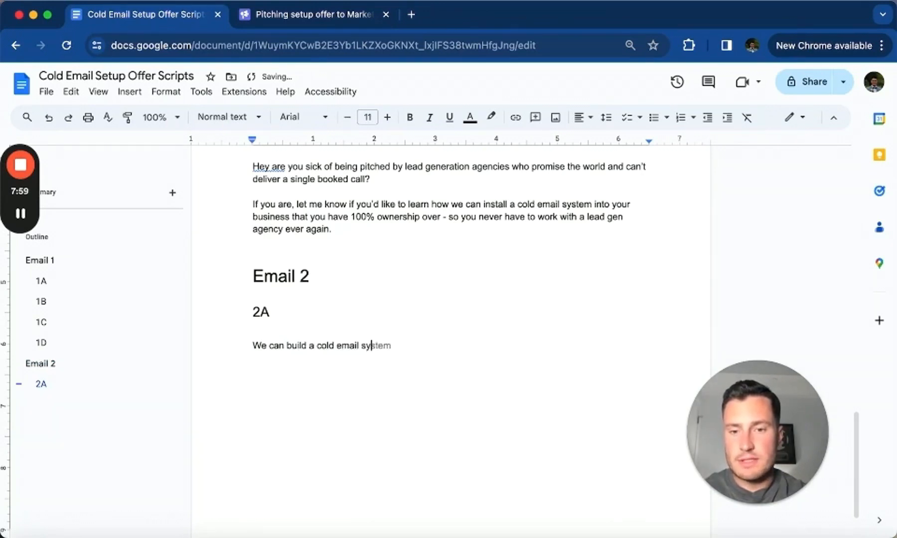
{"action": "type", "text": "into your"}
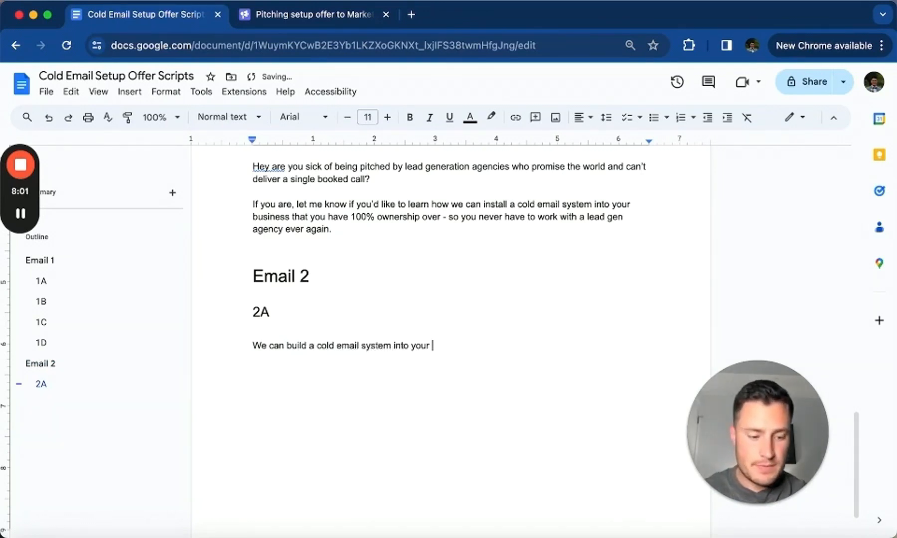
{"action": "type", "text": "{{Company_name}}'s"}
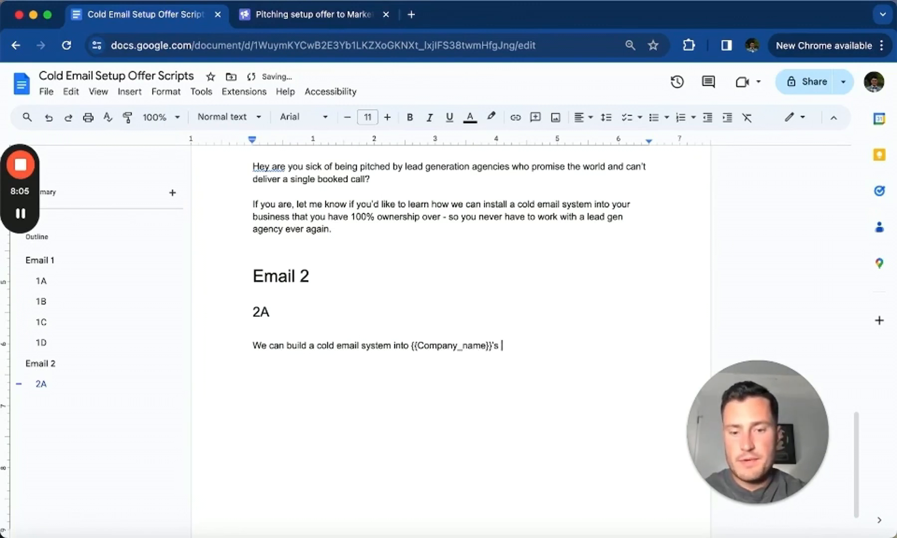
{"action": "type", "text": "in-house"}
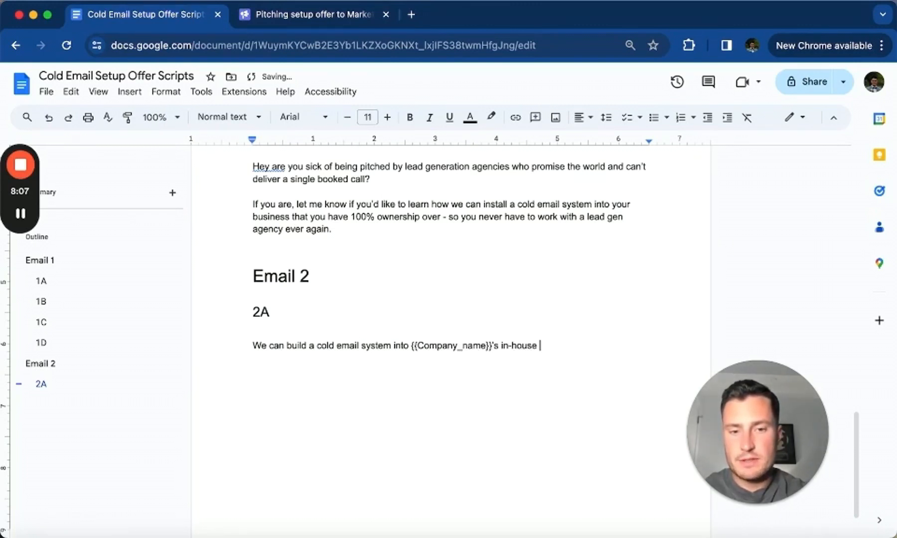
{"action": "type", "text": "marketing"}
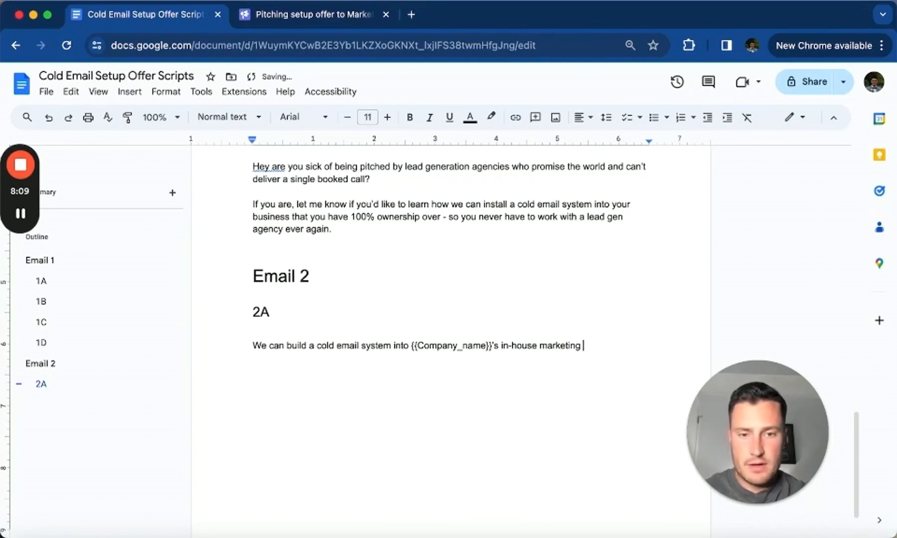
{"action": "type", "text": "infrastructure"}
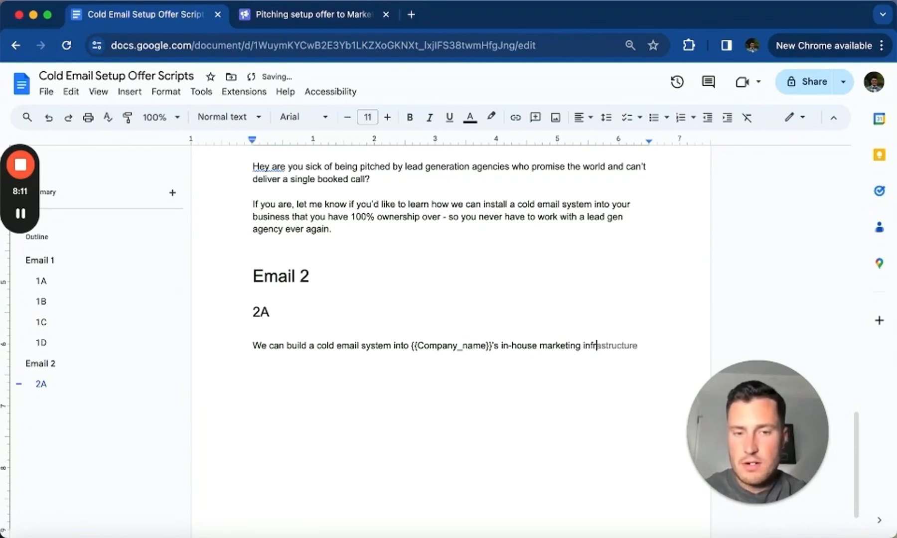
{"action": "type", "text": "You"}
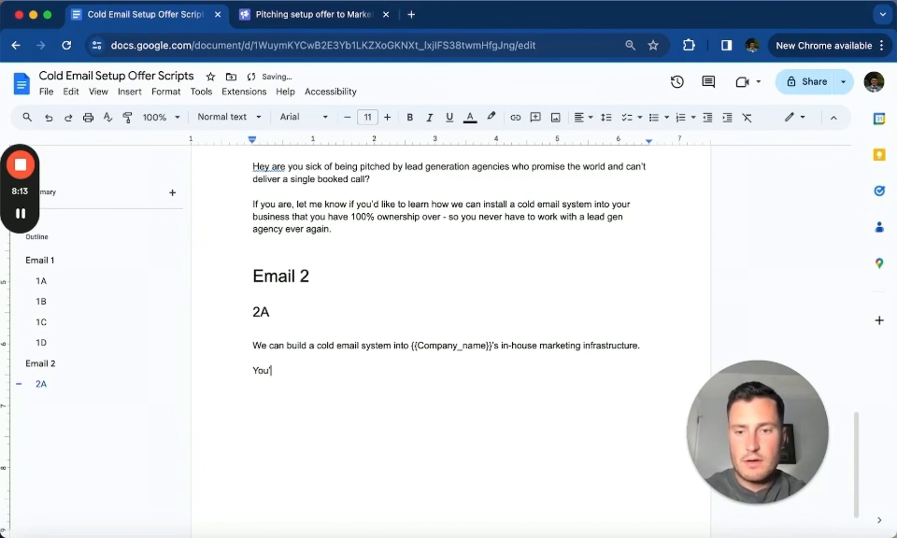
{"action": "type", "text": "only pay us one time to build the system,"}
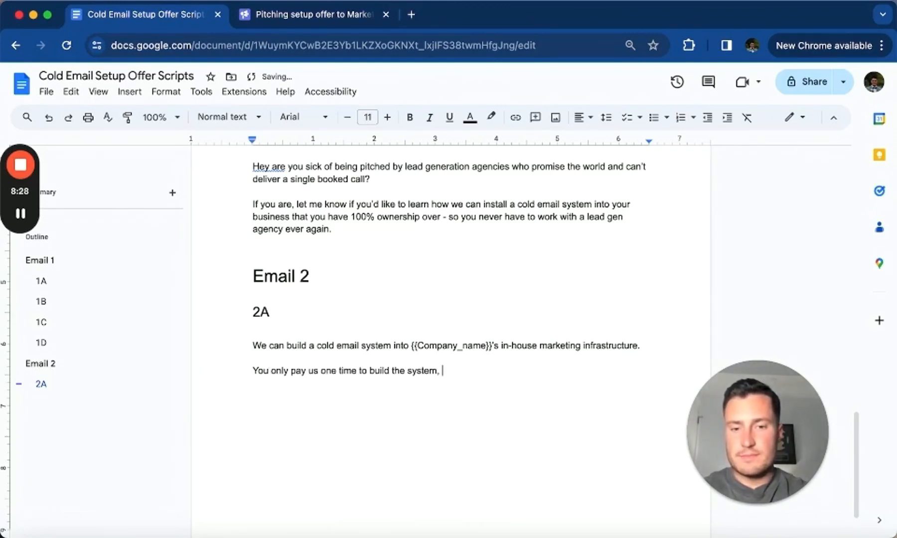
{"action": "type", "text": "and then you pown a marketing channel taht books you"}
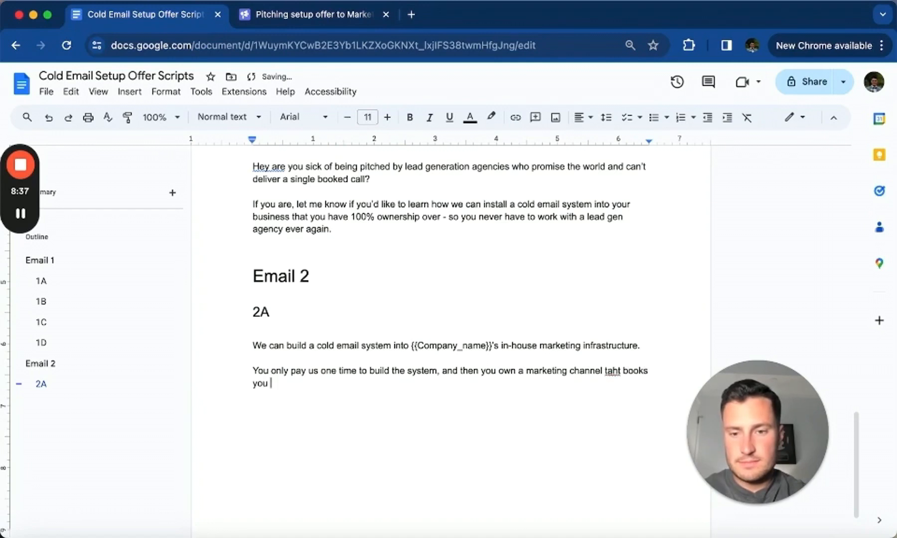
Add the booked calls and closed deals promise and 'Mind if I send over more info and pricing?'.
{"action": "type", "text": "sales cal"}
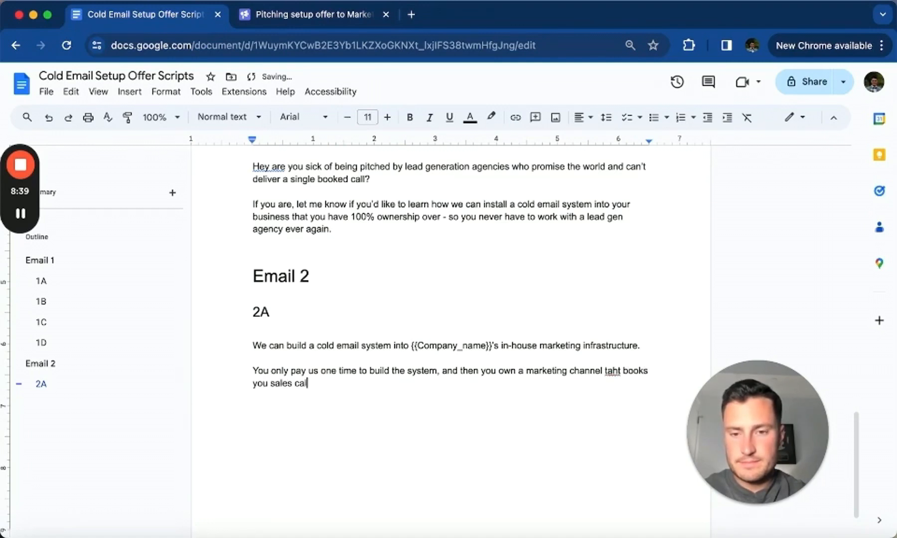
{"action": "type", "text": "ls and"}
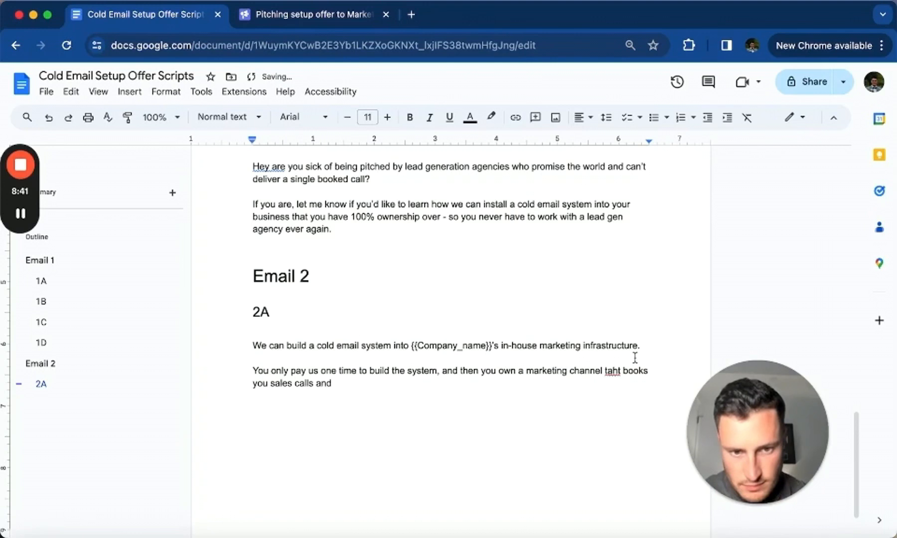
{"action": "type", "text": "that brings you"}
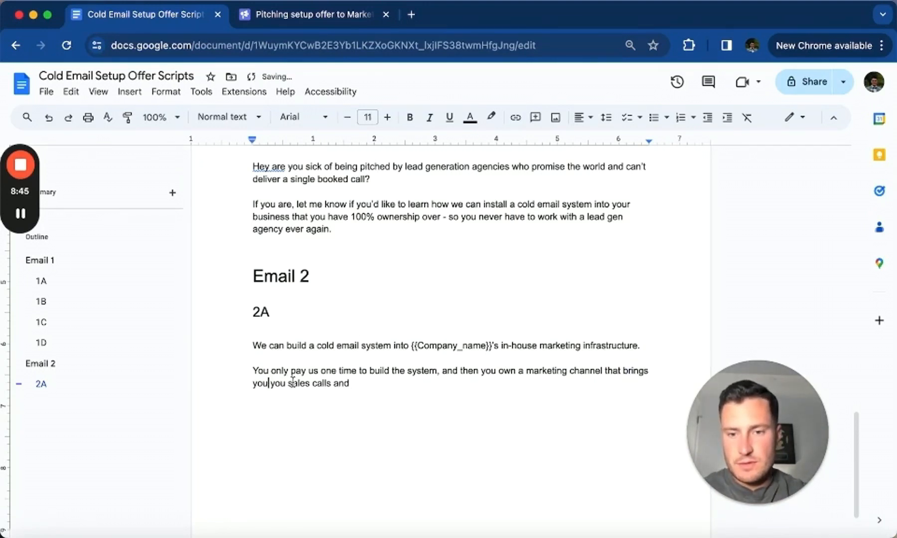
{"action": "type", "text": "booked c"}
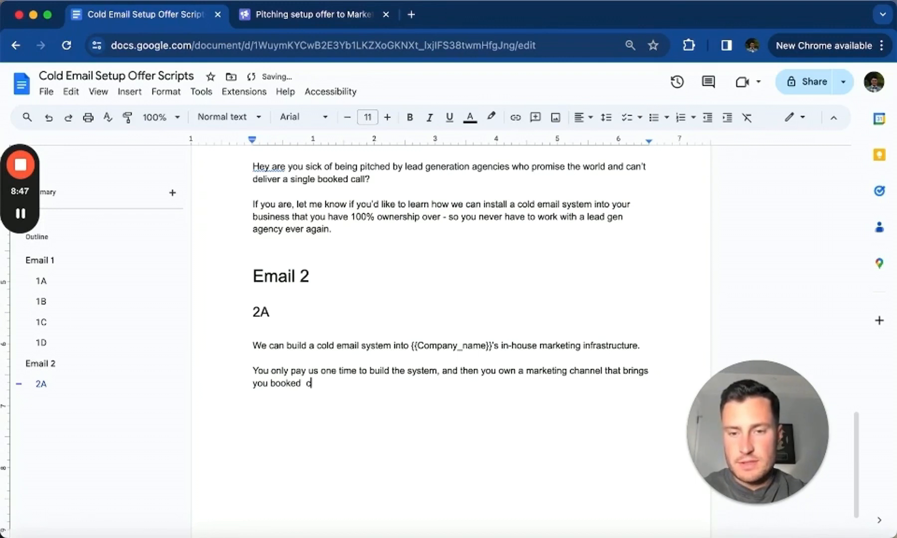
{"action": "type", "text": "alls and closed deals."}
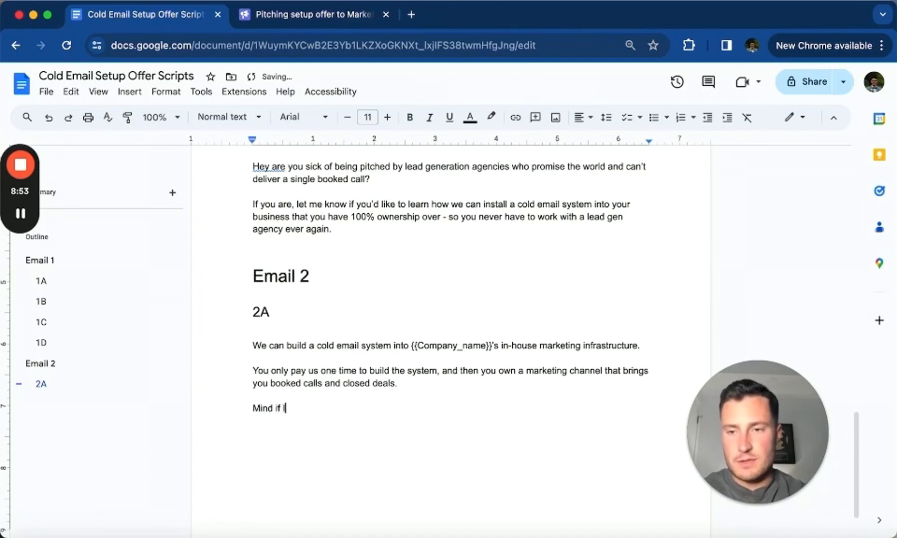
{"action": "type", "text": "nd more"}
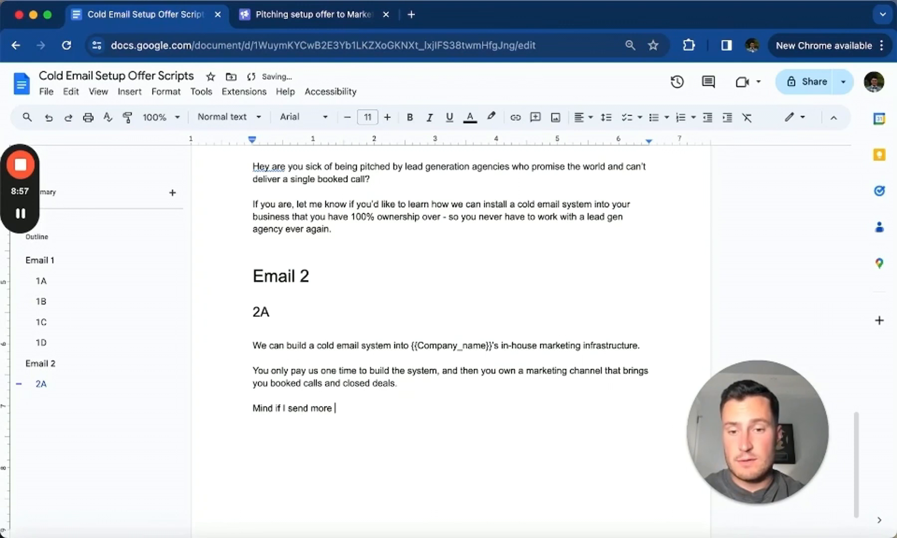
{"action": "type", "text": "over more information"}
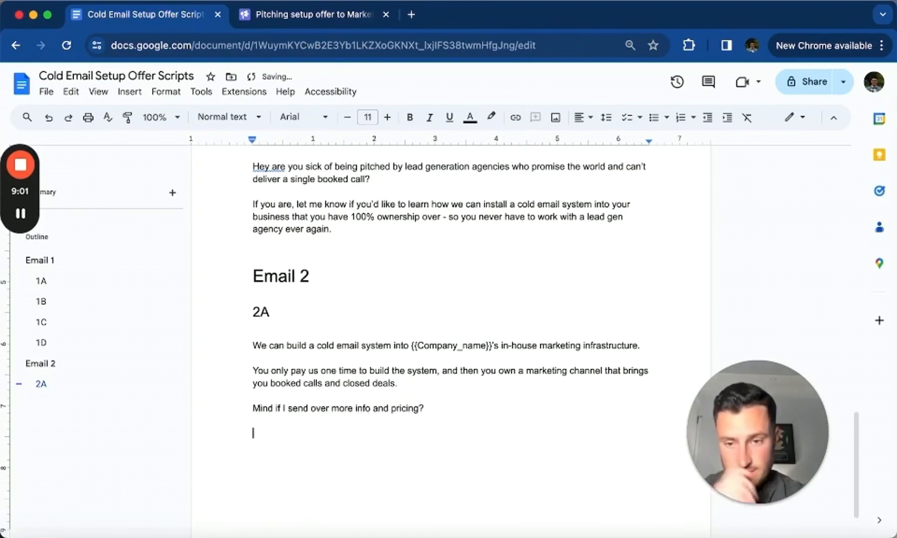
Add the '2B' heading and an opening line offering the system for a one-time $1500 fee.
{"action": "left_click", "coordinate": [260, 312]}
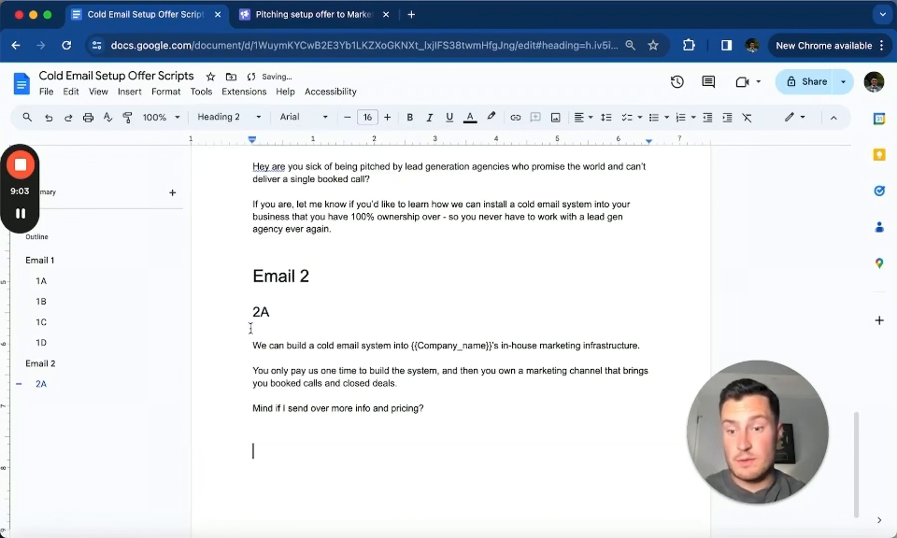
{"action": "type", "text": "2B"}
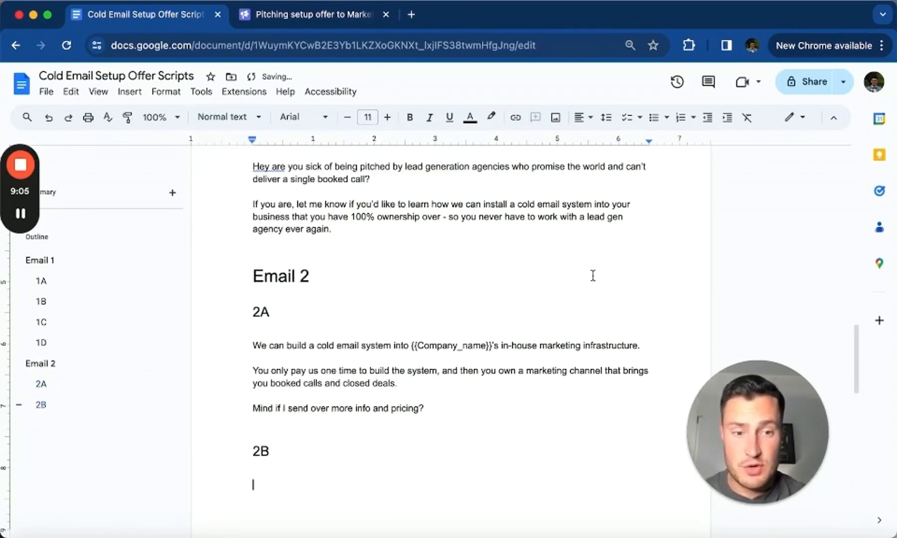
{"action": "scroll", "scroll_direction": "down", "scroll_amount": 3}
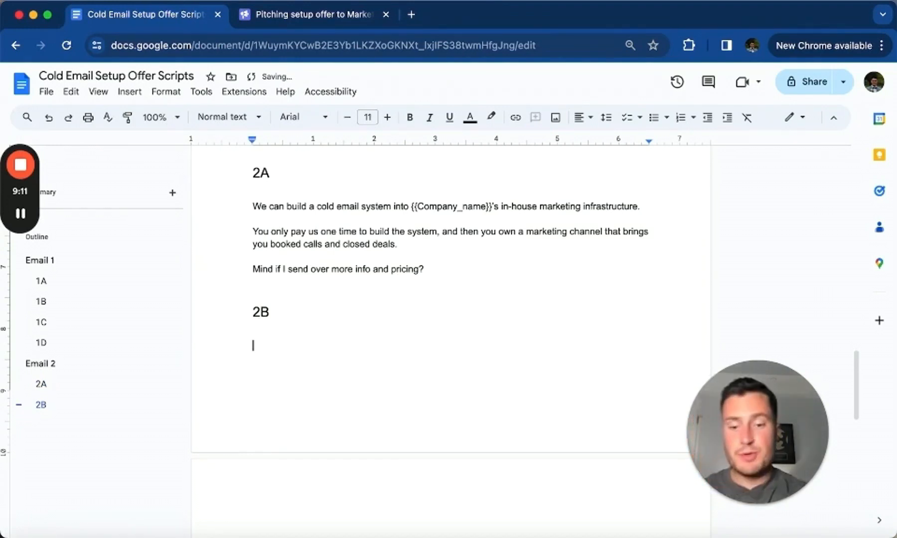
{"action": "type", "text": "We can build"}
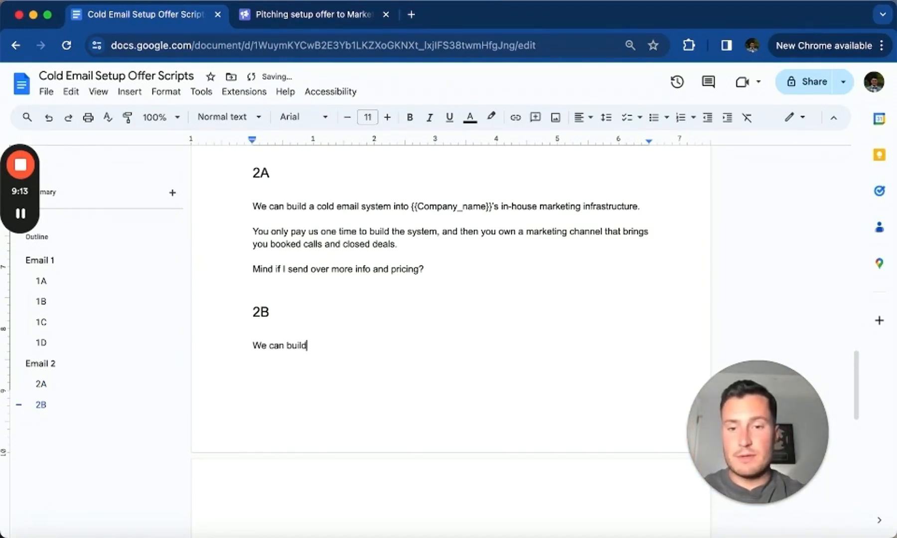
{"action": "type", "text": "a cold email sy"}
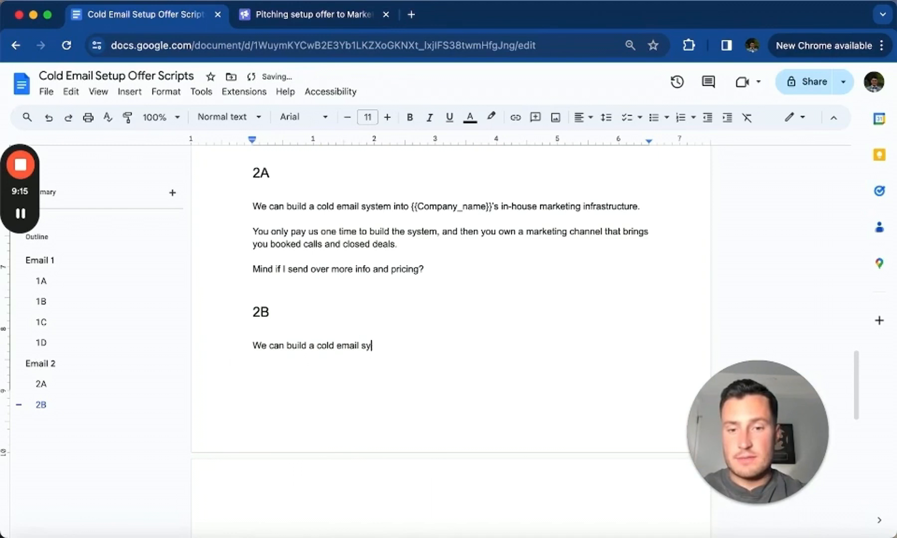
{"action": "type", "text": "stem into your business s"}
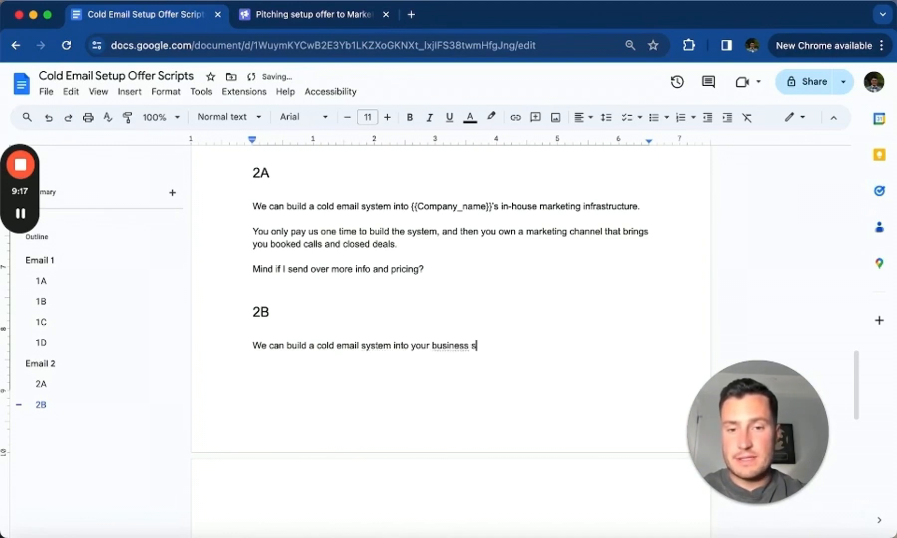
{"action": "type", "text": "for a one-ti"}
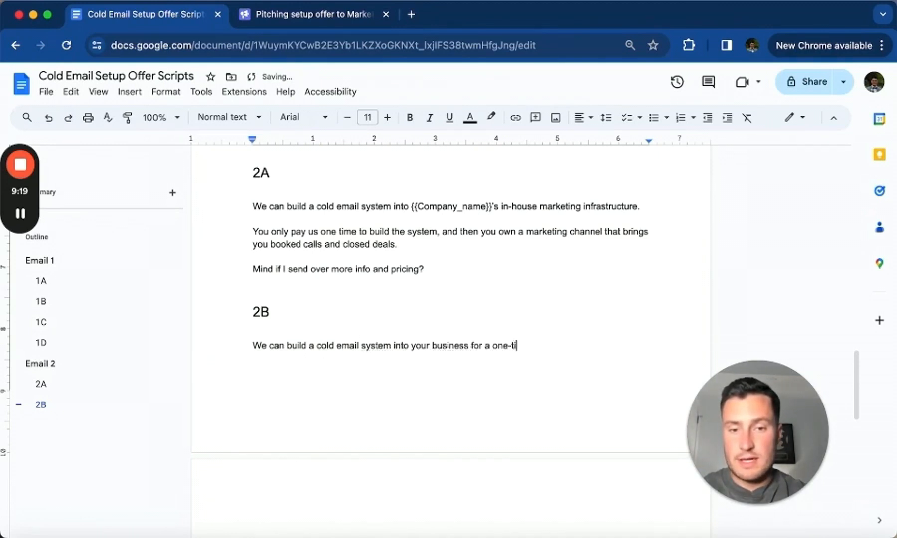
{"action": "type", "text": "me fee of $1500."}
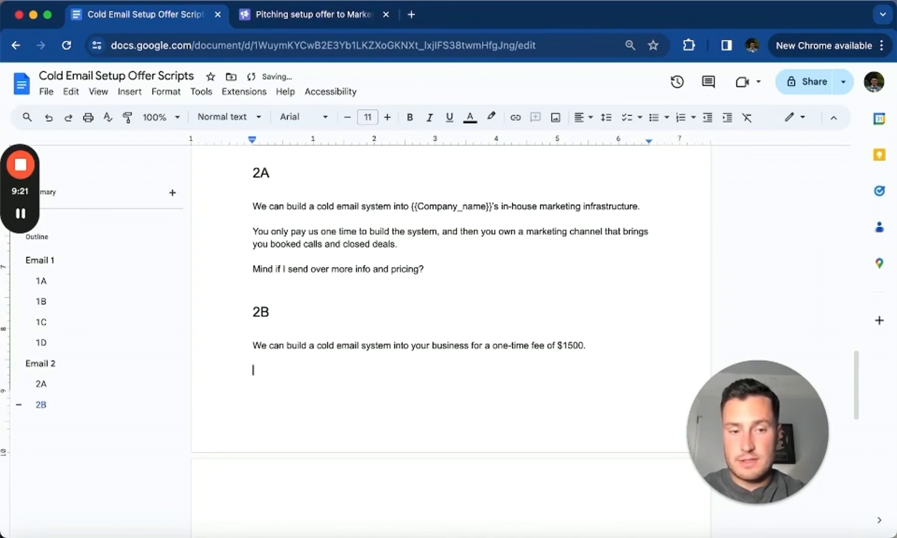
Contrast agencies' $1500 tech fee and monthly billing, closing with 'Open to a quick call to learn more?'.
{"action": "type", "text": "Most lead generation"}
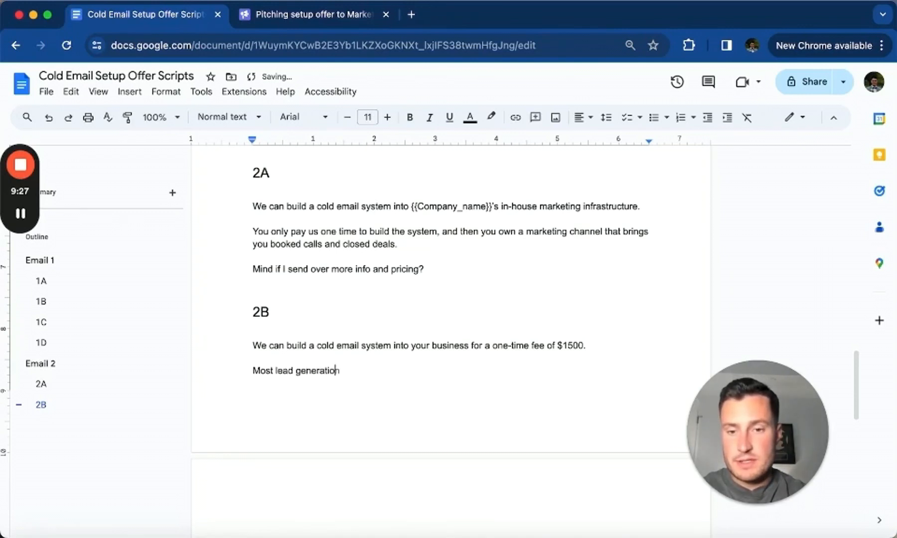
{"action": "type", "text": "agencies chaarge t"}
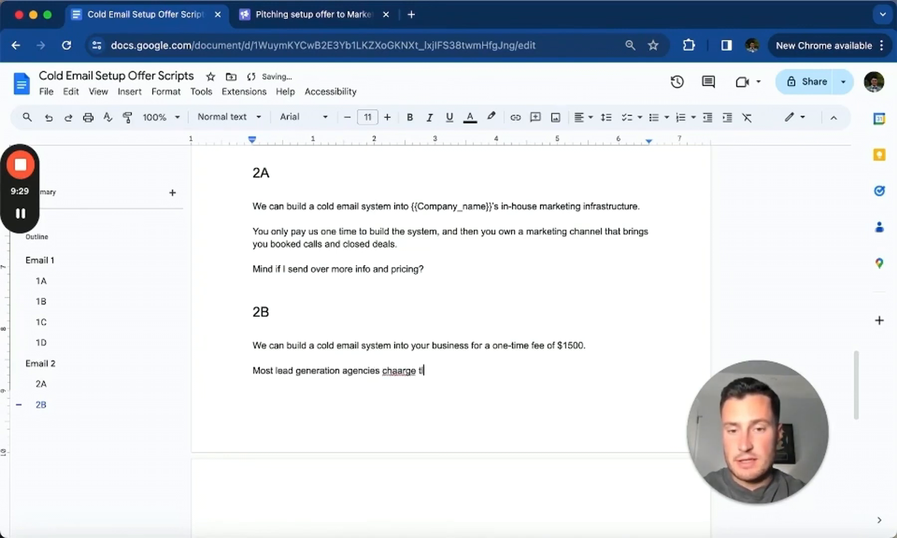
{"action": "type", "text": "at least $1500"}
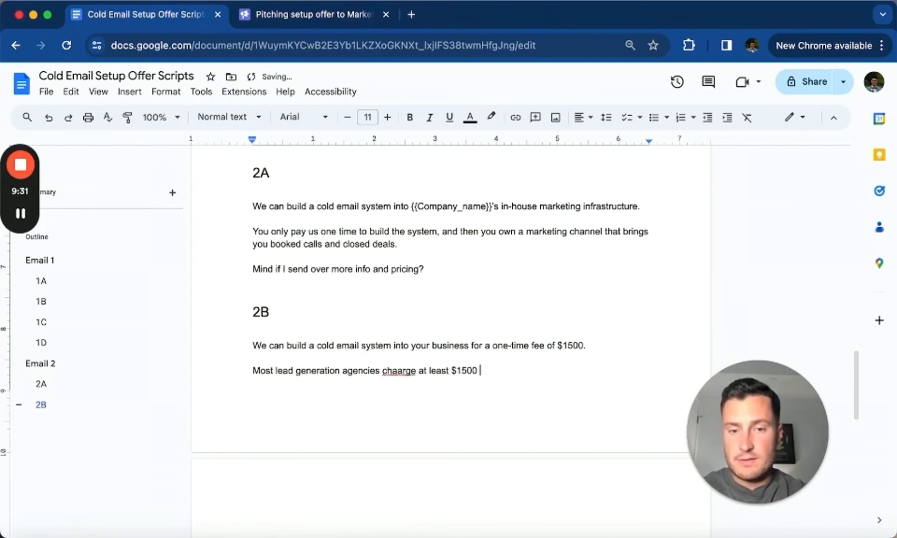
{"action": "type", "text": "as a \"tech fee” to start your cmapiagns -"}
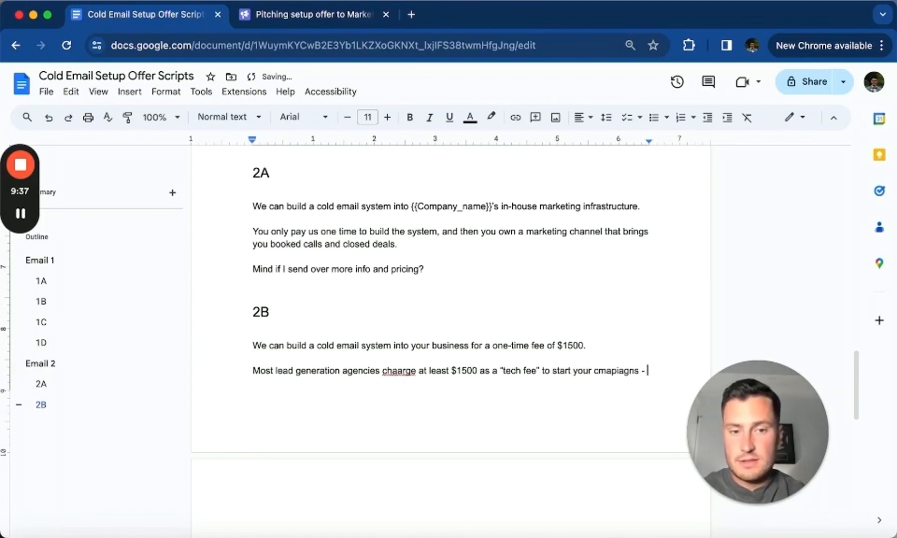
{"action": "type", "text": "then bill you monthly"}
{"action": "type", "text": "You pay us one time"}
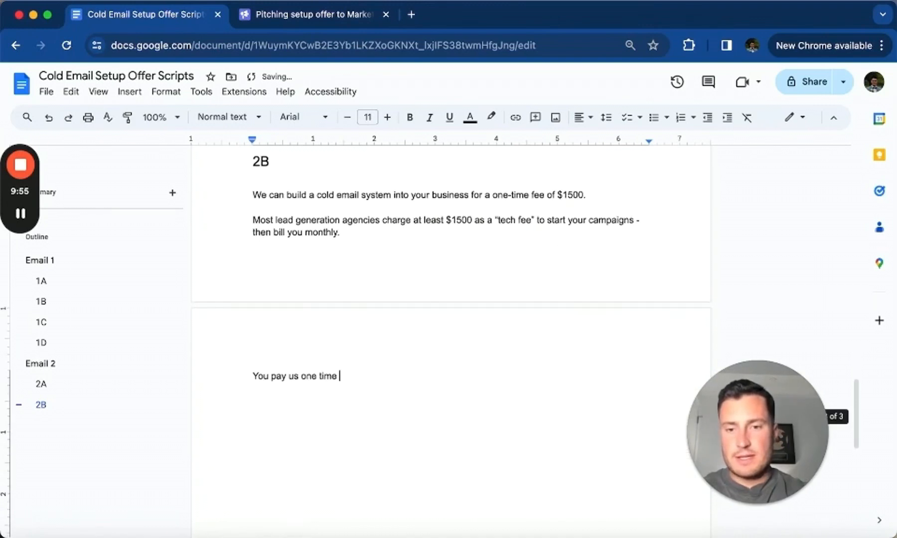
{"action": "type", "text": "."}
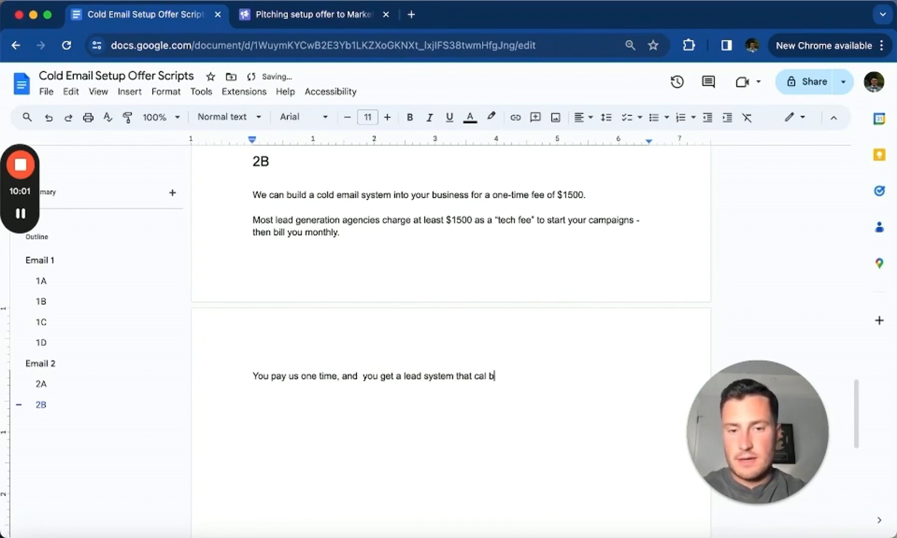
{"action": "type", "text": "that'll helo you sign more"}
{"action": "type", "text": "Open to a quick call to learn more?"}
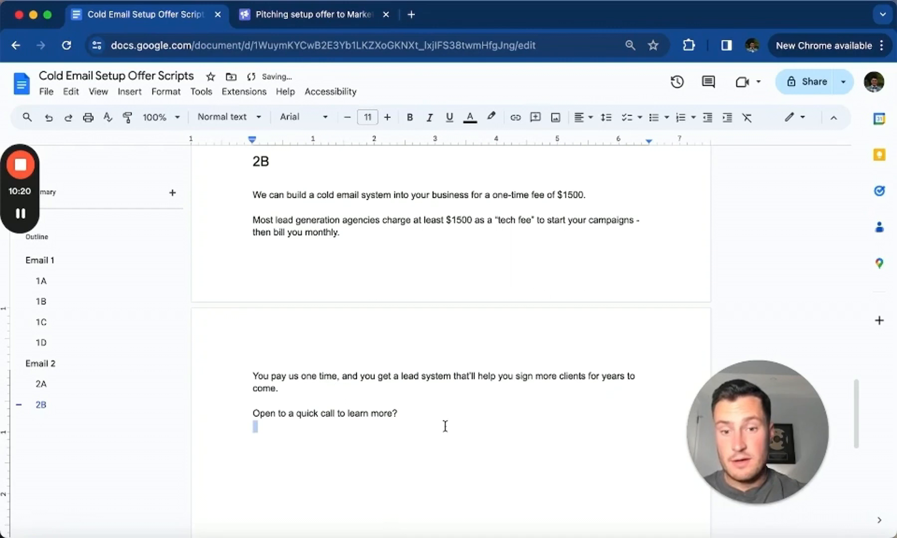
Add an 'Email 3' heading in Heading 1 style.
{"action": "left_click", "coordinate": [228, 117]}
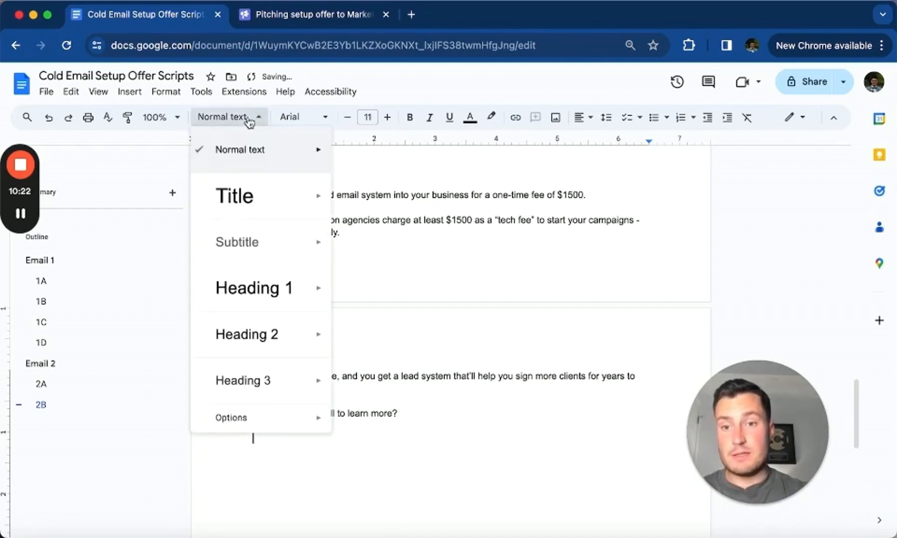
{"action": "left_click", "coordinate": [254, 288]}
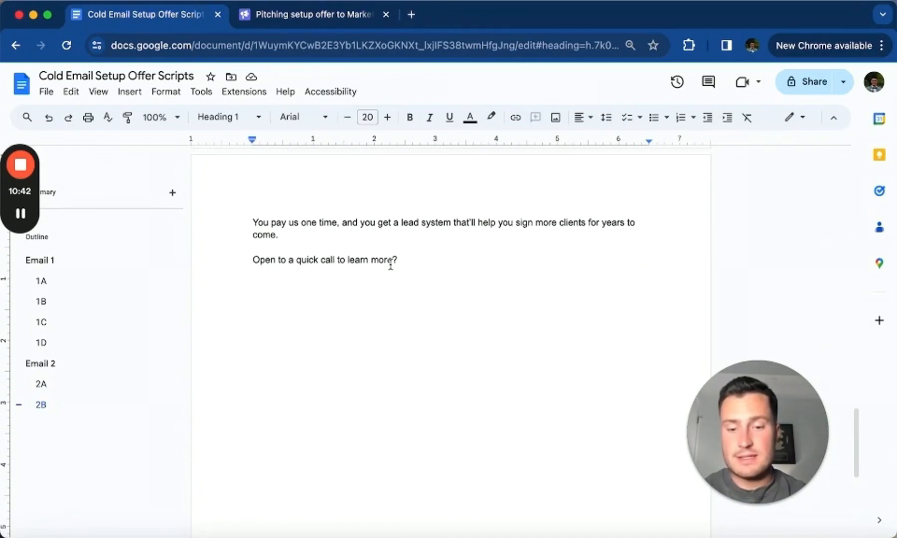
{"action": "type", "text": "Email 3"}
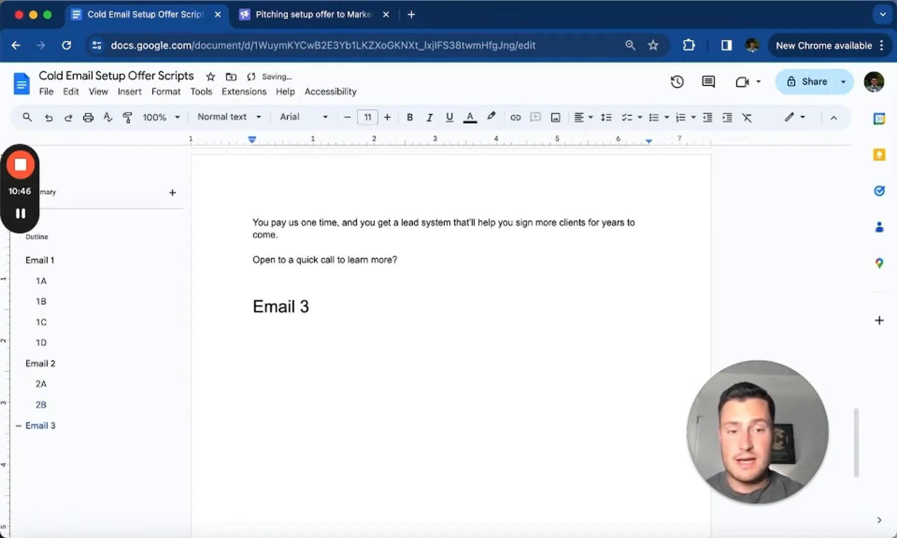
Write the Email 3 video offer ending 'Mind if I share the video here?' and begin the 3B heading.
{"action": "type", "text": "I recor"}
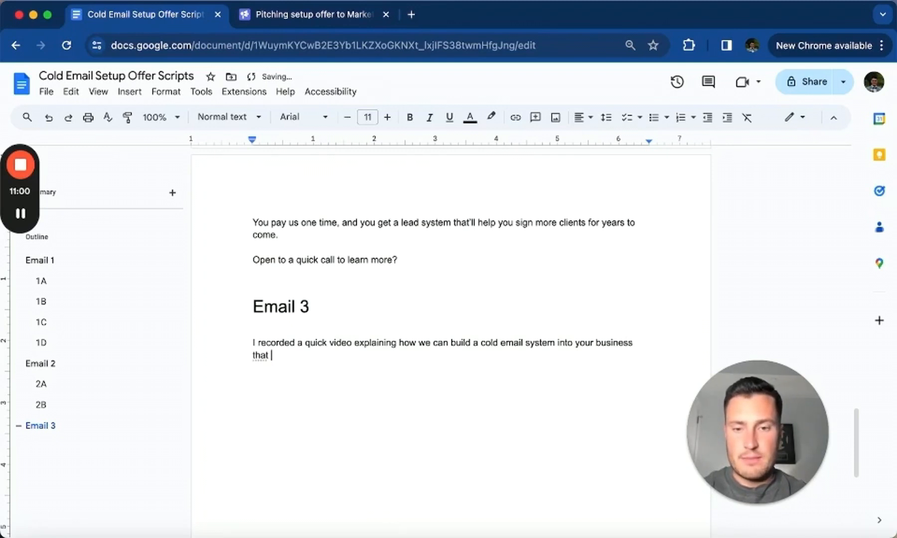
{"action": "type", "text": "you have 100% ownersh"}
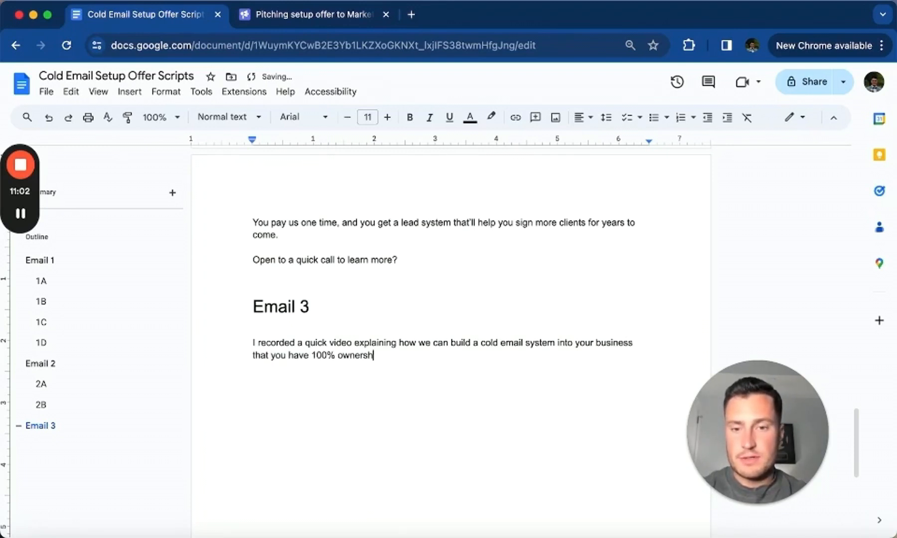
{"action": "type", "text": "ip over."}
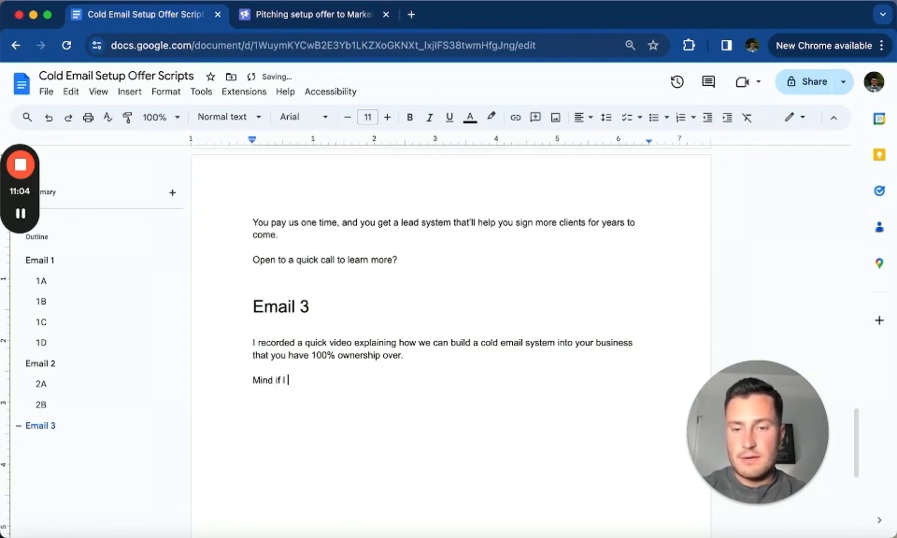
{"action": "type", "text": "share the video here?"}
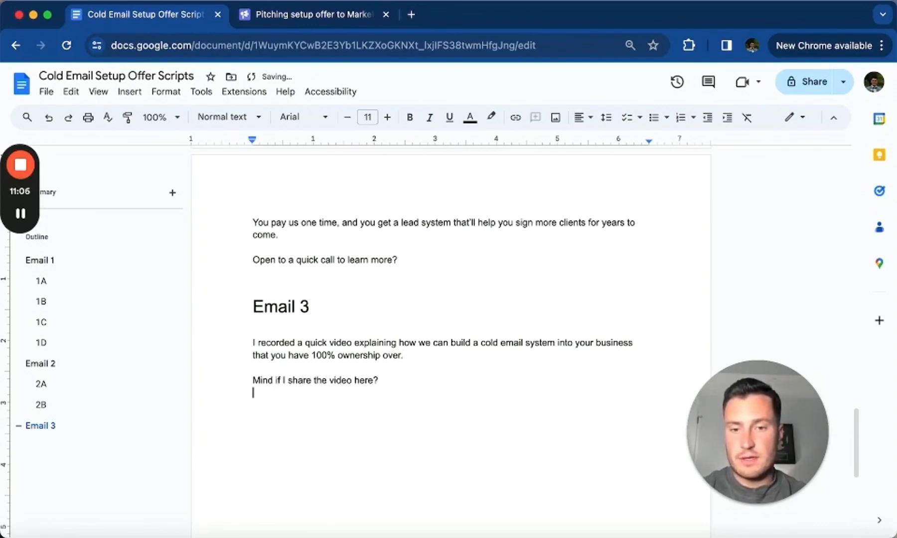
{"action": "type", "text": "Email 3B"}
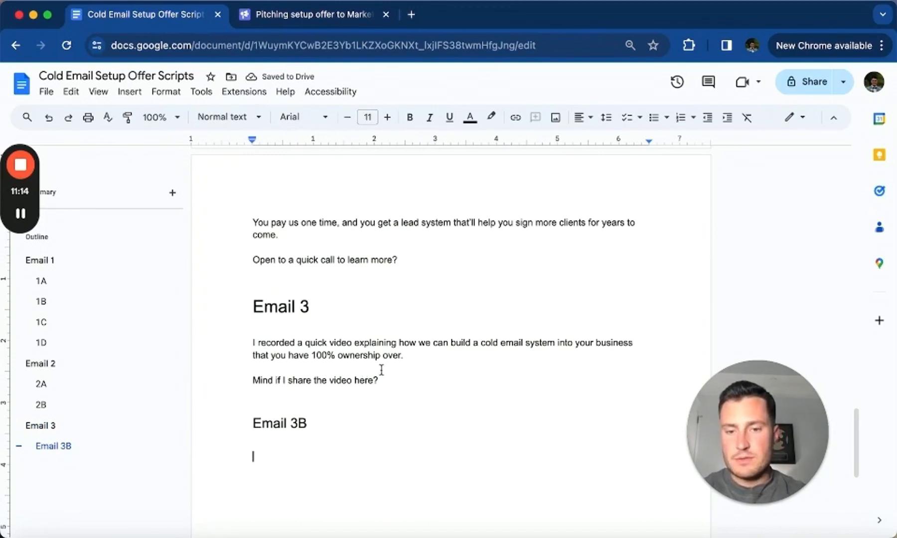
Write Email 3B offering a quick video on booking calls and closing deals with an installed cold email system.
{"action": "type", "text": "I put together a quick video explainnig"}
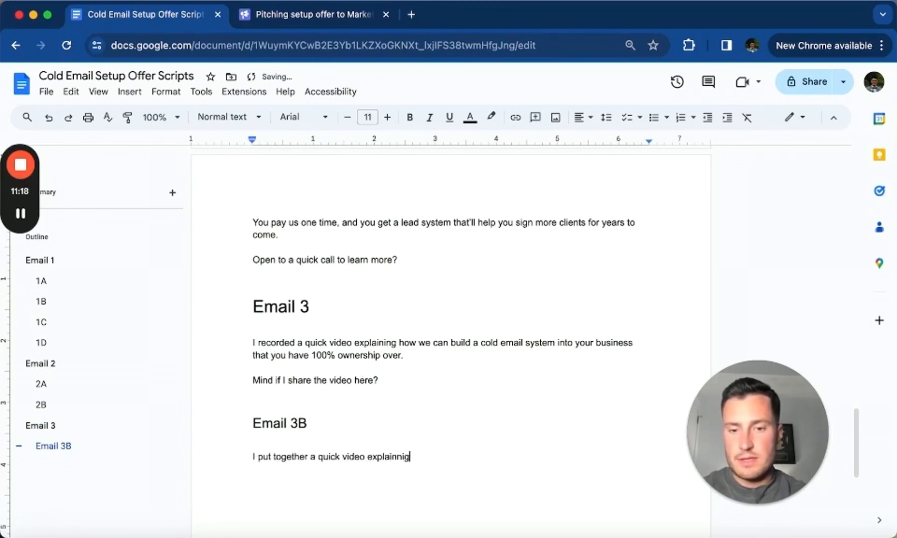
{"action": "type", "text": "how you can book calls and"}
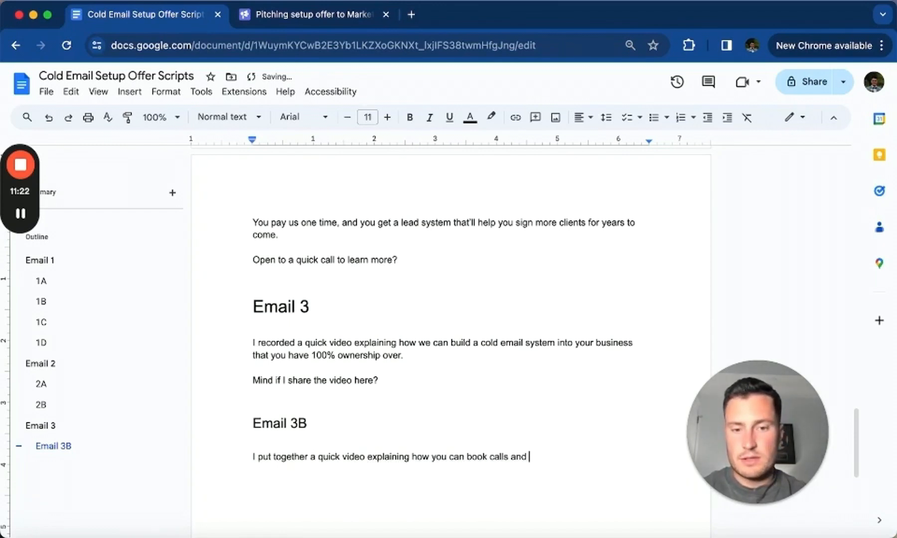
{"action": "type", "text": "close deals by hav"}
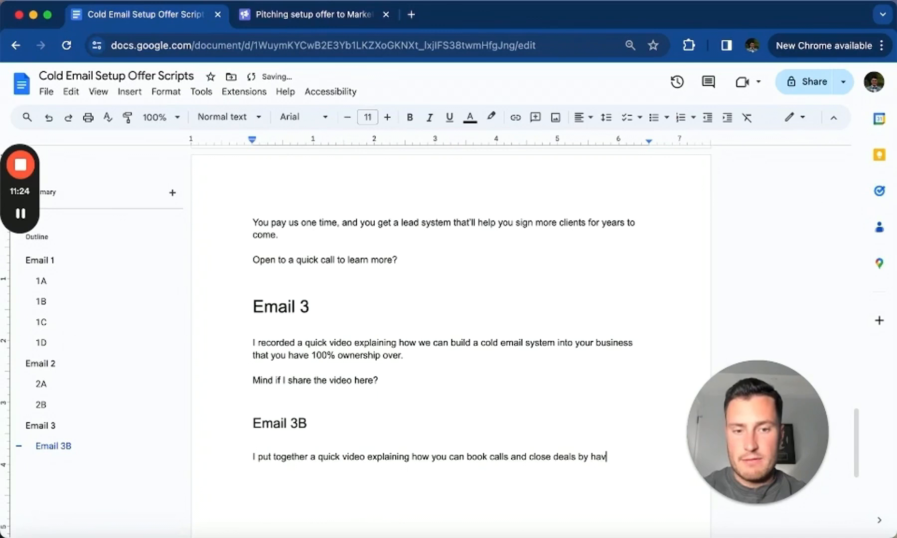
{"action": "type", "text": "ing us install a codl"}
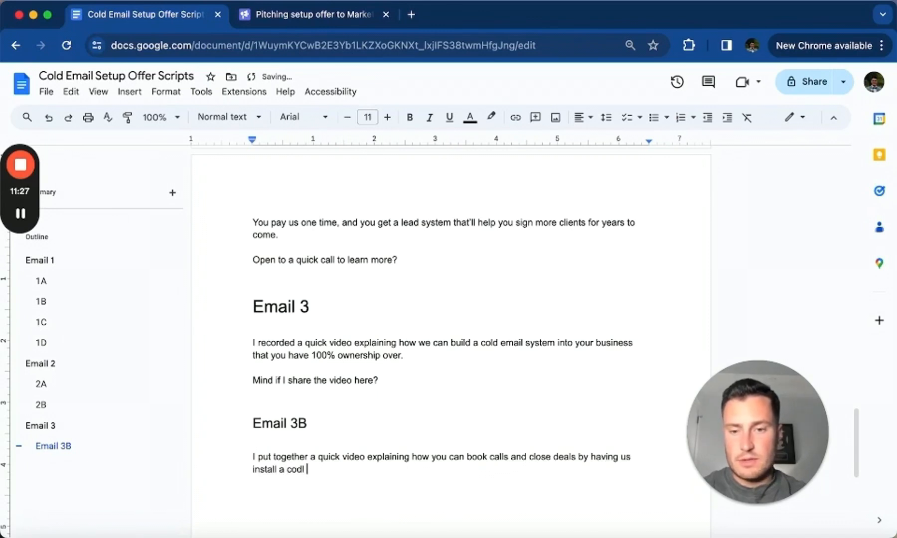
{"action": "type", "text": "email system"}
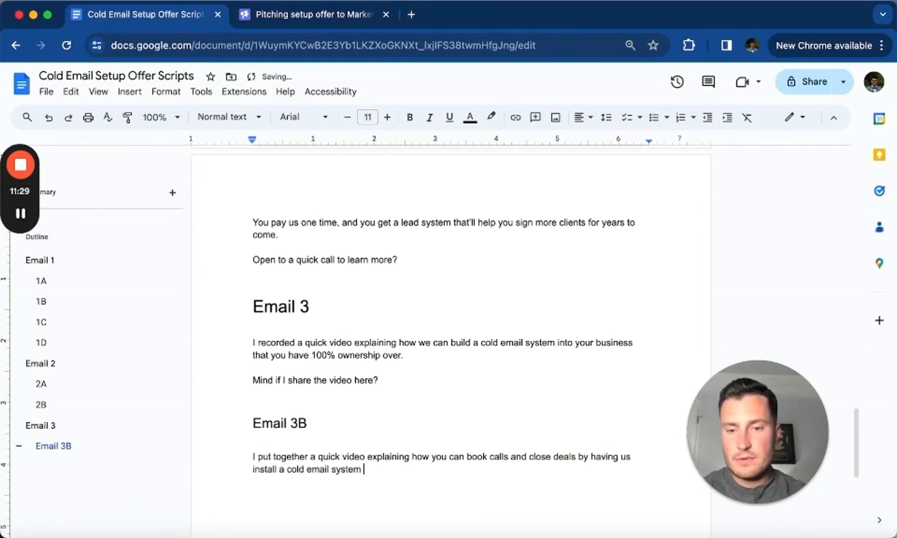
{"action": "type", "text": "into your business."}
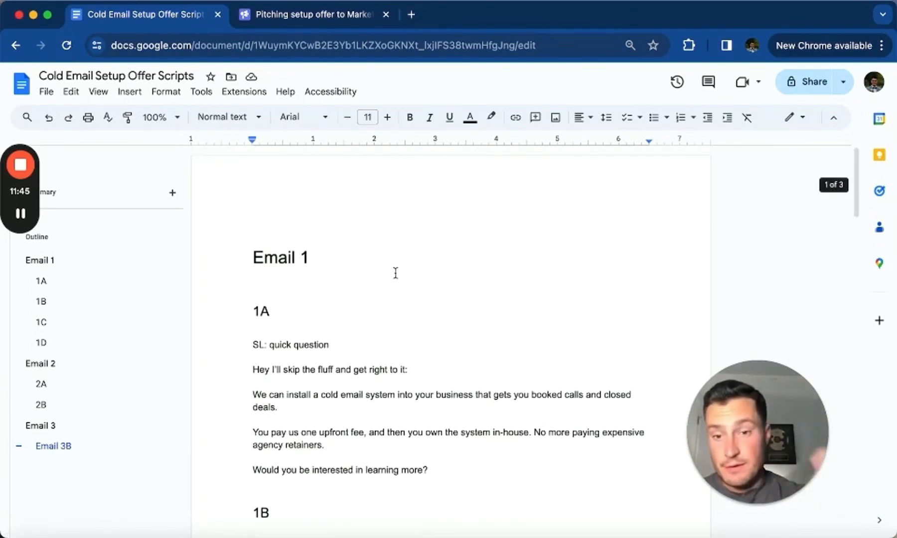
Leave the old campaign, open the 22 Apr drafted campaign's sequence, then return to the scripts doc.
{"action": "left_click", "coordinate": [309, 14]}
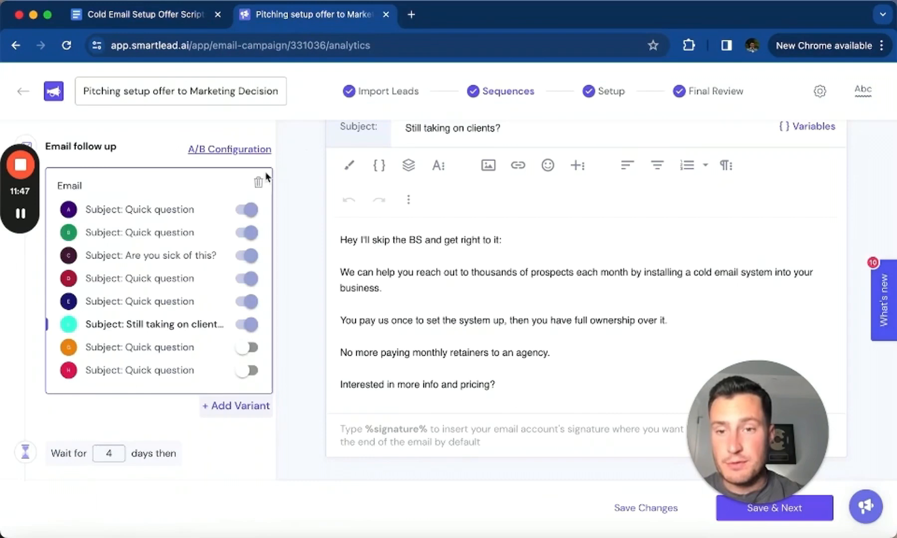
{"action": "left_click", "coordinate": [23, 91]}
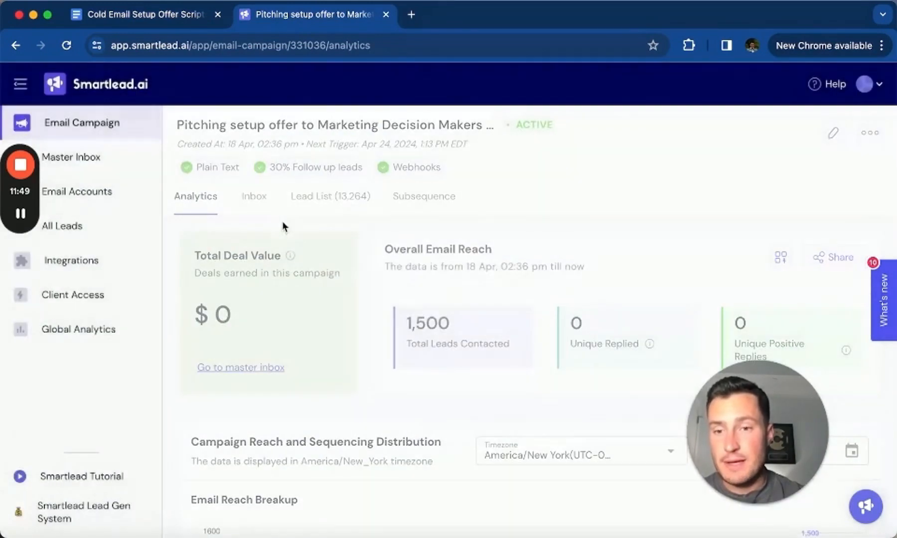
{"action": "left_click", "coordinate": [82, 122]}
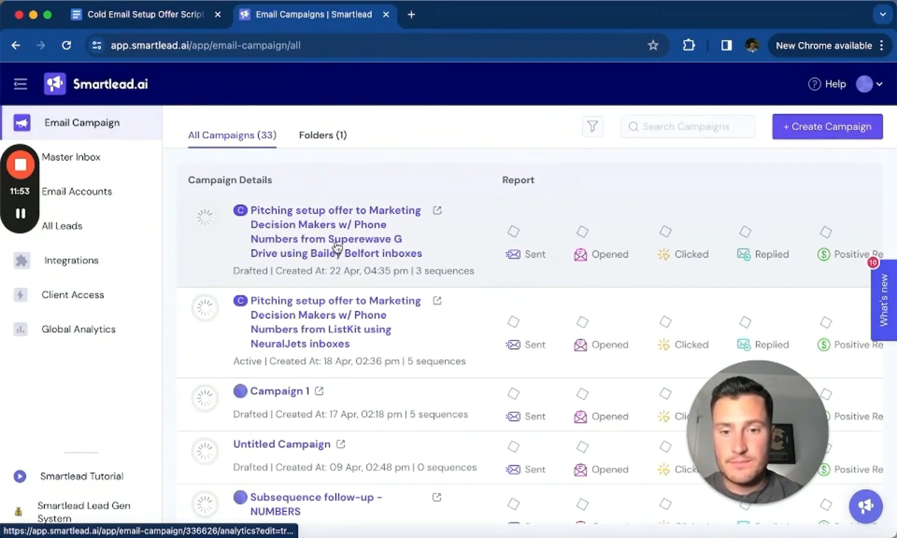
{"action": "left_click", "coordinate": [336, 210]}
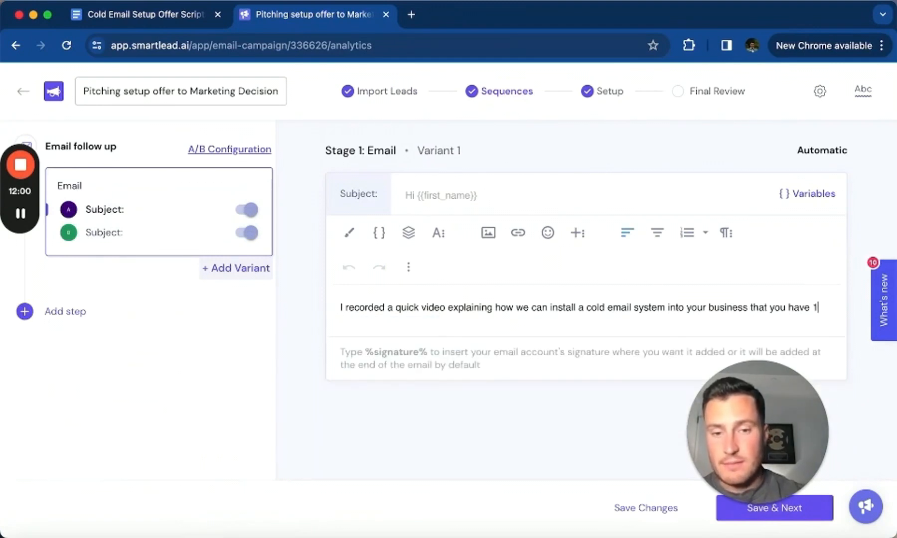
{"action": "left_click", "coordinate": [146, 14]}
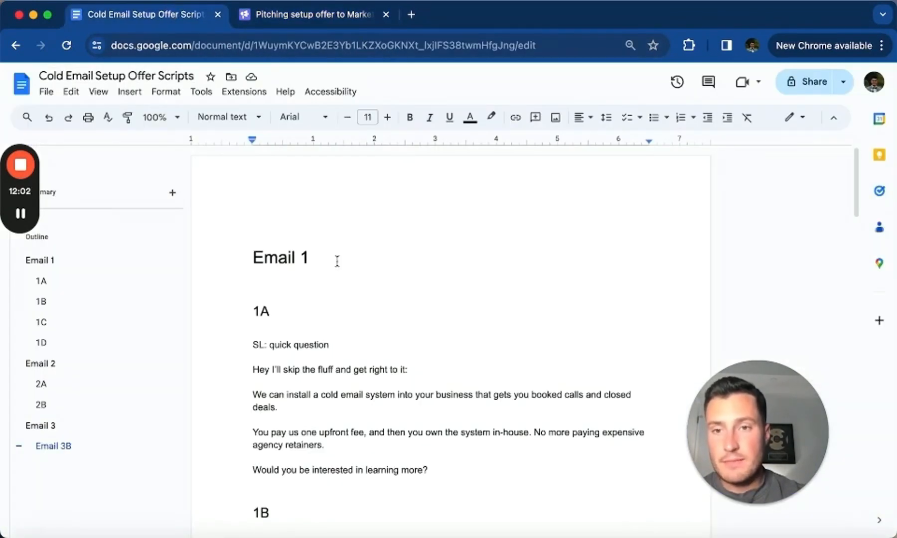
Paste the 1A and 1B bodies and subjects into the first two variants.
{"action": "left_click_drag", "start_coordinate": [253, 307], "coordinate": [427, 382]}
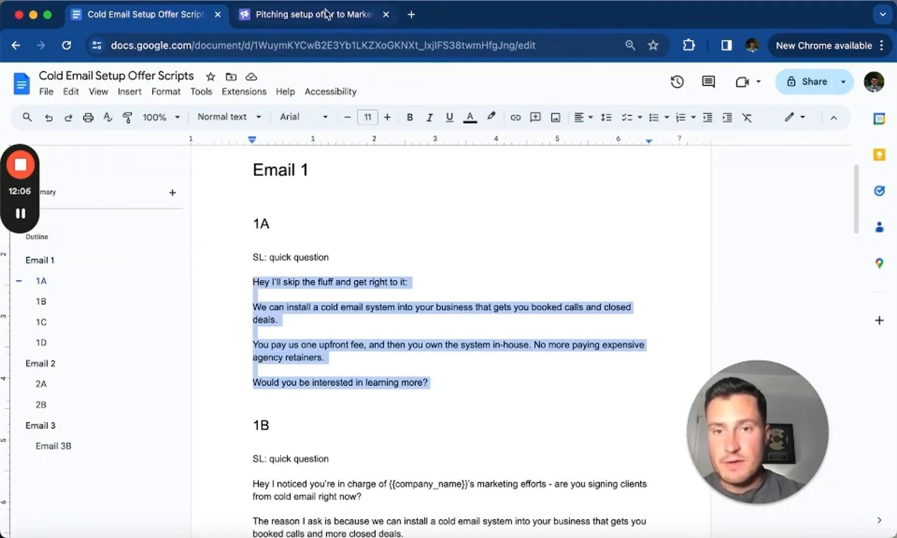
{"action": "left_click", "coordinate": [312, 15]}
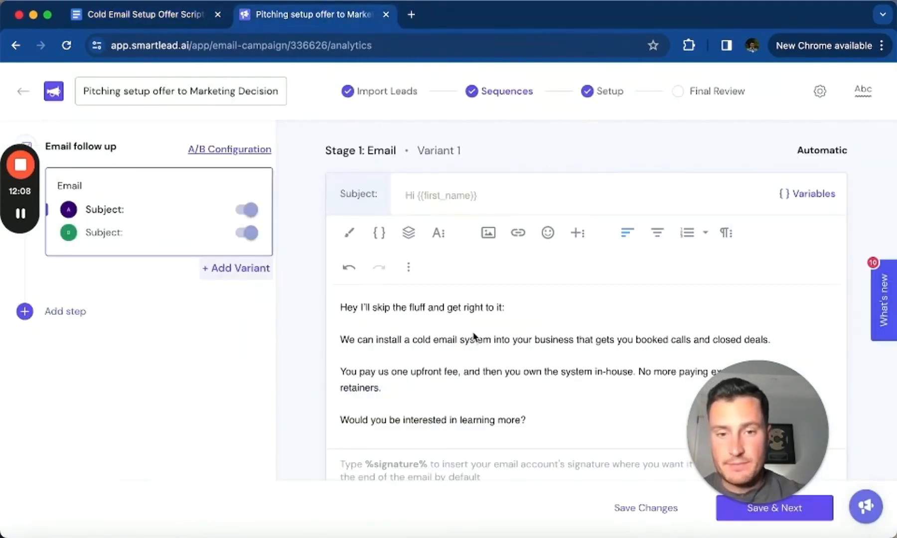
{"action": "type", "text": "quick qu"}
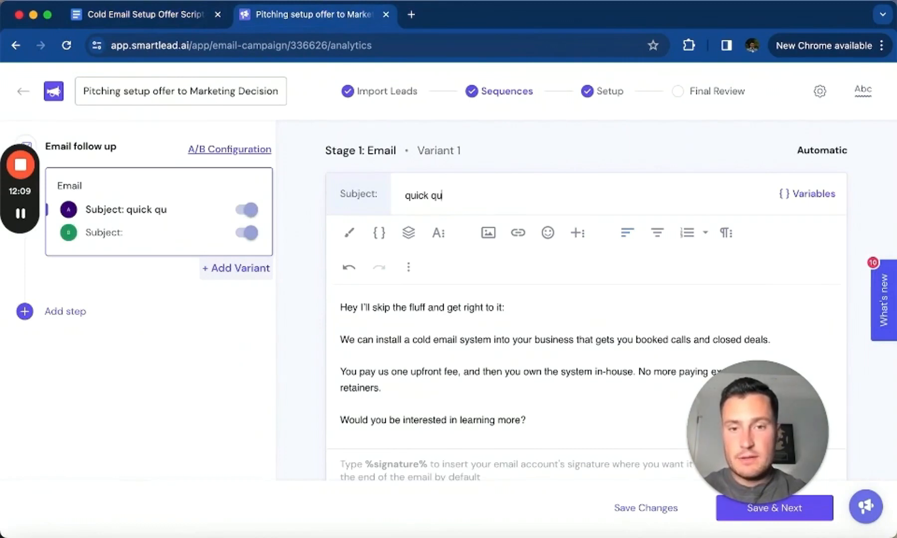
{"action": "left_click", "coordinate": [143, 14]}
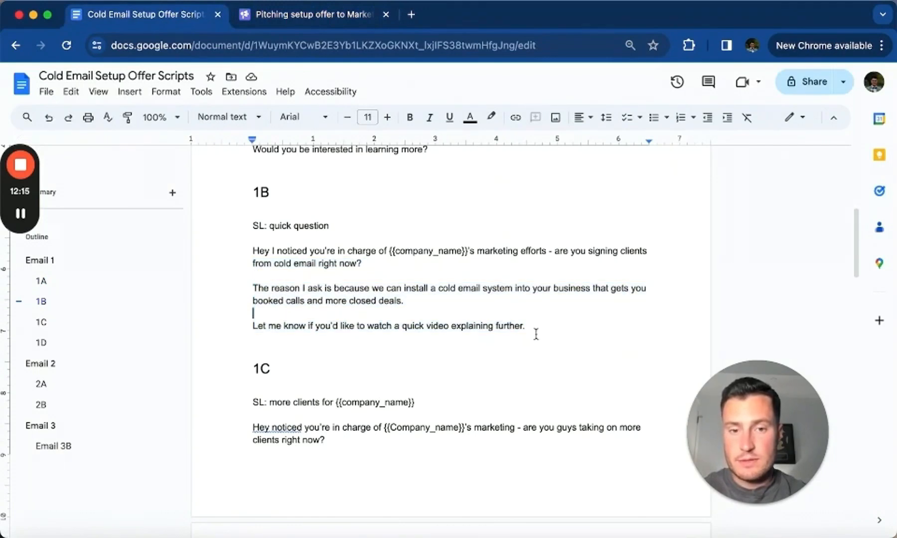
{"action": "left_click_drag", "start_coordinate": [252, 250], "coordinate": [523, 326]}
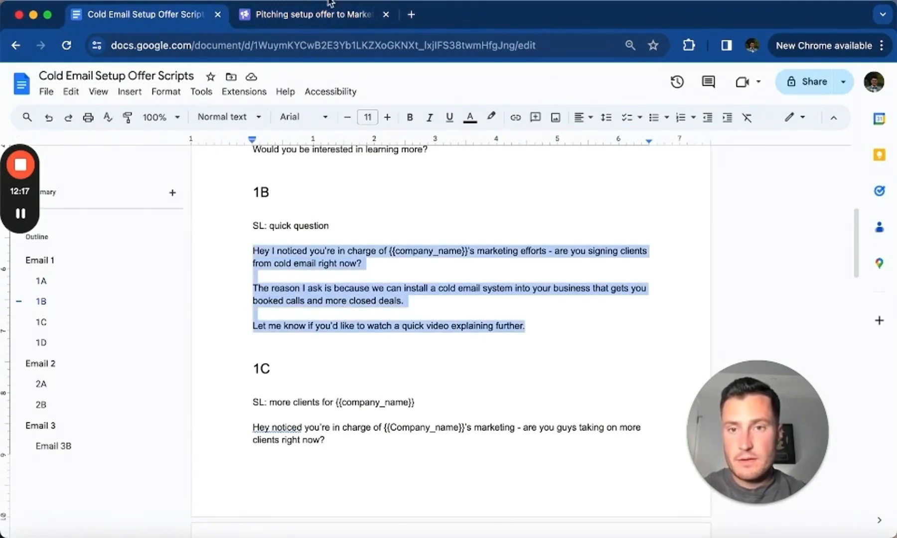
{"action": "left_click", "coordinate": [312, 15]}
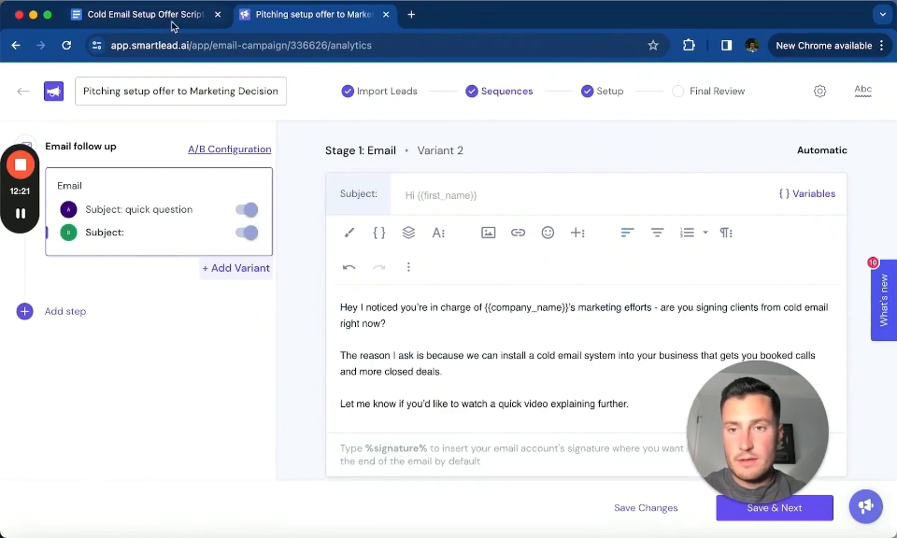
{"action": "type", "text": "Quid"}
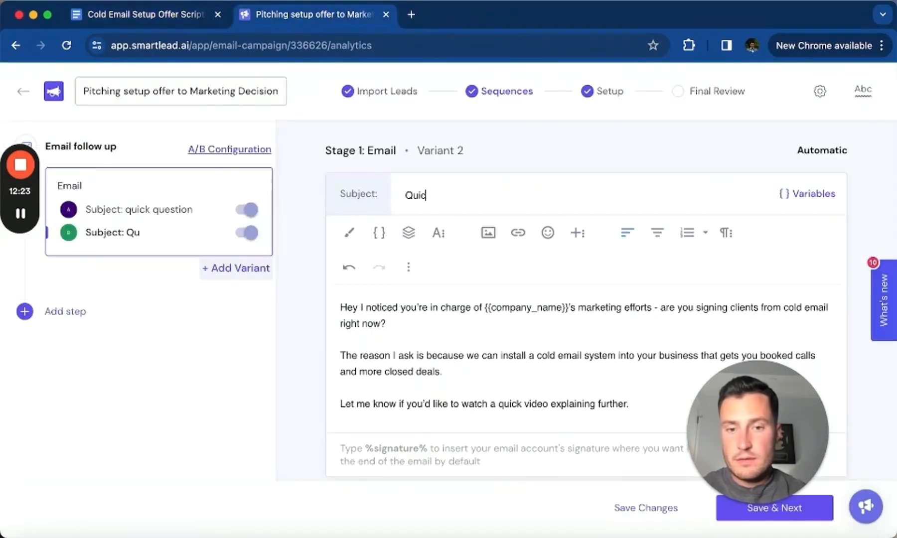
{"action": "left_click", "coordinate": [235, 267]}
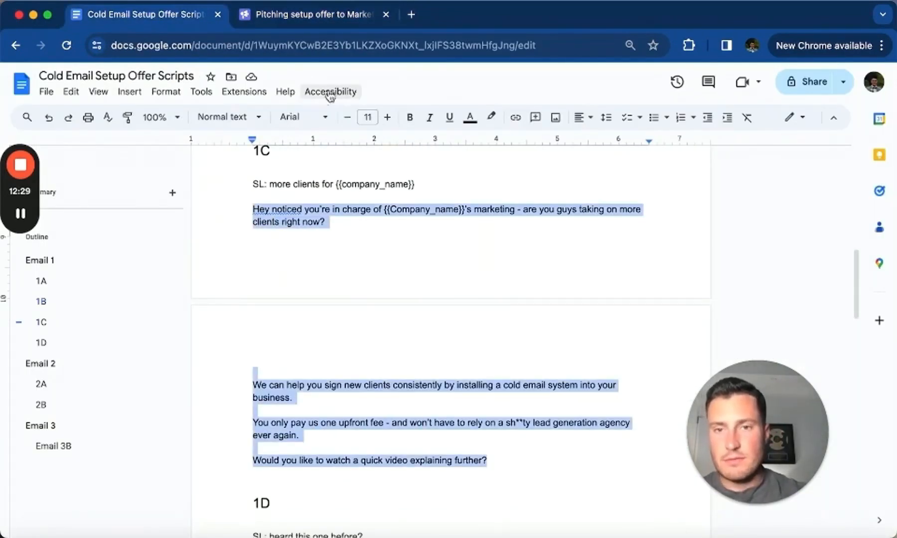
Bring over 1C's subject, add a fourth variant, and fix variant 3's subject.
{"action": "left_click", "coordinate": [308, 15]}
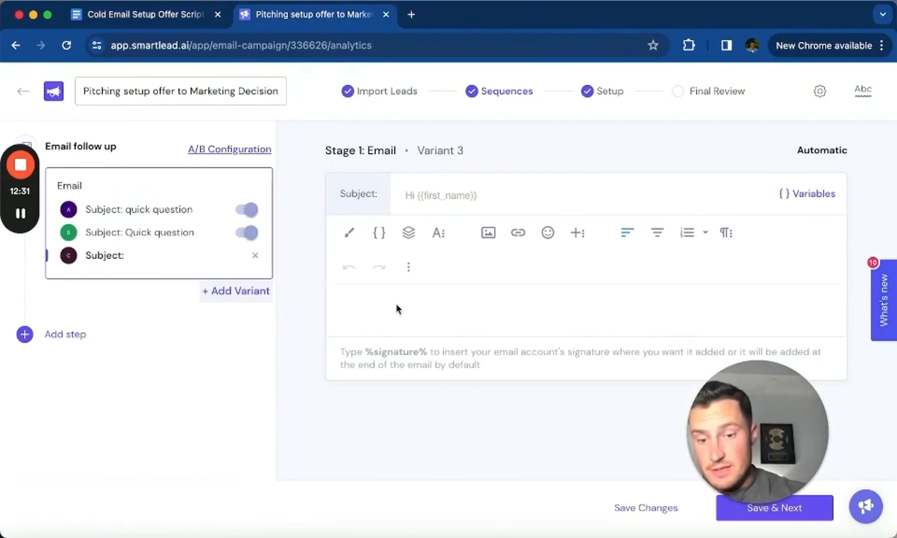
{"action": "left_click", "coordinate": [143, 14]}
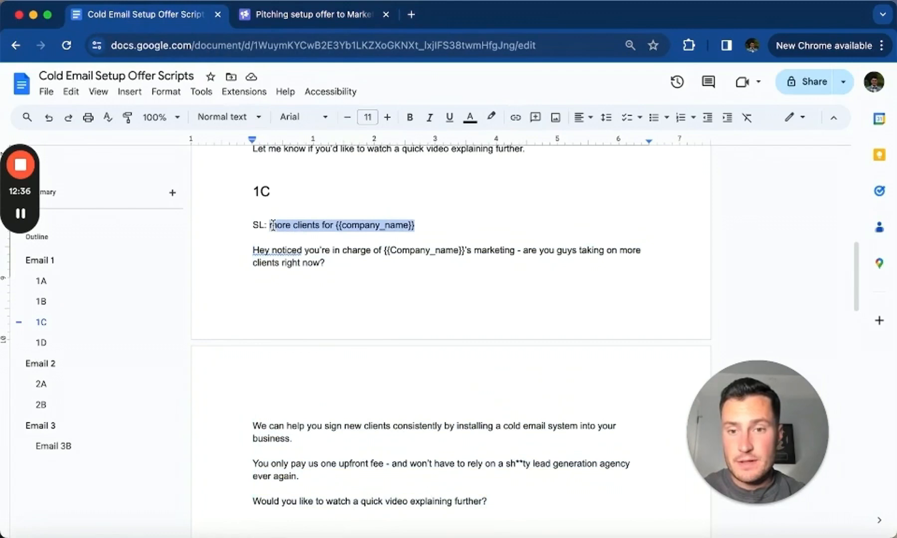
{"action": "left_click", "coordinate": [313, 15]}
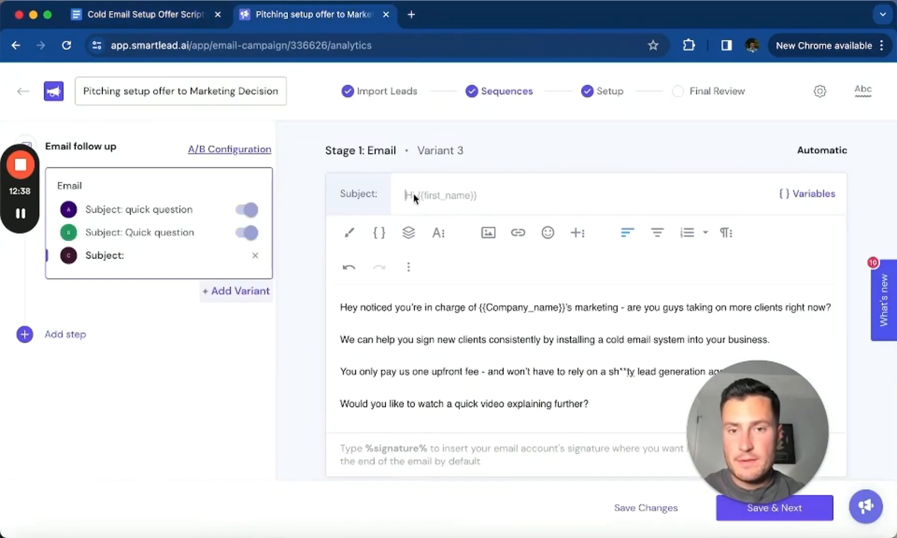
{"action": "left_click", "coordinate": [236, 290]}
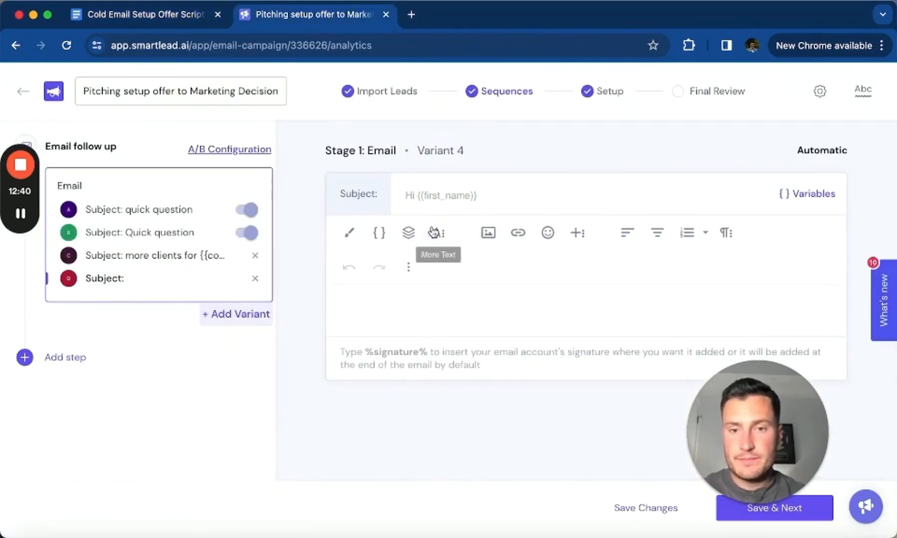
{"action": "left_click", "coordinate": [152, 255]}
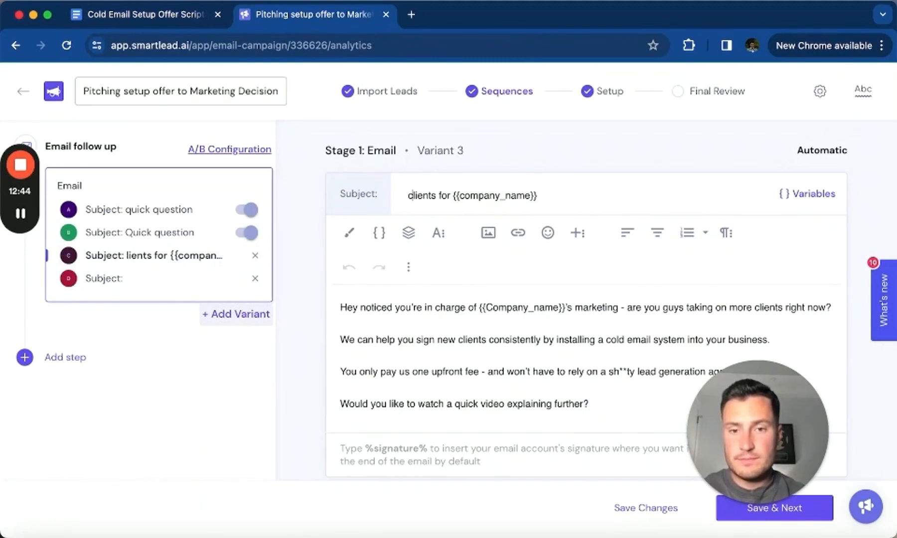
Paste the 1D body and its 'heard this one before?' subject into the fourth variant.
{"action": "left_click", "coordinate": [137, 14]}
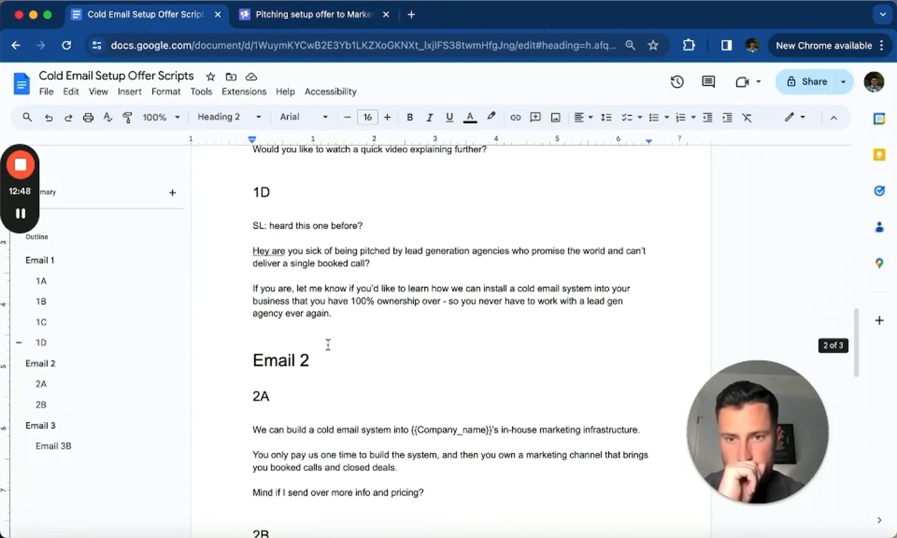
{"action": "left_click_drag", "start_coordinate": [252, 251], "coordinate": [336, 314]}
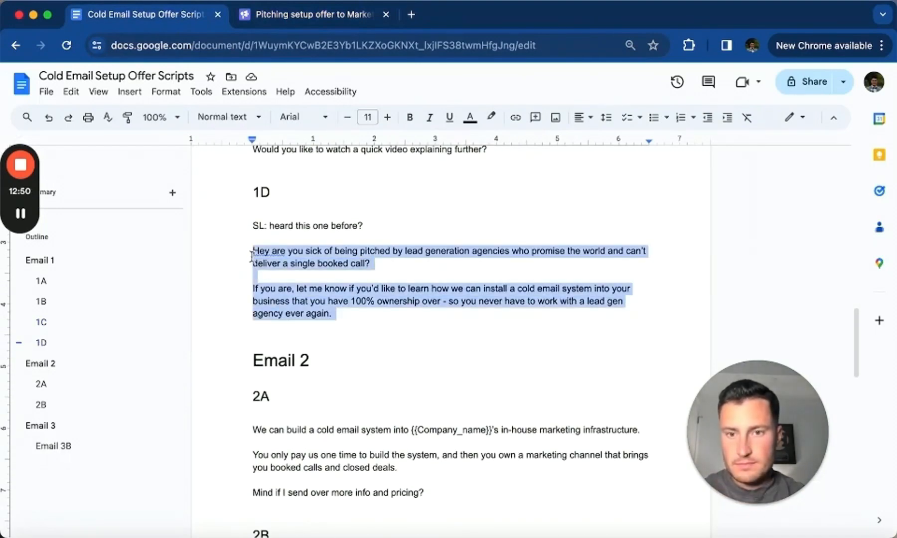
{"action": "left_click", "coordinate": [310, 15]}
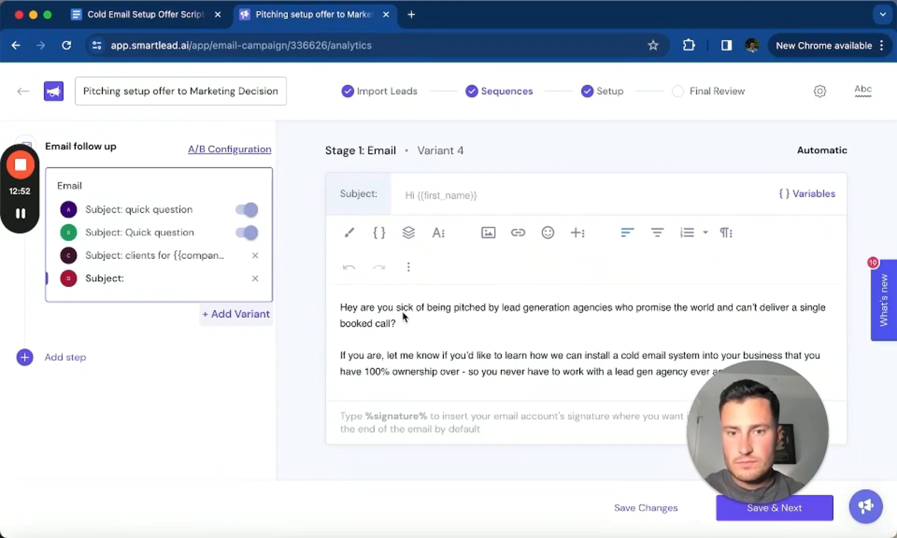
{"action": "left_click", "coordinate": [146, 15]}
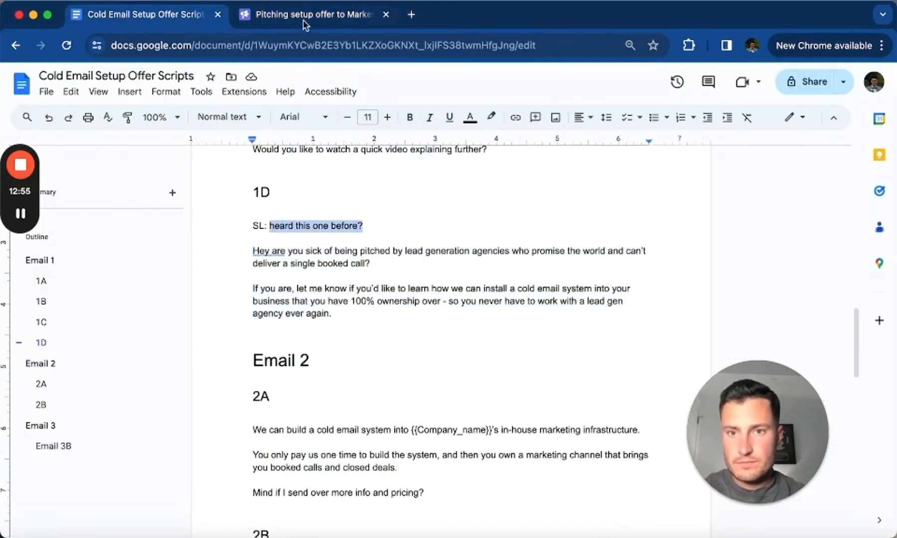
{"action": "left_click", "coordinate": [309, 15]}
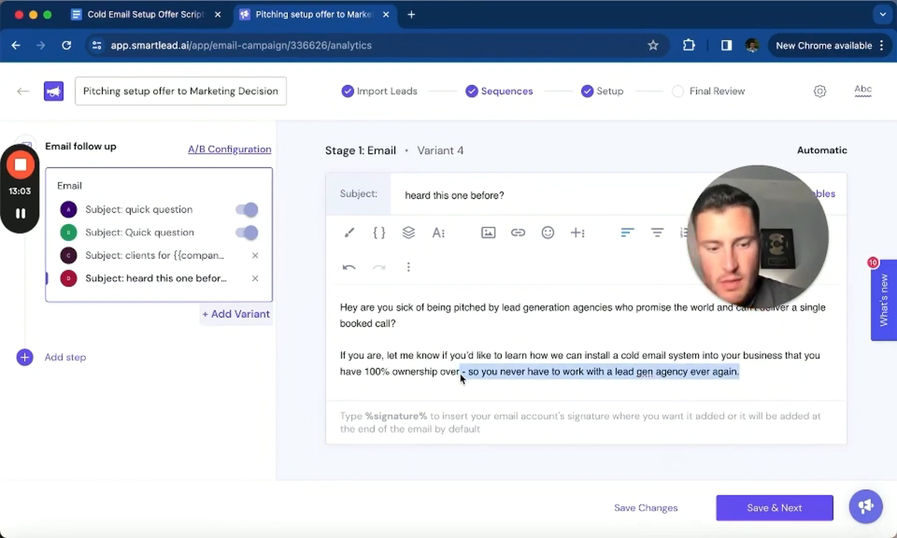
Replace variant D's closing with '- so you never have to work with a lead gen agency ever again.'.
{"action": "key", "text": "Delete"}
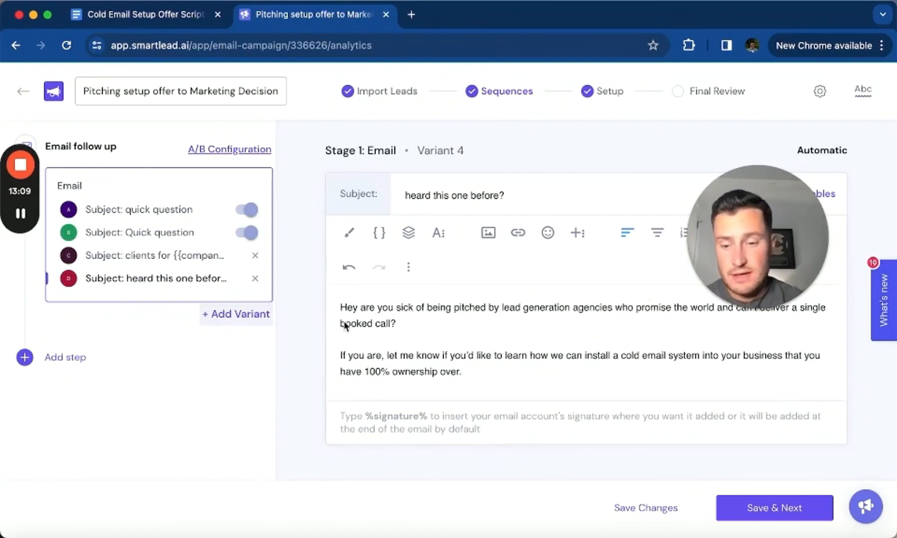
{"action": "type", "text": "- so you never have to work with a lead gen agency ever again."}
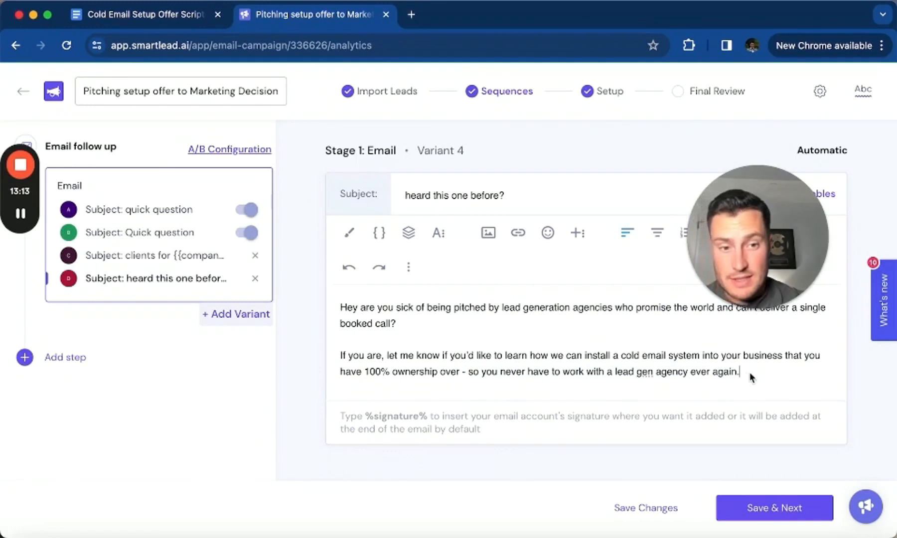
{"action": "left_click_drag", "start_coordinate": [738, 371], "coordinate": [462, 372]}
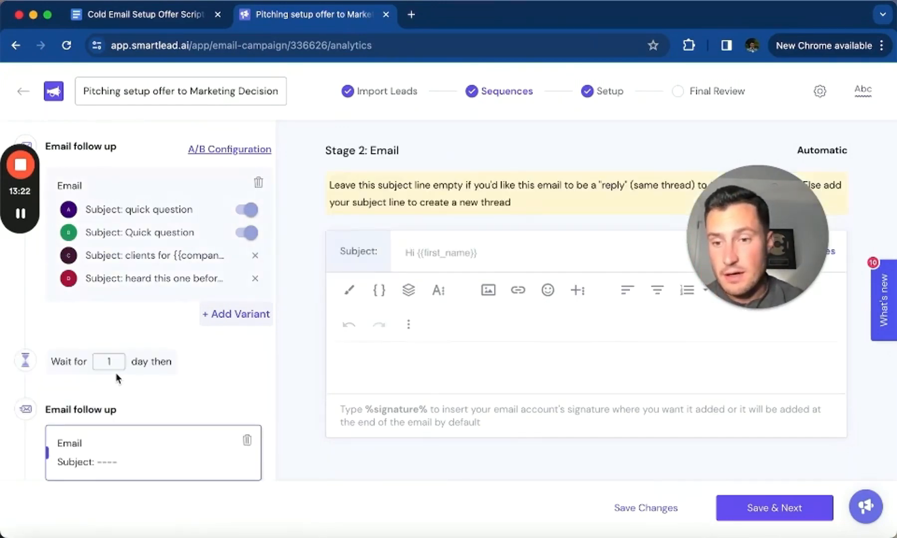
Copy Email 2A and 2B from the doc into Stage 2's two variants, and add a third stage.
{"action": "left_click", "coordinate": [143, 14]}
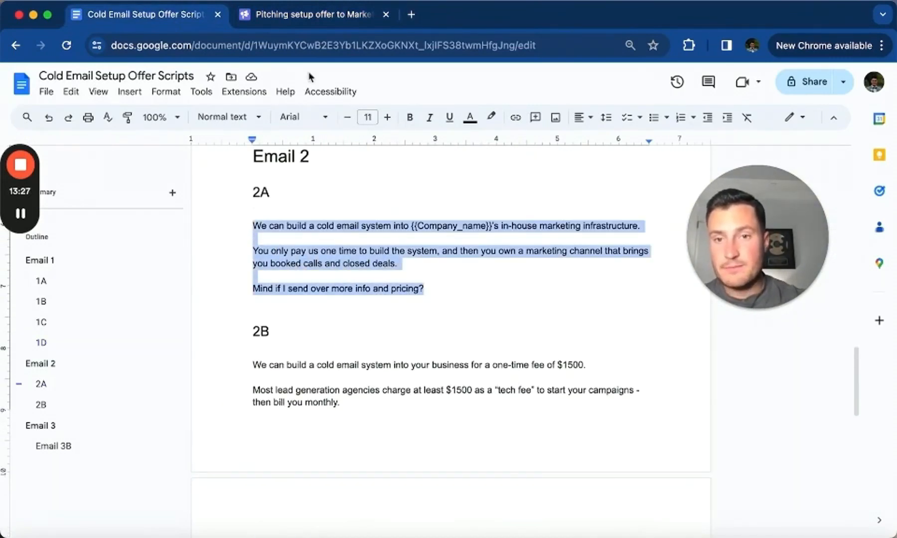
{"action": "left_click", "coordinate": [309, 14]}
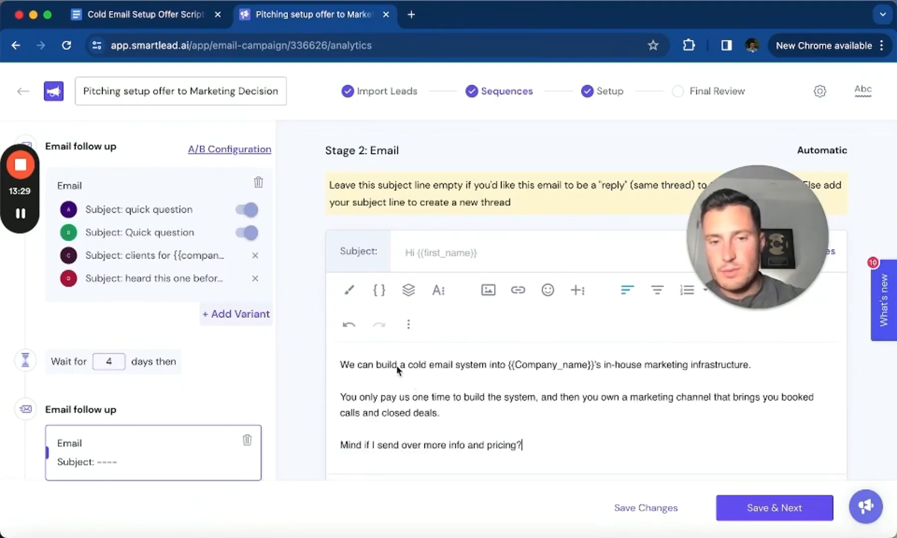
{"action": "left_click", "coordinate": [143, 14]}
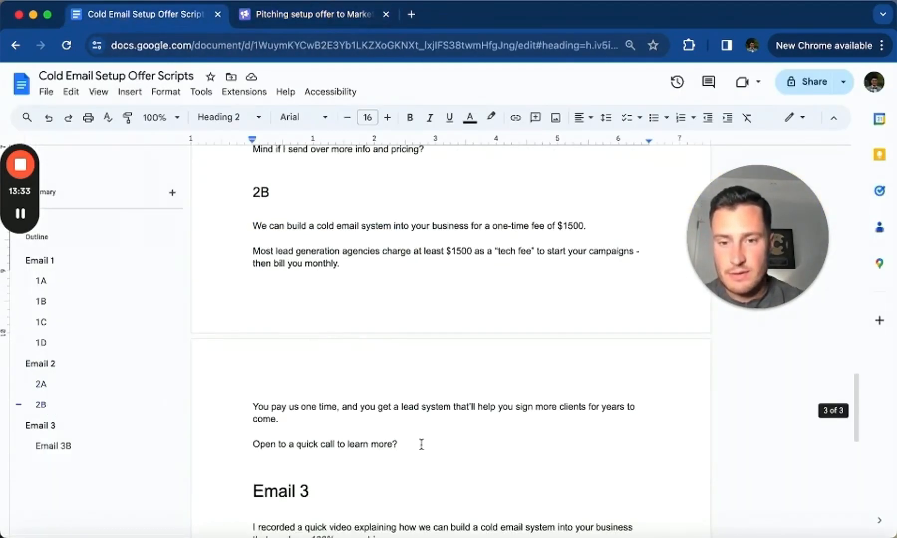
{"action": "left_click_drag", "start_coordinate": [253, 225], "coordinate": [397, 445]}
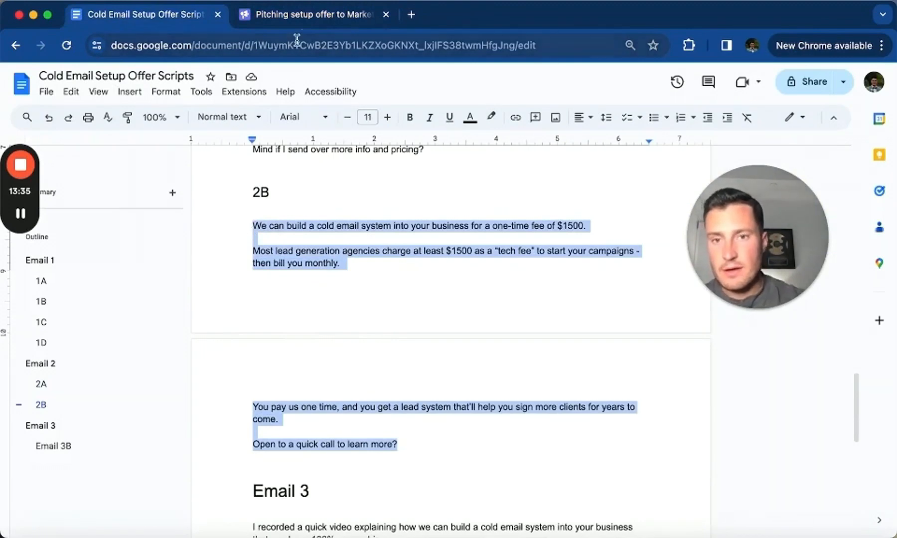
{"action": "left_click", "coordinate": [311, 14]}
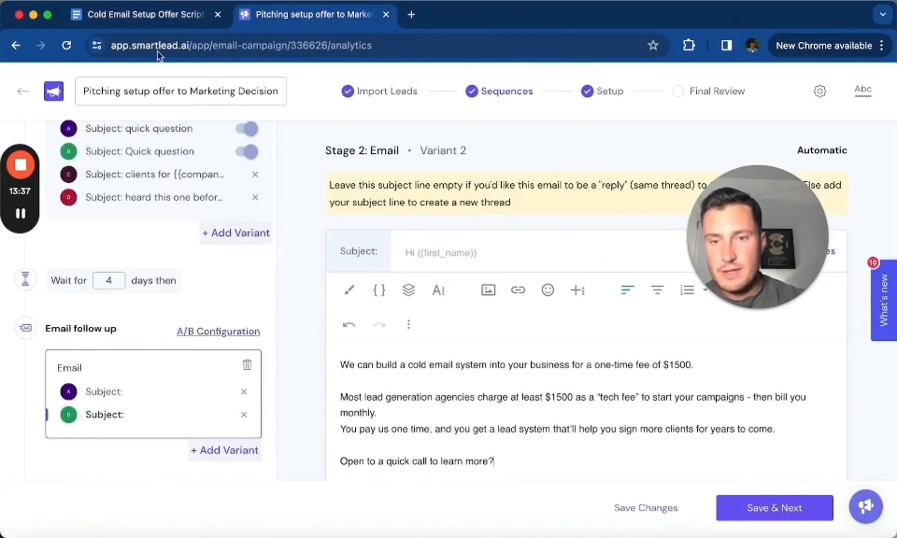
{"action": "left_click", "coordinate": [144, 15]}
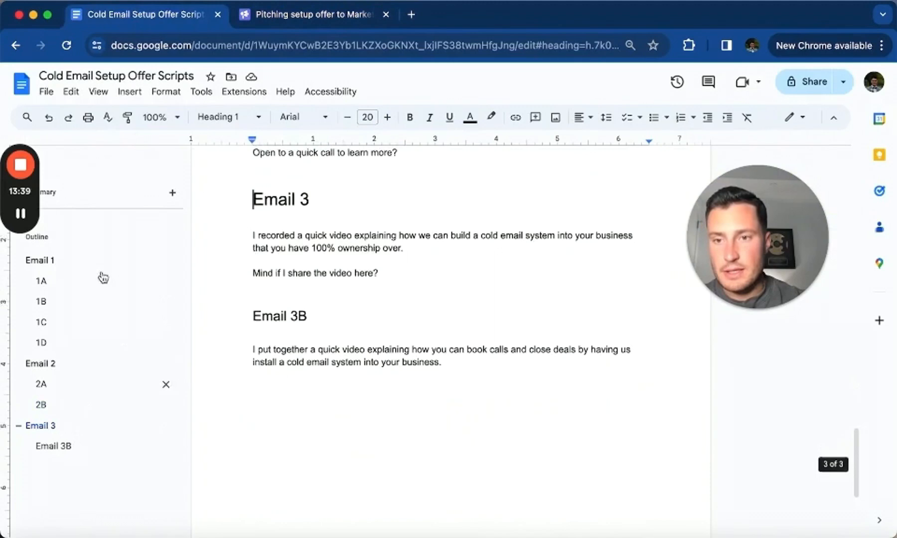
{"action": "left_click", "coordinate": [313, 14]}
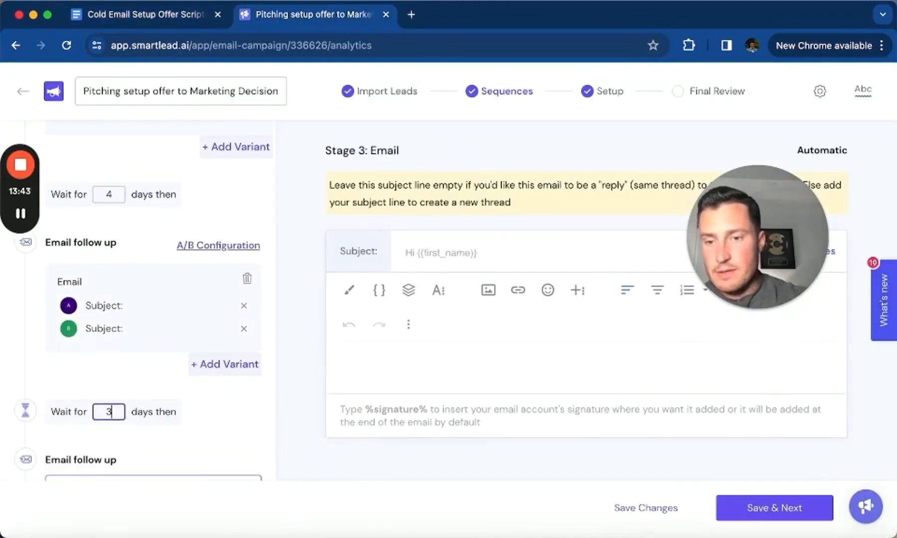
Paste Email 3 and 3B into Stage 3's variants, ending 3B with 'Mind if I share it here?'.
{"action": "left_click", "coordinate": [145, 15]}
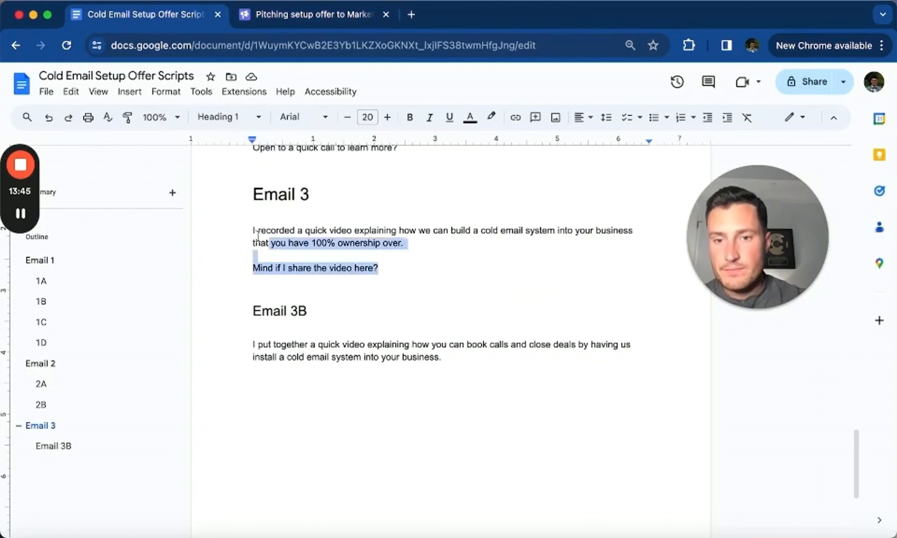
{"action": "left_click", "coordinate": [313, 14]}
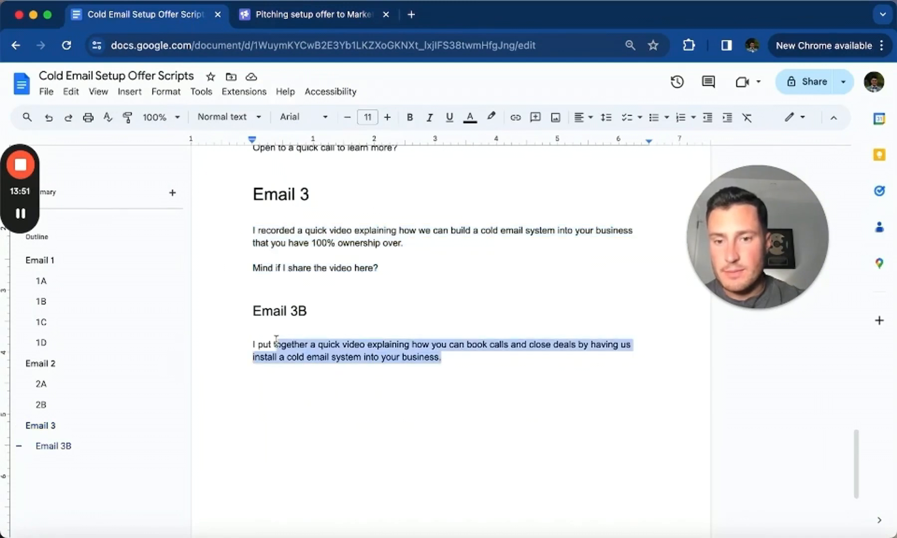
{"action": "left_click", "coordinate": [312, 14]}
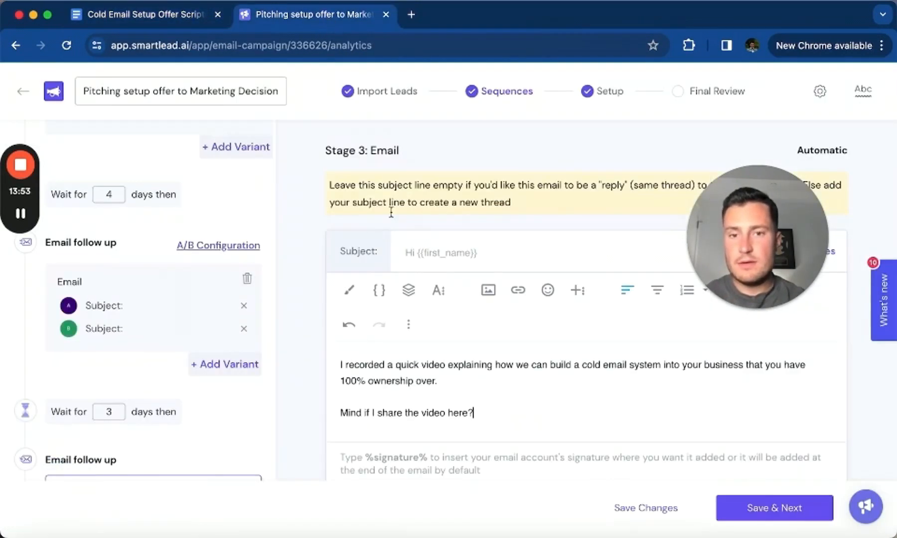
{"action": "scroll", "scroll_direction": "down", "scroll_amount": 3}
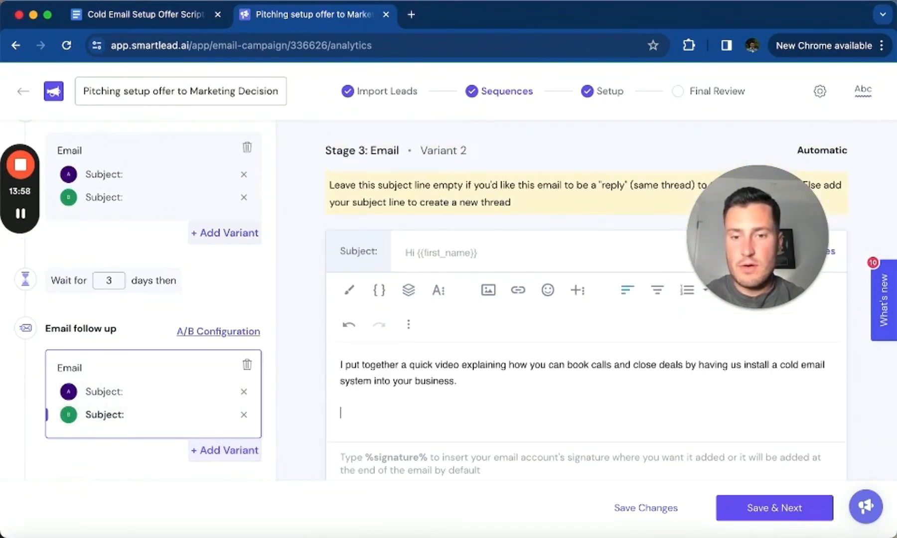
{"action": "type", "text": "Mind if I share it here"}
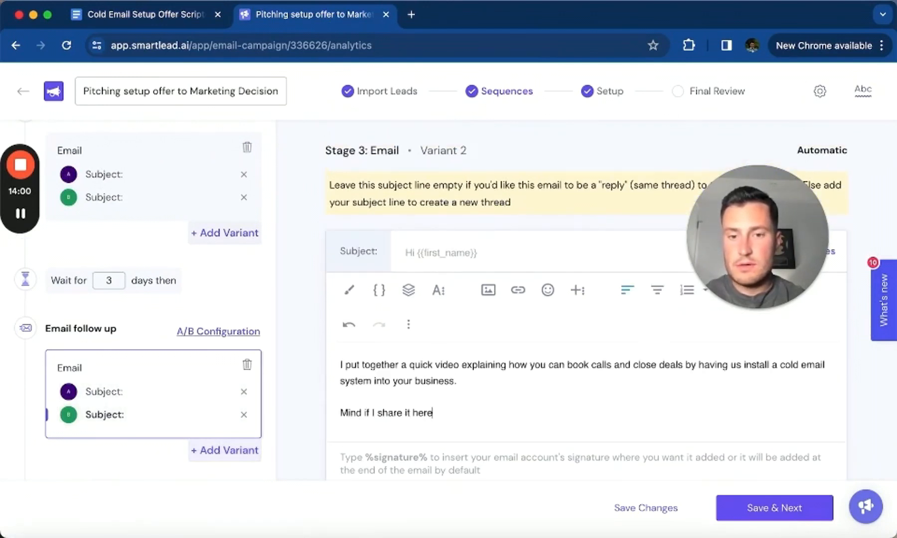
{"action": "type", "text": "?"}
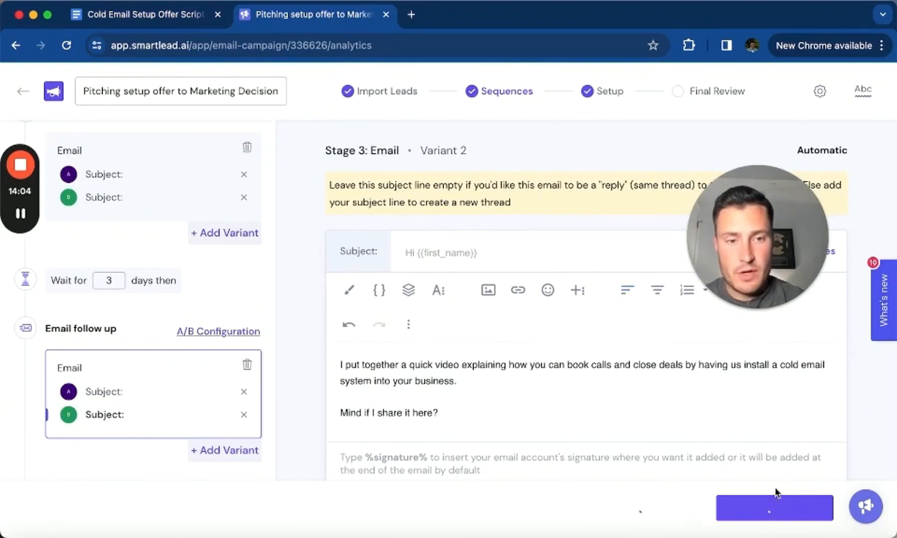
Save the sequence and advance past lead import to the Setup step.
{"action": "left_click", "coordinate": [773, 508]}
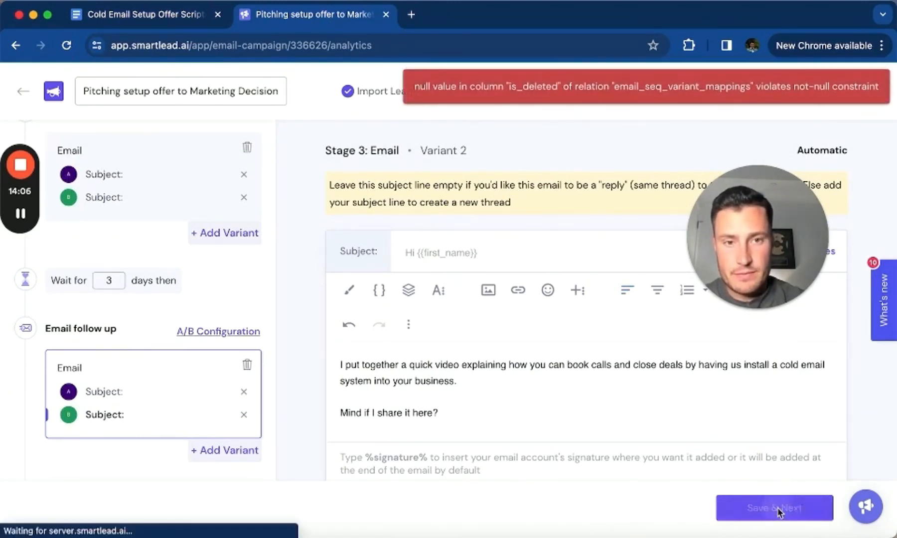
{"action": "left_click", "coordinate": [773, 508]}
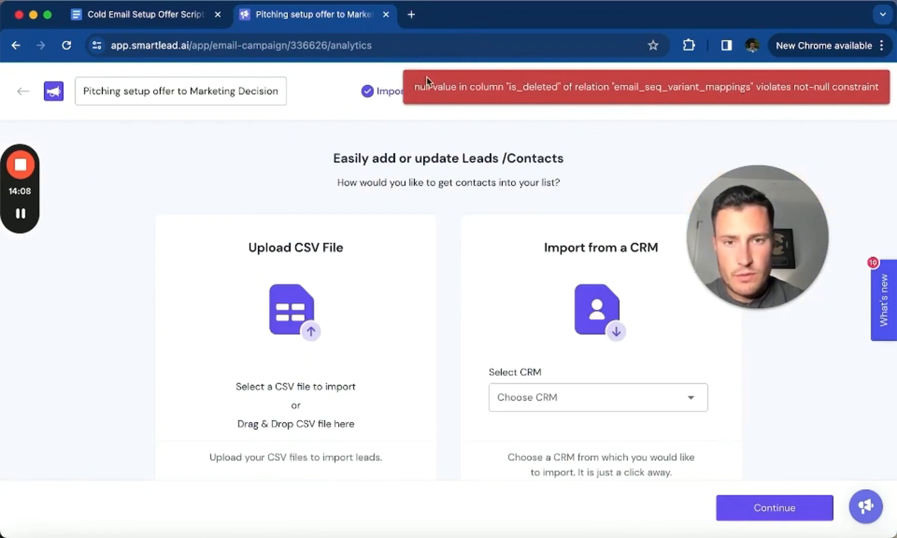
{"action": "left_click", "coordinate": [385, 91]}
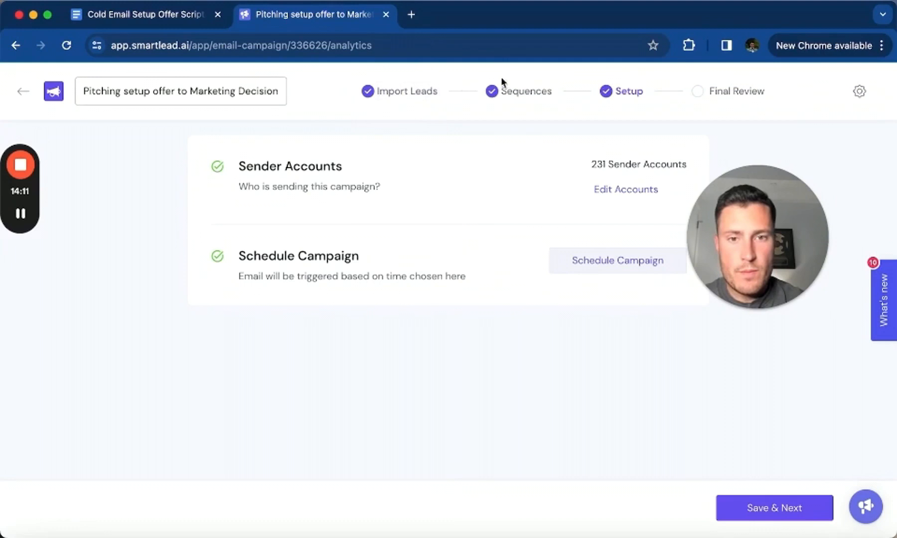
Review both Stage 1 variants and the Stage 2 email, then return to Setup.
{"action": "left_click", "coordinate": [506, 90]}
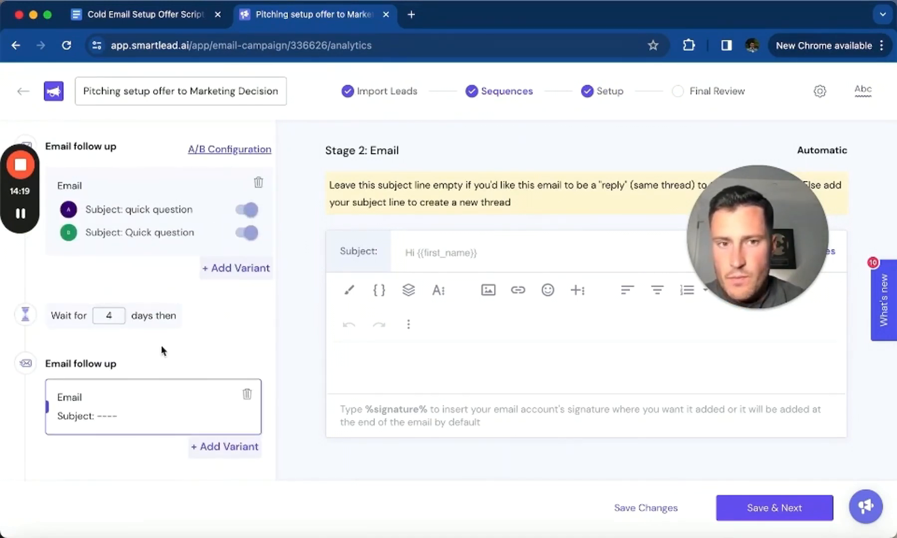
{"action": "left_click", "coordinate": [137, 209]}
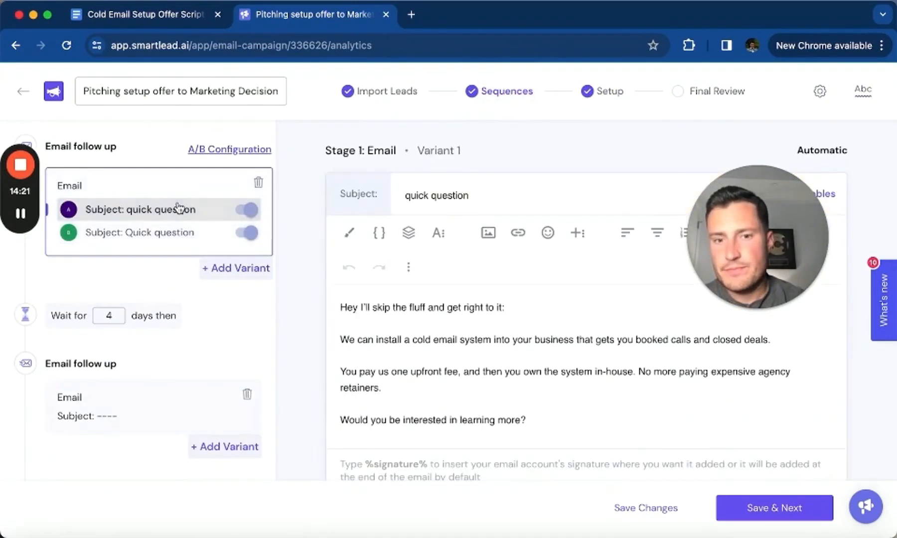
{"action": "left_click", "coordinate": [142, 232]}
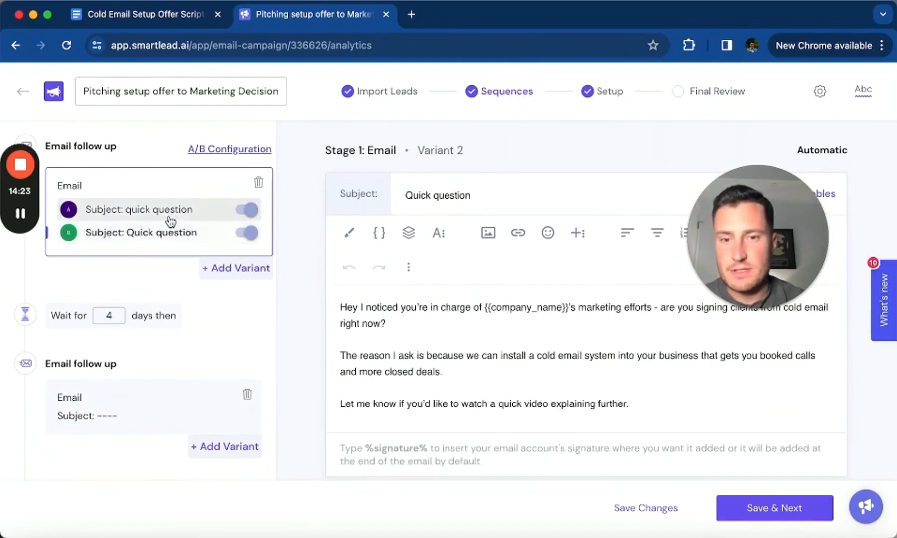
{"action": "left_click", "coordinate": [142, 209]}
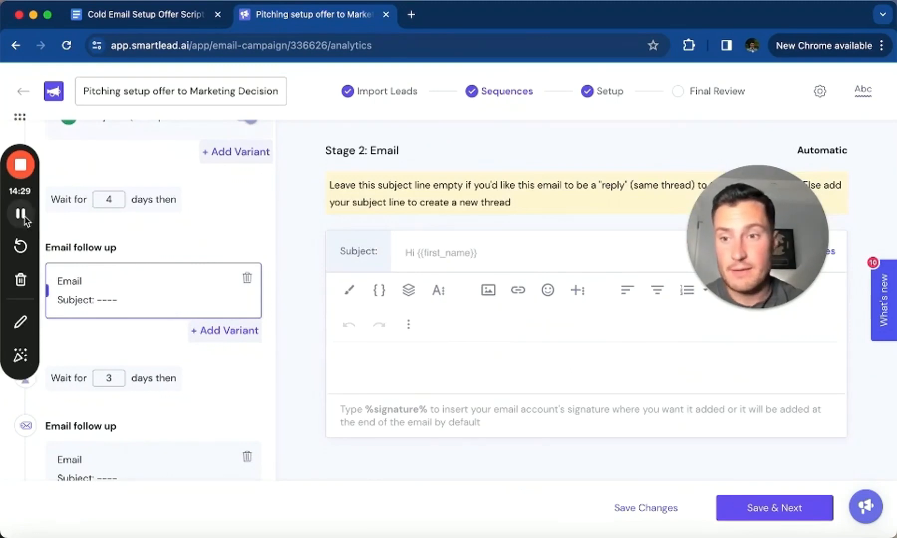
{"action": "left_click", "coordinate": [610, 91]}
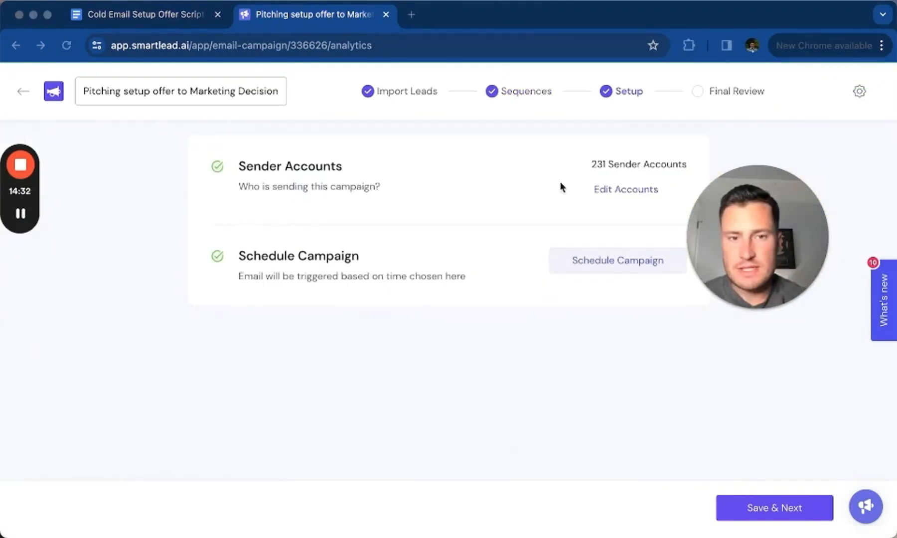
Check the sender accounts, save a weekday 9:00–18:00 New York schedule, and proceed to Final Review.
{"action": "left_click", "coordinate": [625, 190]}
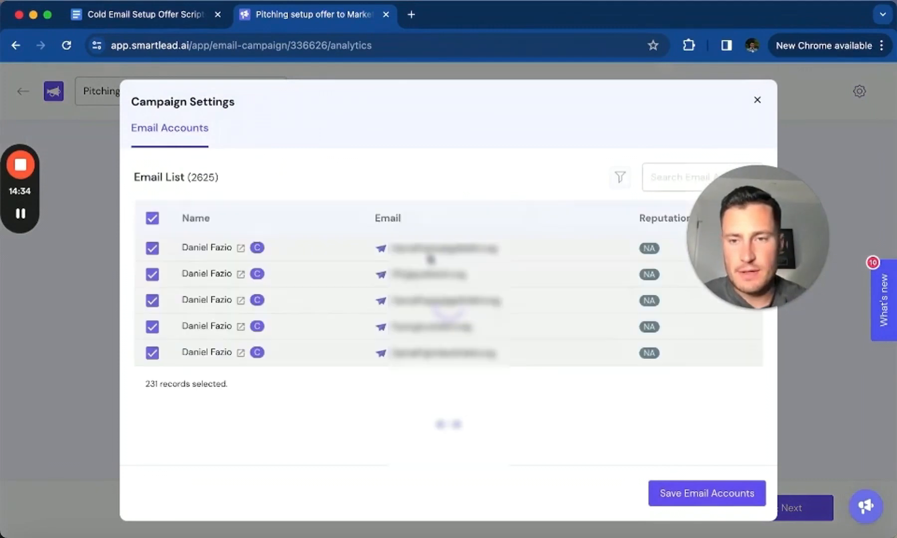
{"action": "scroll", "scroll_direction": "down", "scroll_amount": 3}
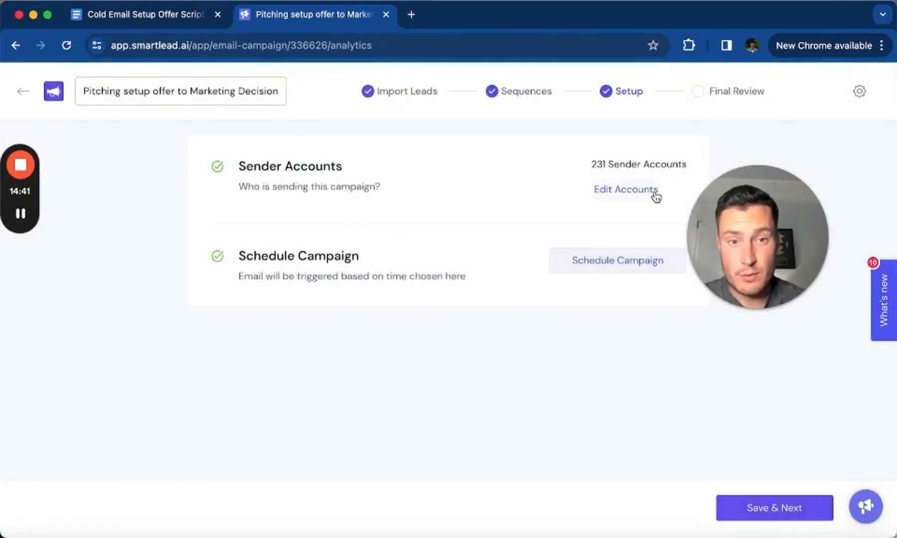
{"action": "mouse_move", "coordinate": [572, 270]}
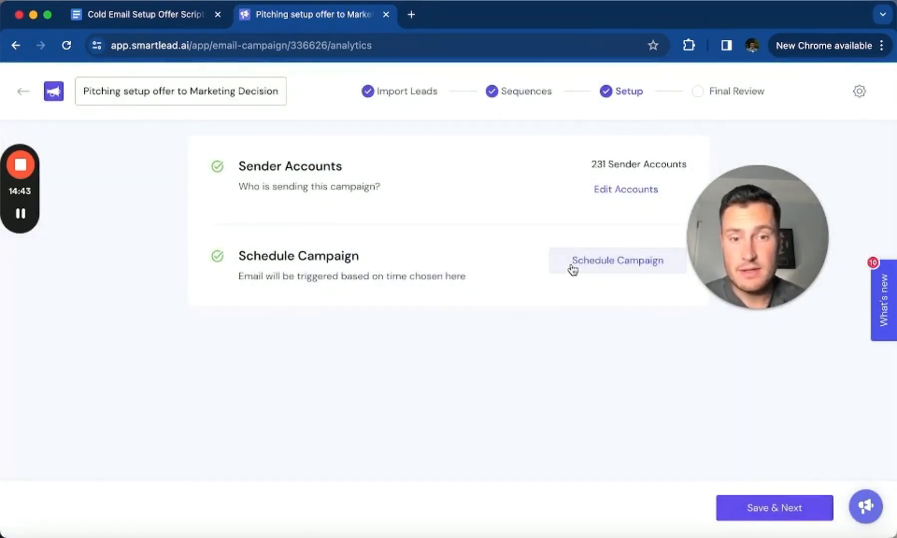
{"action": "left_click", "coordinate": [616, 260]}
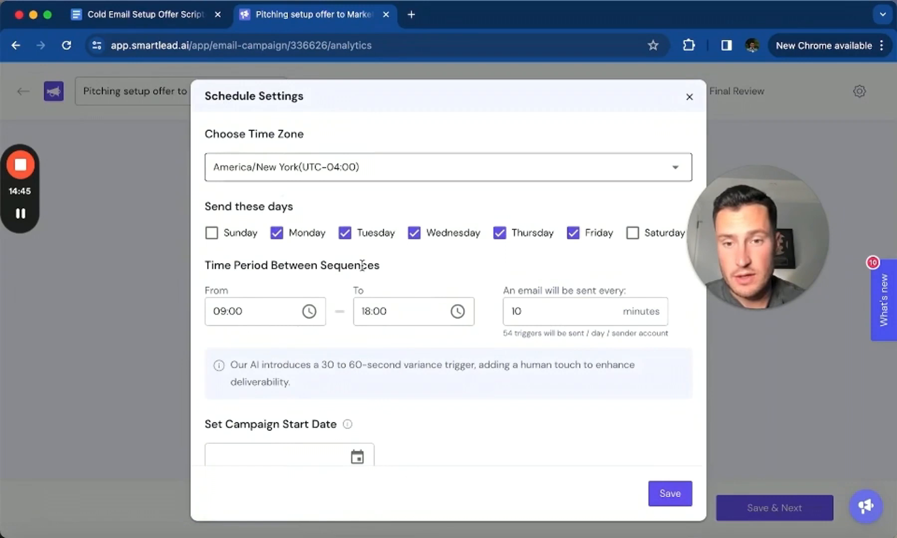
{"action": "left_click", "coordinate": [669, 493]}
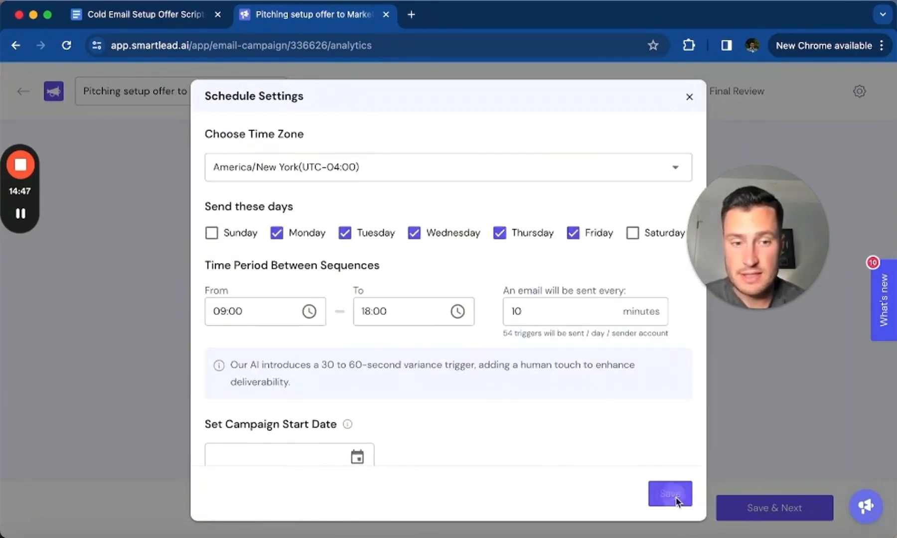
{"action": "left_click", "coordinate": [669, 492]}
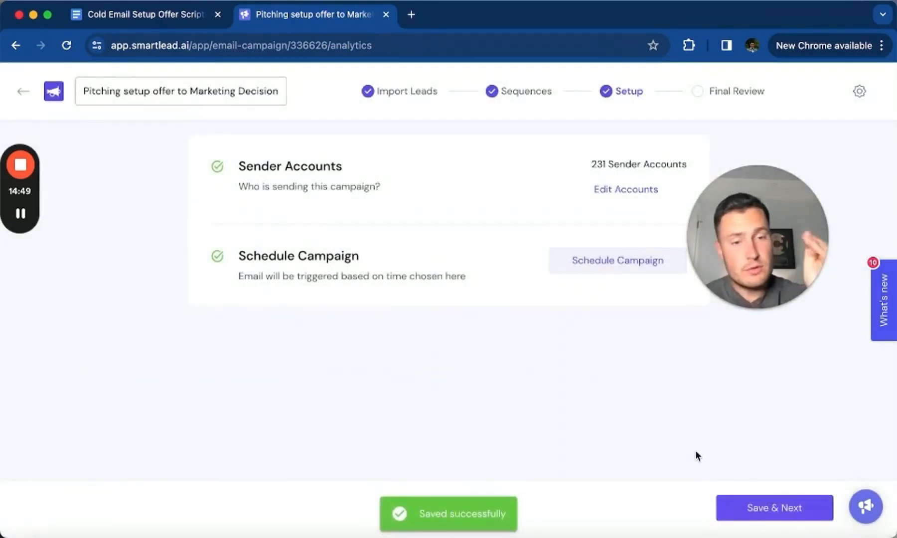
{"action": "left_click", "coordinate": [773, 507]}
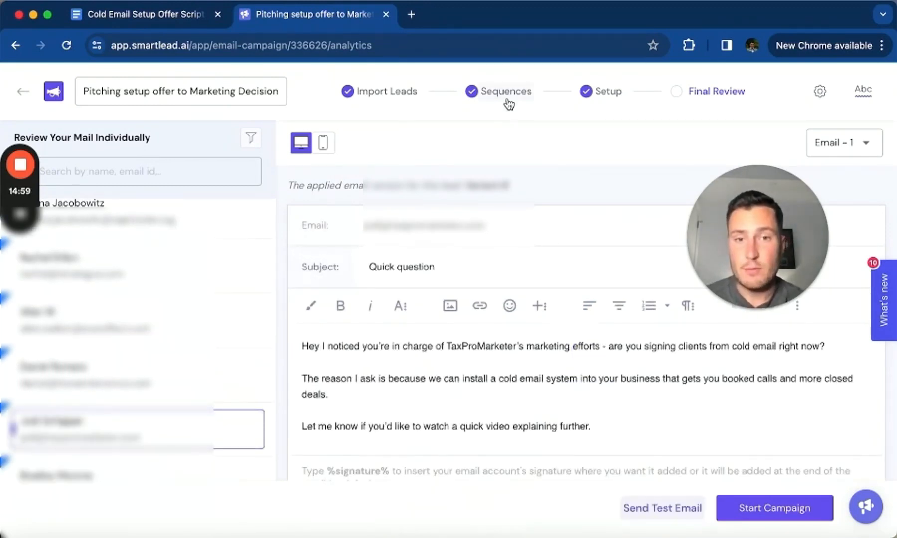
Recheck the Stage 1 variants, then launch the 'Pitching setup offer to Marketing Decision Makers' campaign.
{"action": "left_click", "coordinate": [506, 90]}
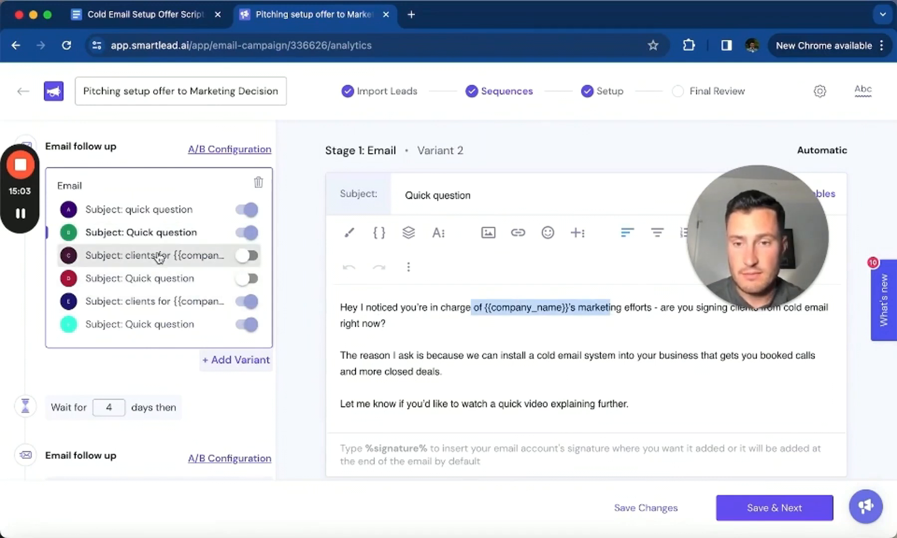
{"action": "left_click", "coordinate": [154, 302]}
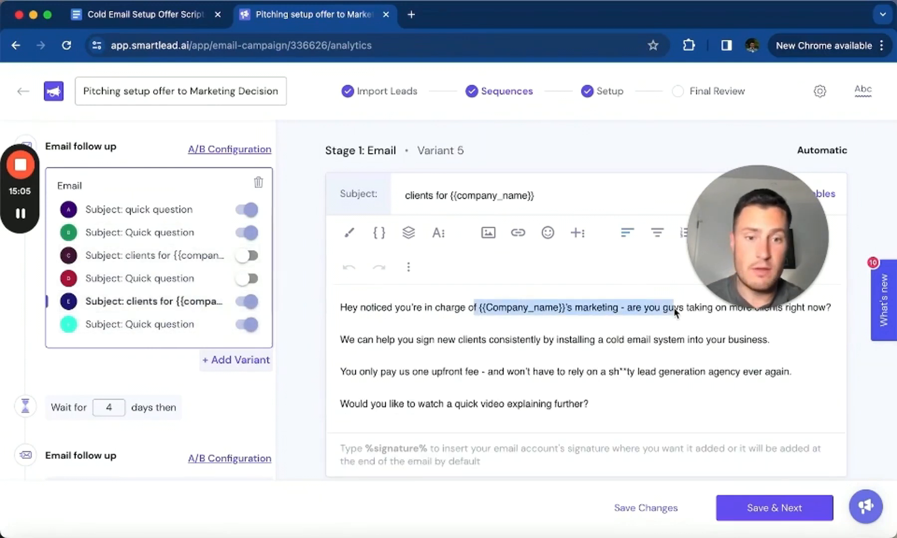
{"action": "left_click", "coordinate": [773, 508]}
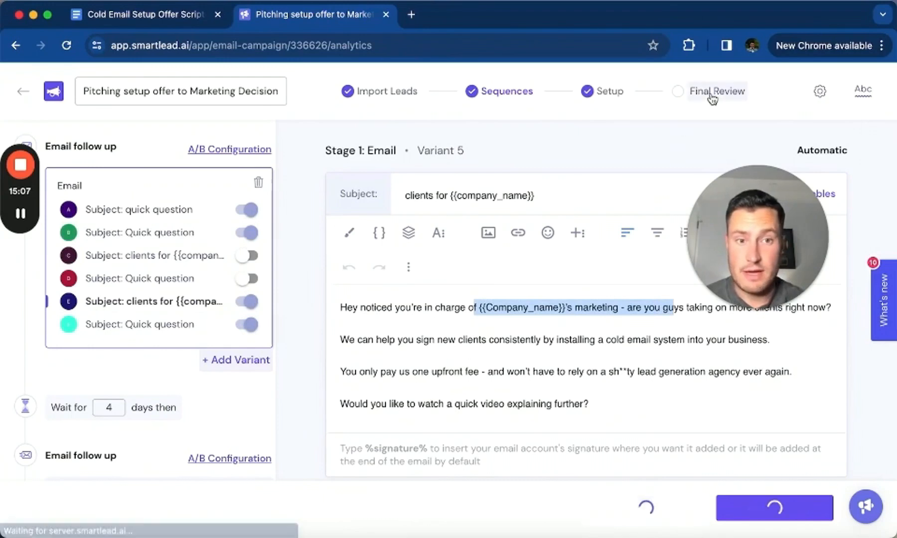
{"action": "left_click", "coordinate": [715, 91]}
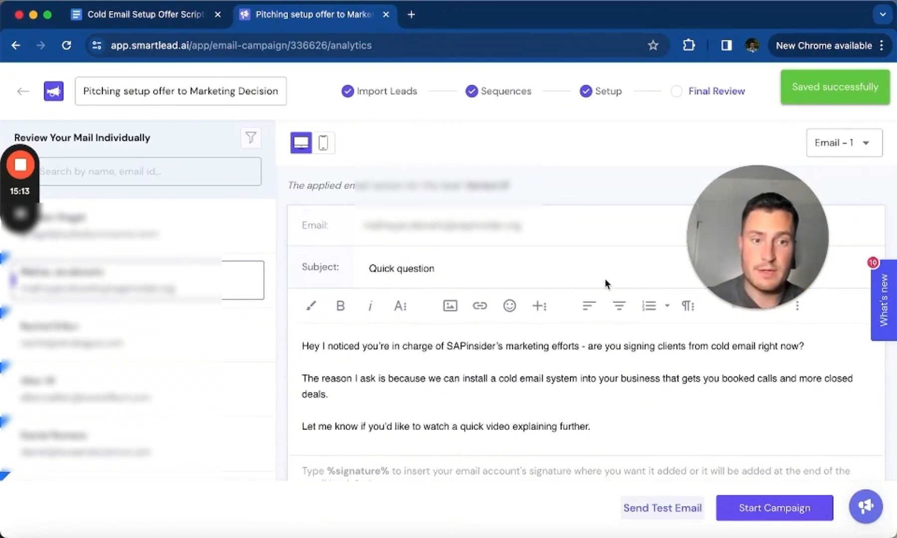
{"action": "left_click", "coordinate": [774, 508]}
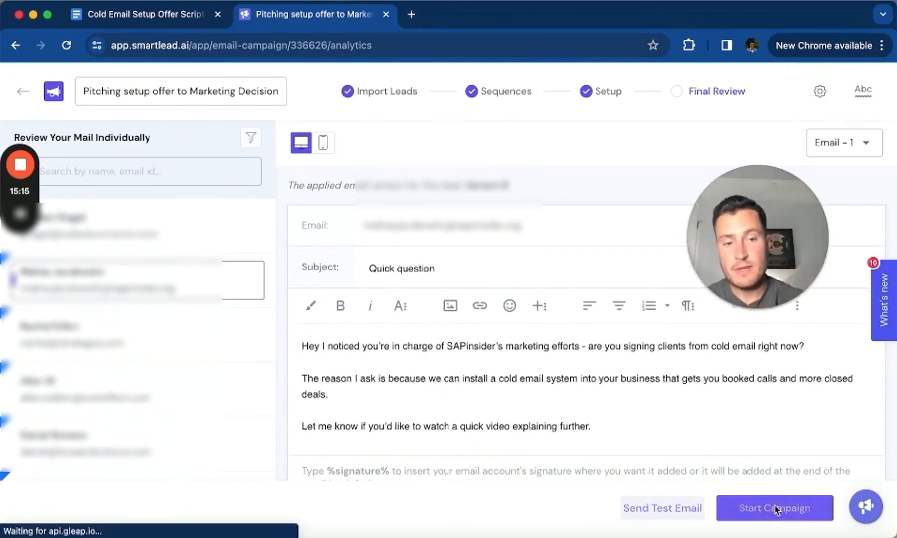
{"action": "left_click", "coordinate": [773, 507]}
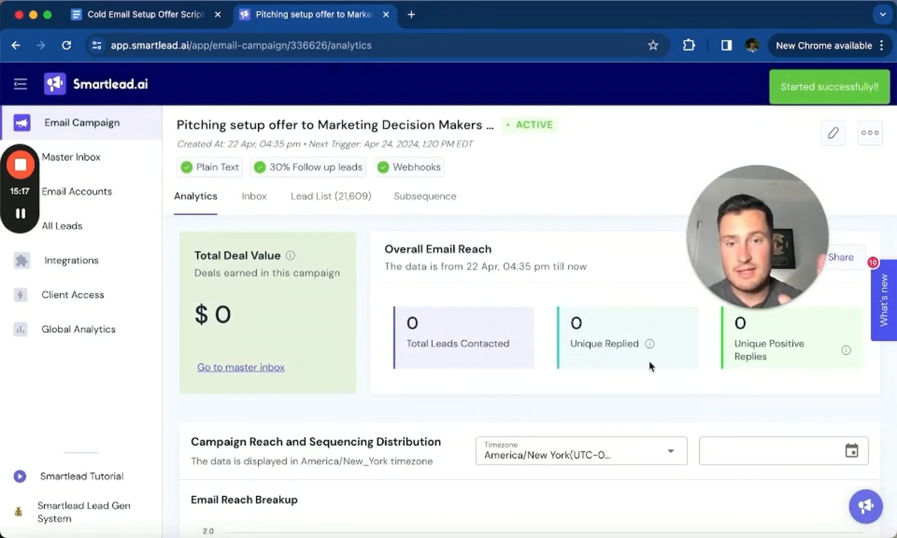